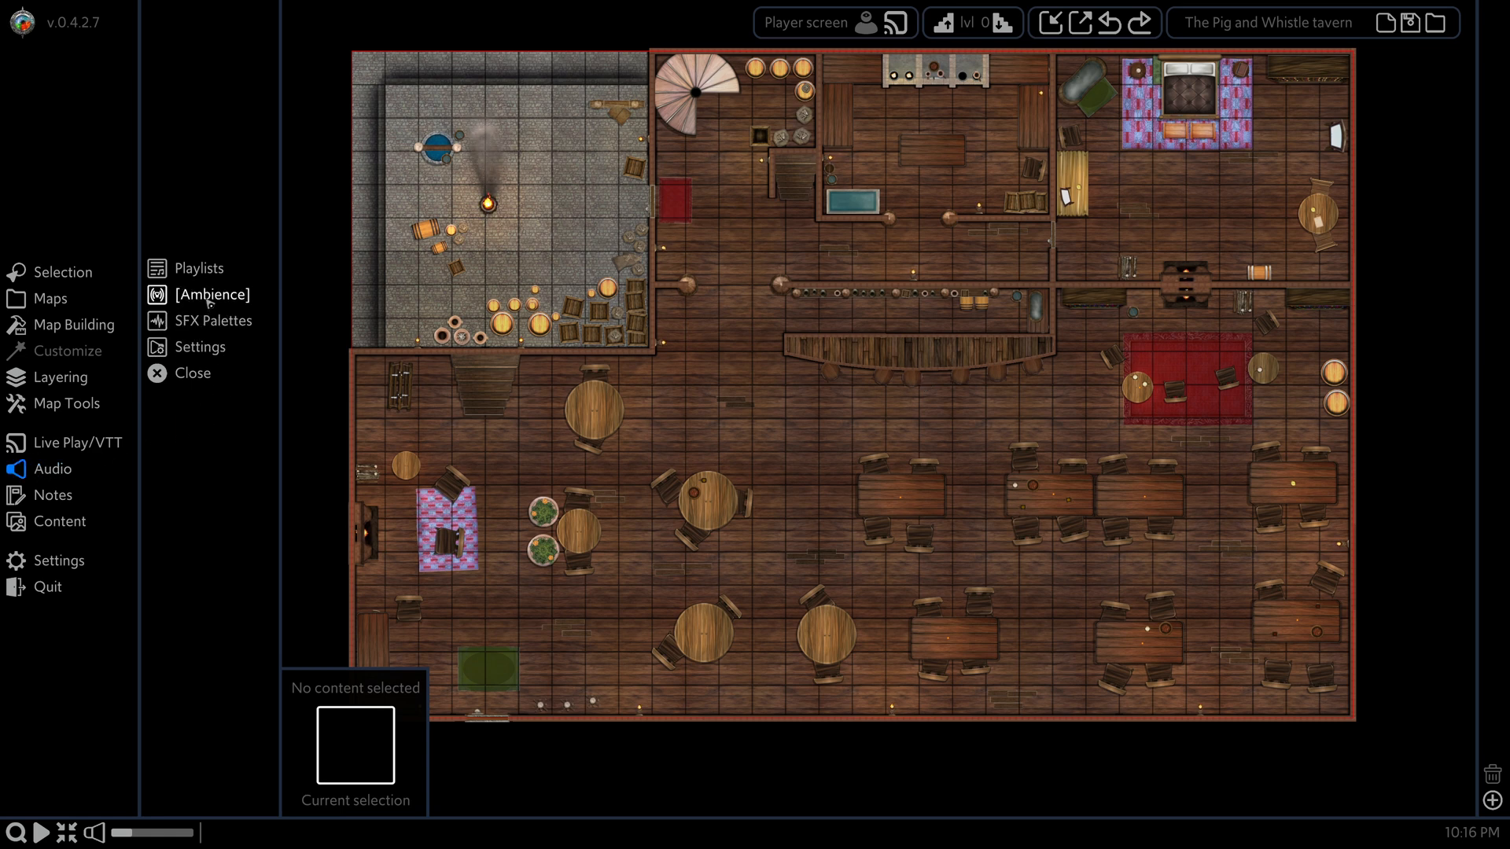
# Step: From the Ambience player, create and confirm a new ambience preset named 'Tutorial'
pyautogui.click(210, 295)
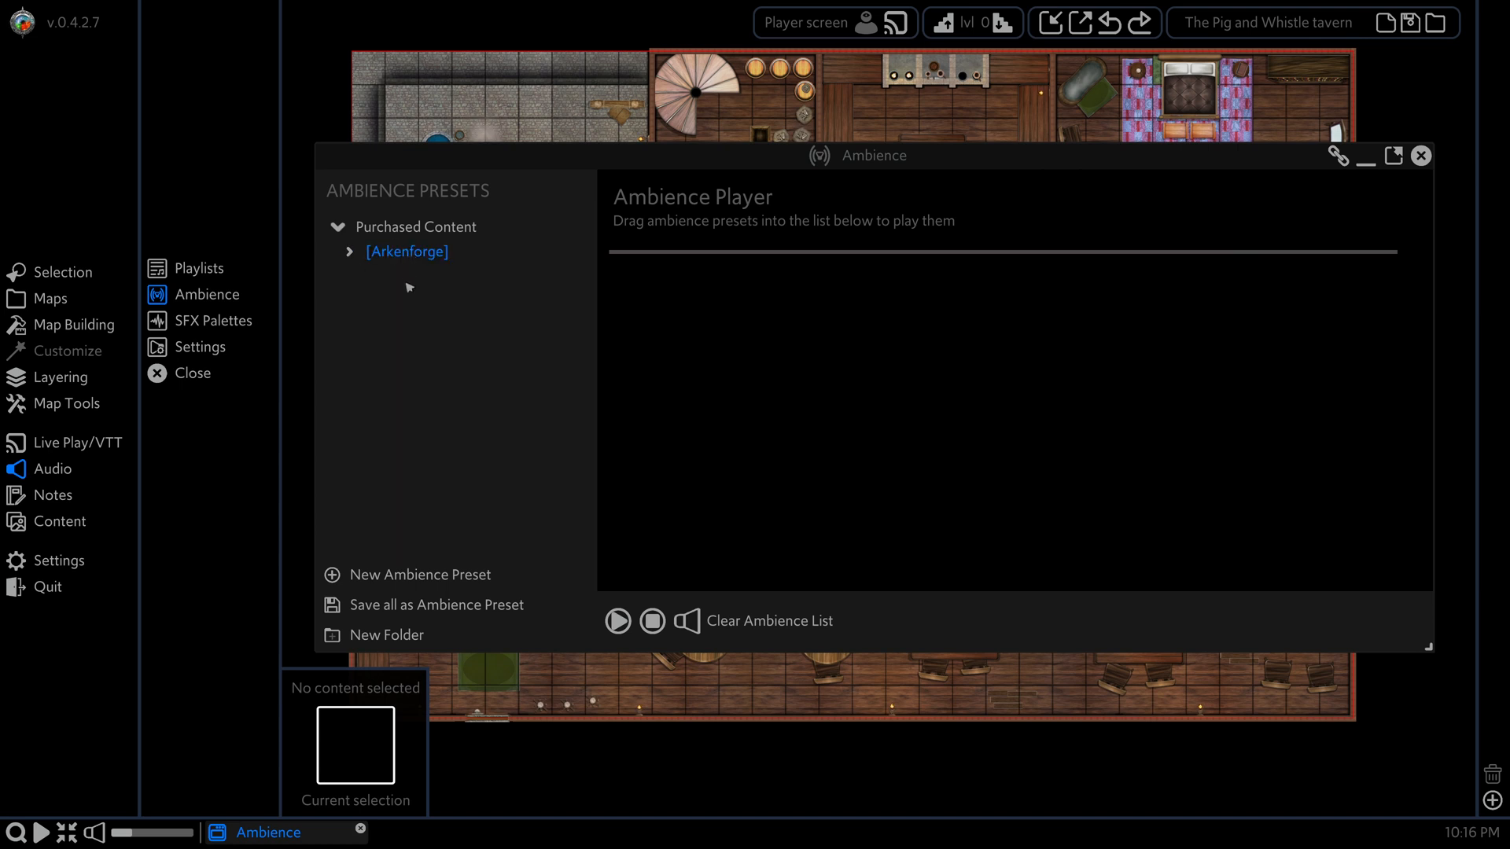
pyautogui.click(420, 575)
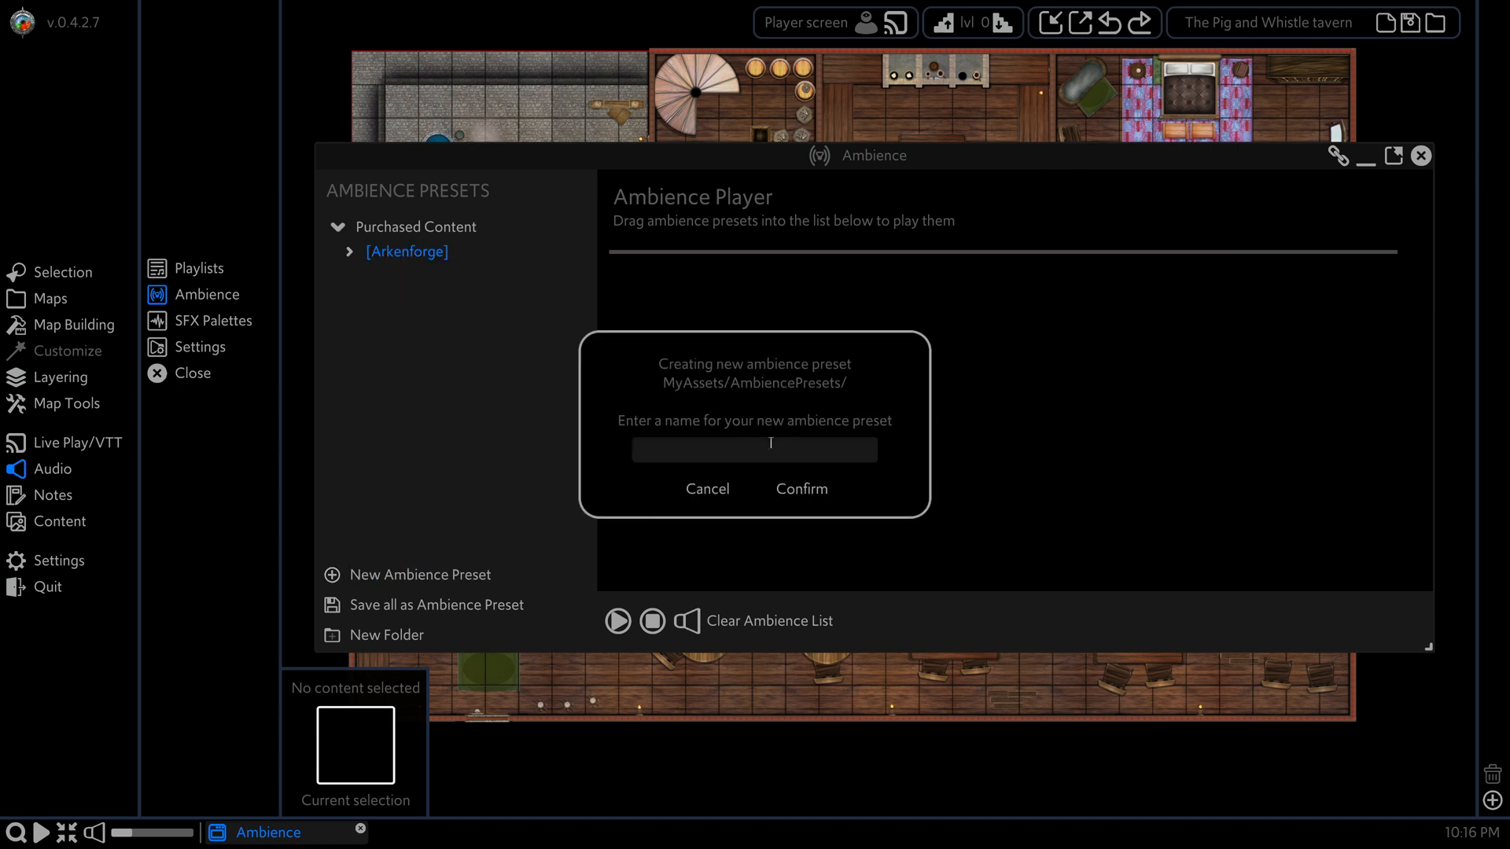
pyautogui.write('T')
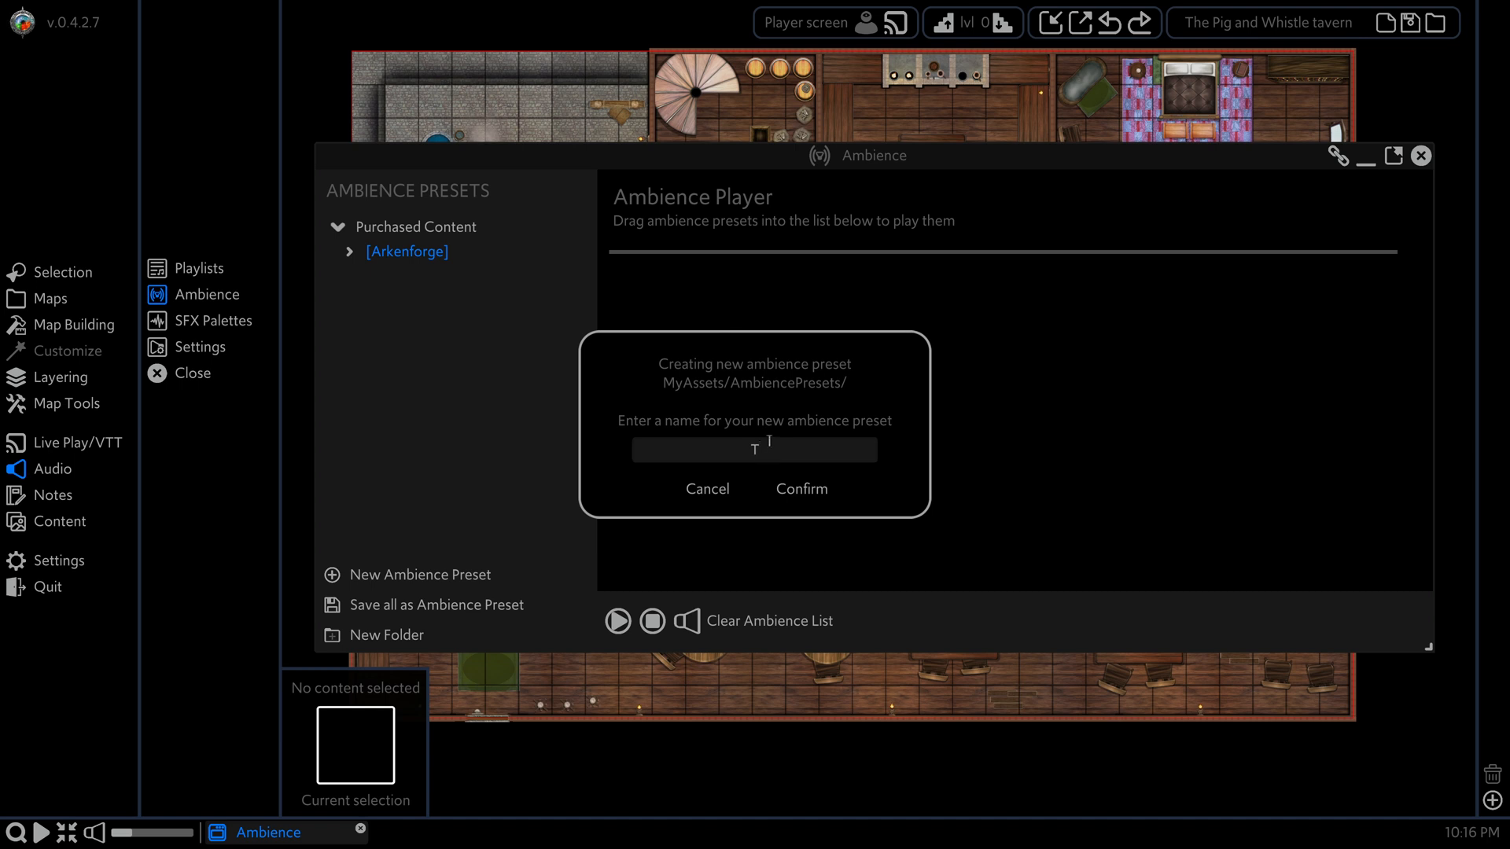
pyautogui.write('utoria')
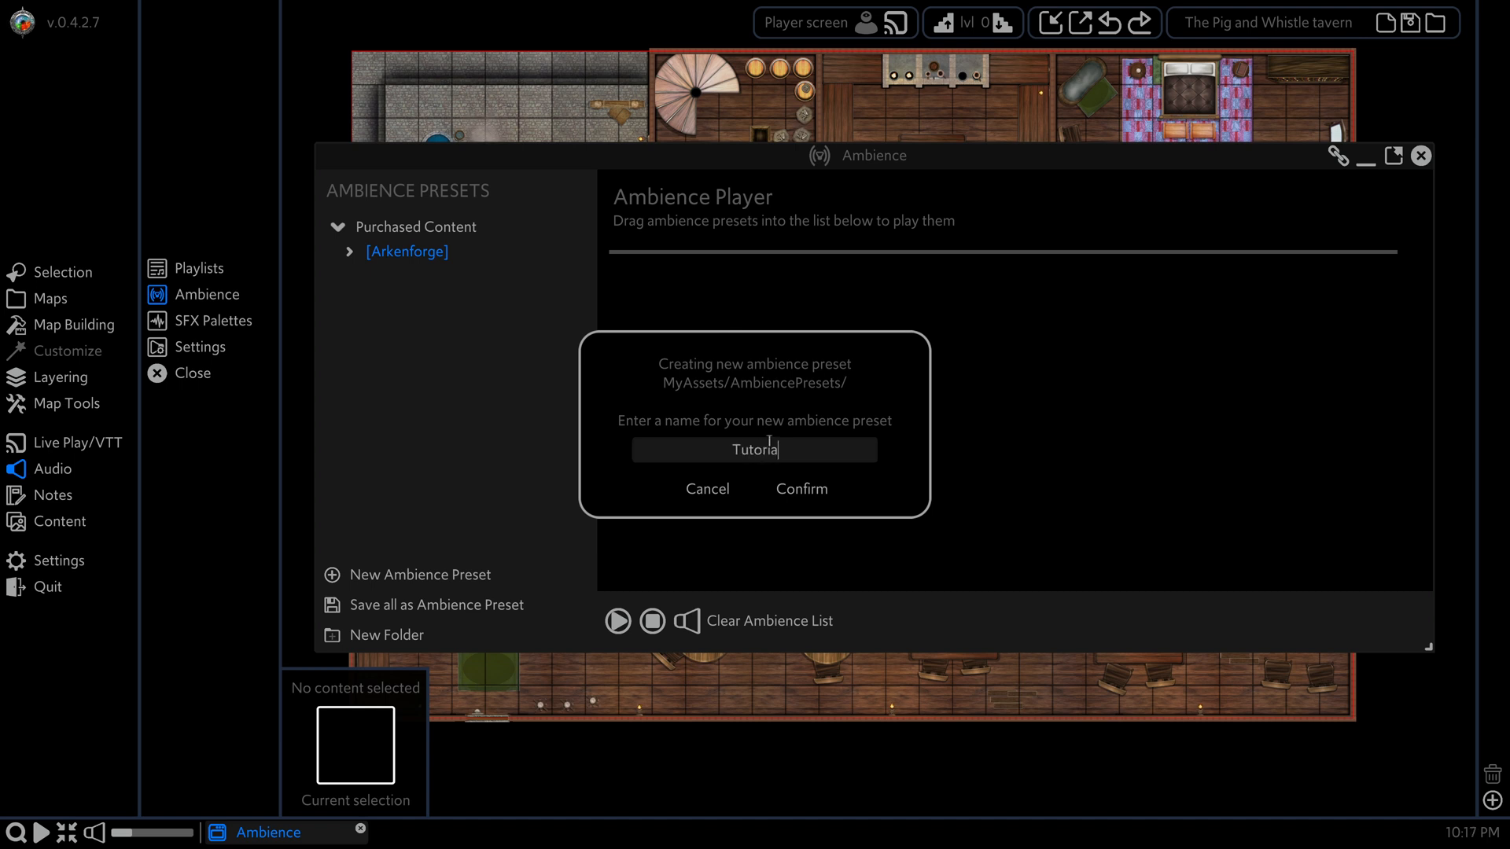
pyautogui.write('l')
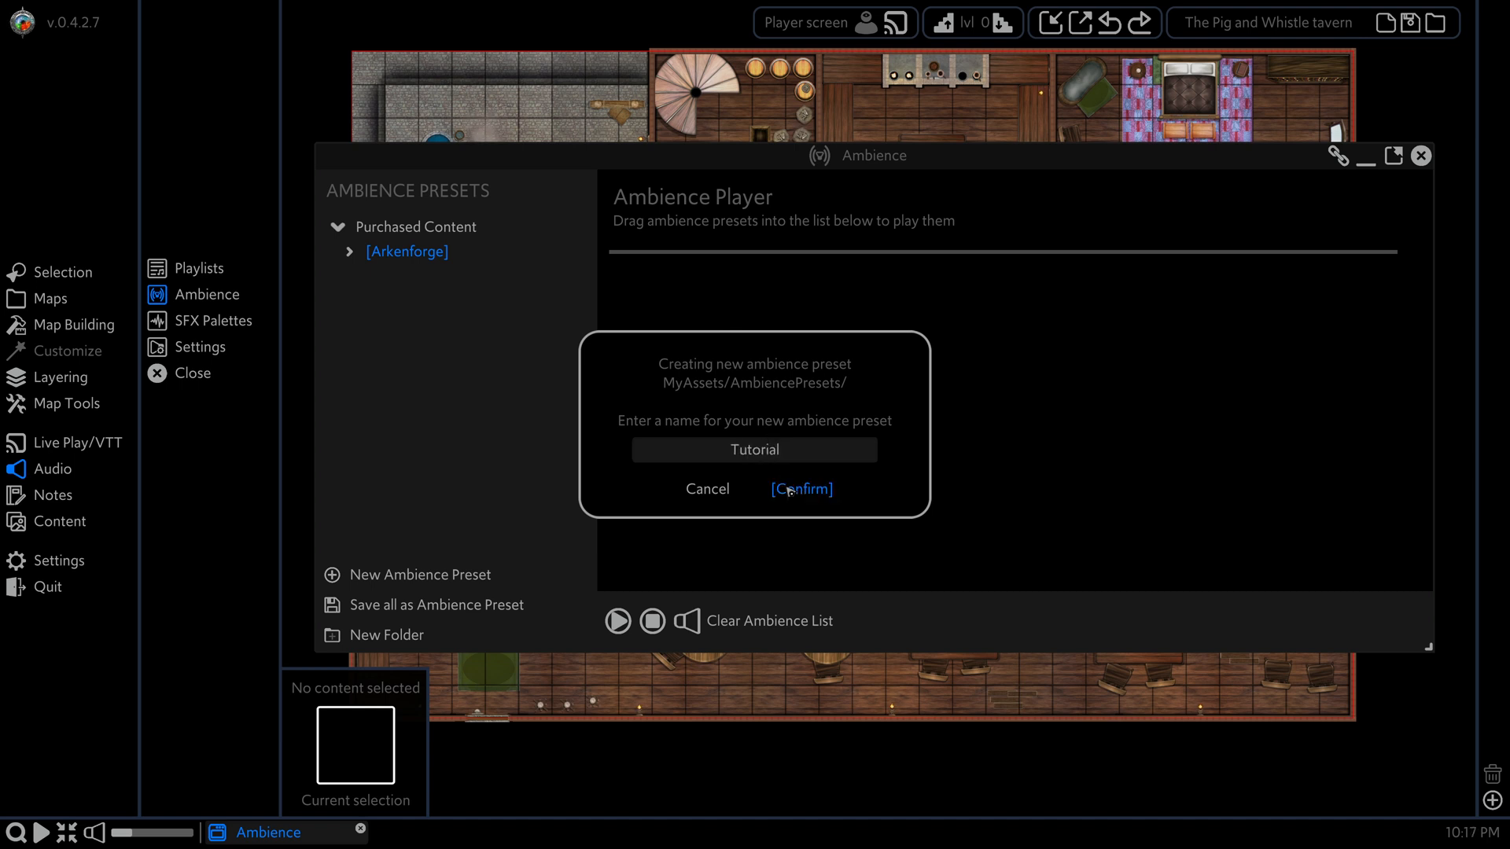
pyautogui.click(800, 489)
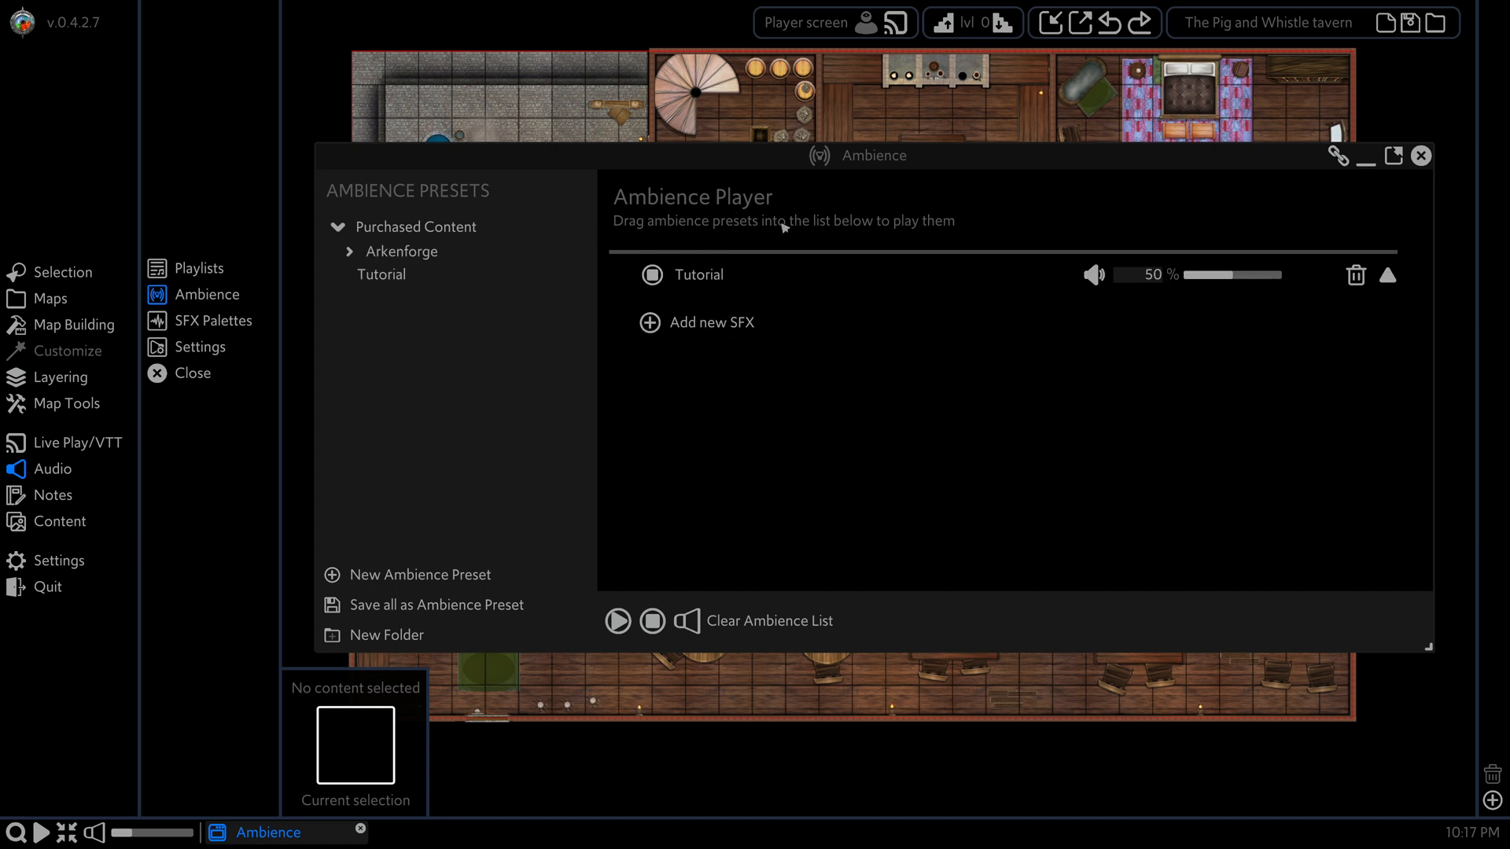
pyautogui.moveTo(795, 241)
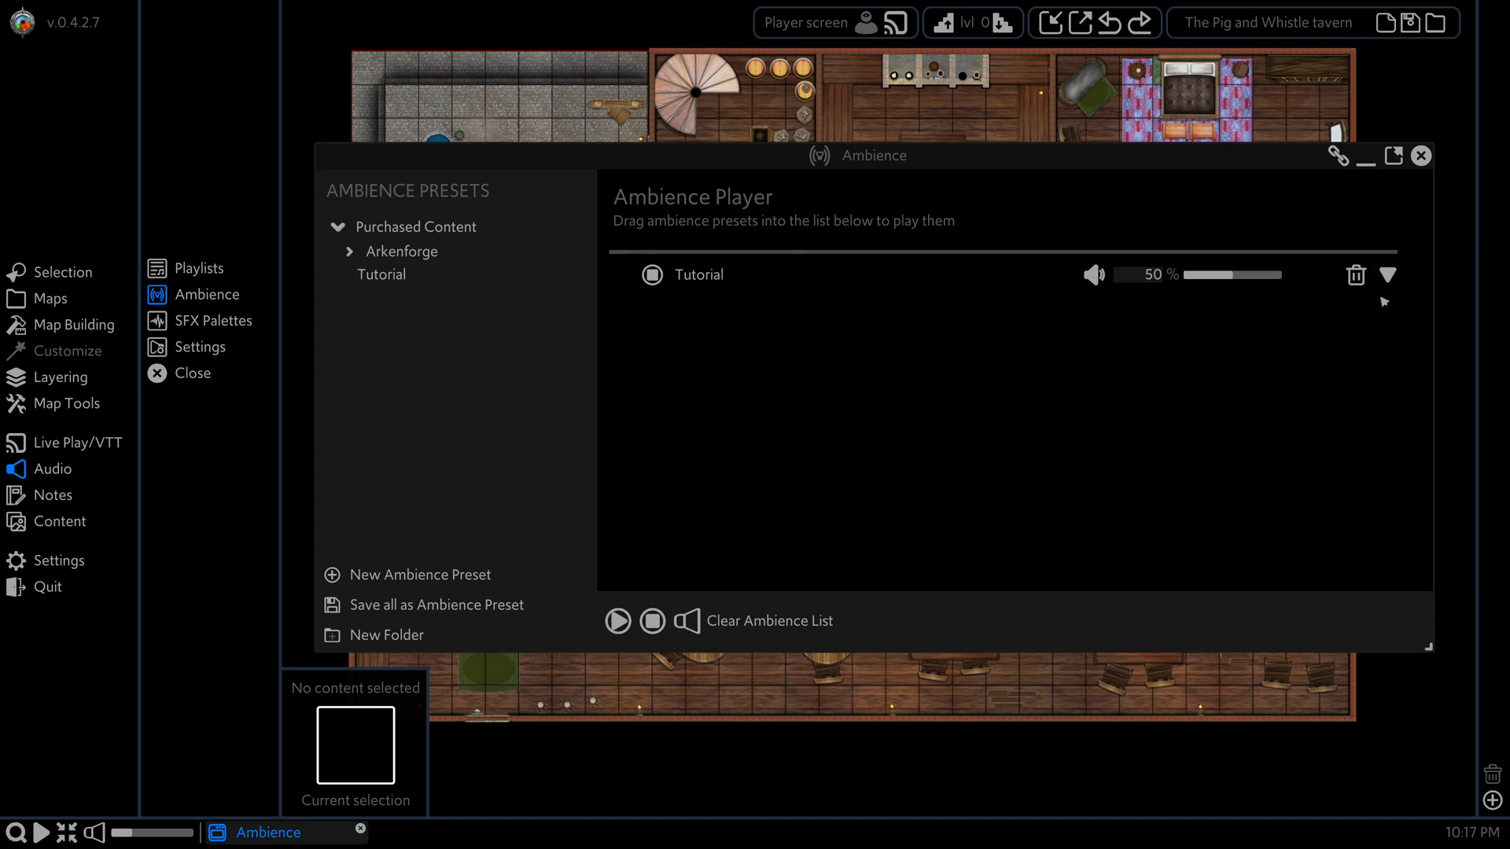
# Step: Expand Tutorial, try the library and file import options, then add SFX From Search
pyautogui.click(1386, 276)
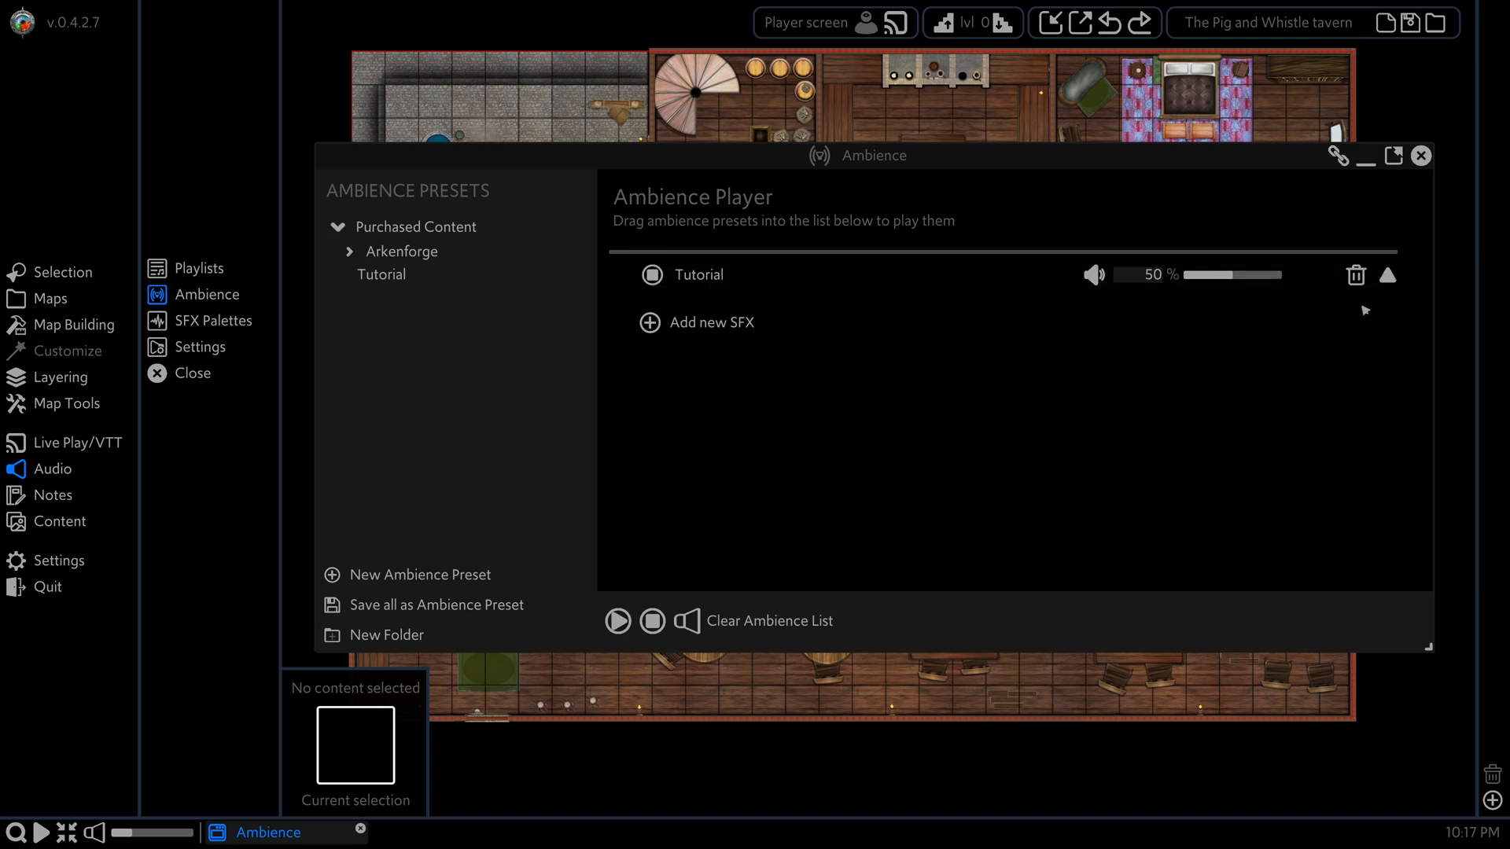
pyautogui.click(711, 321)
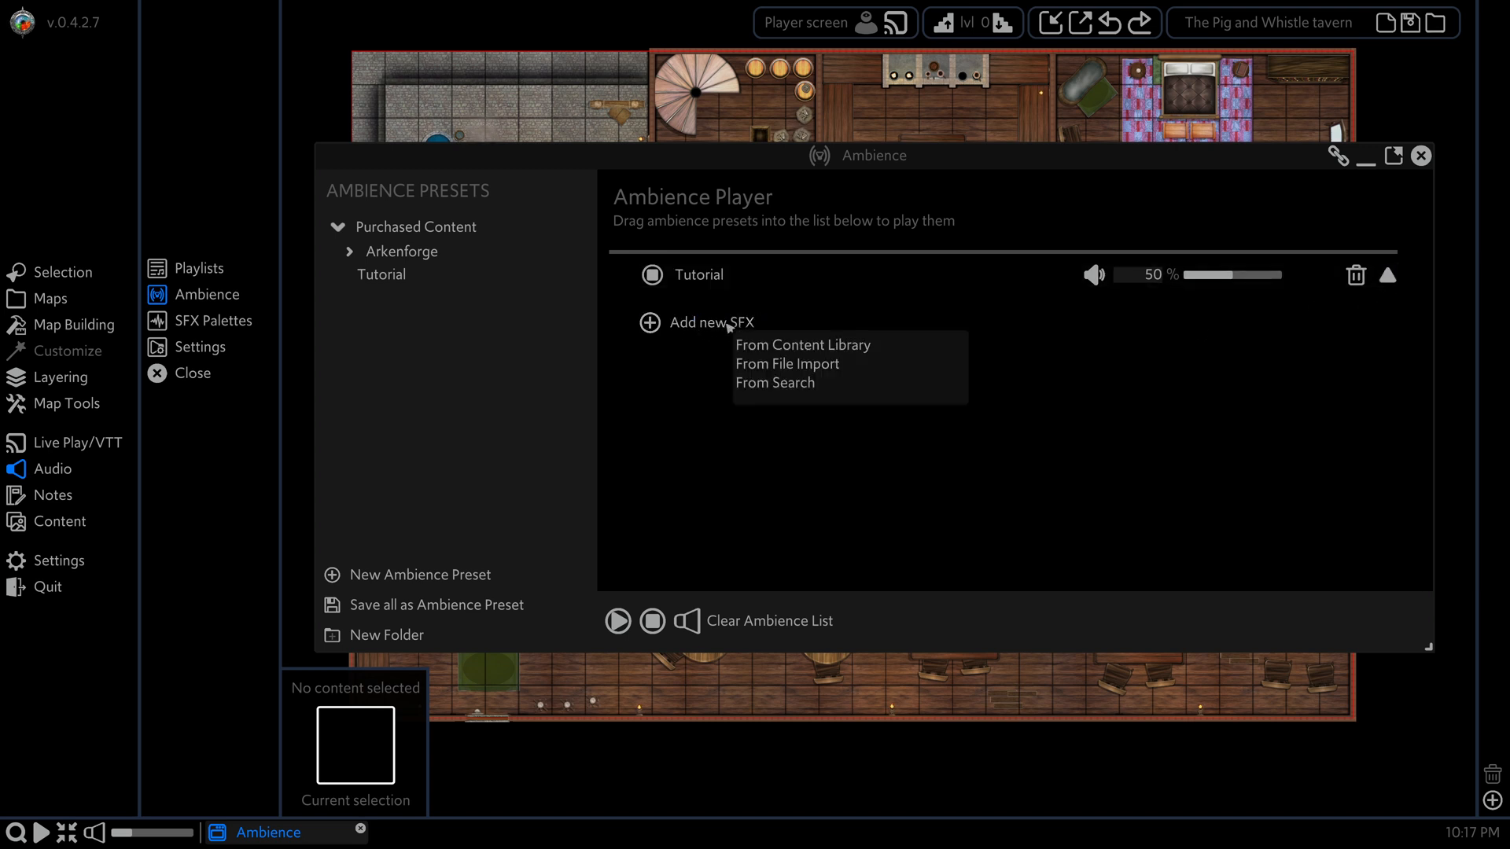
pyautogui.moveTo(802, 344)
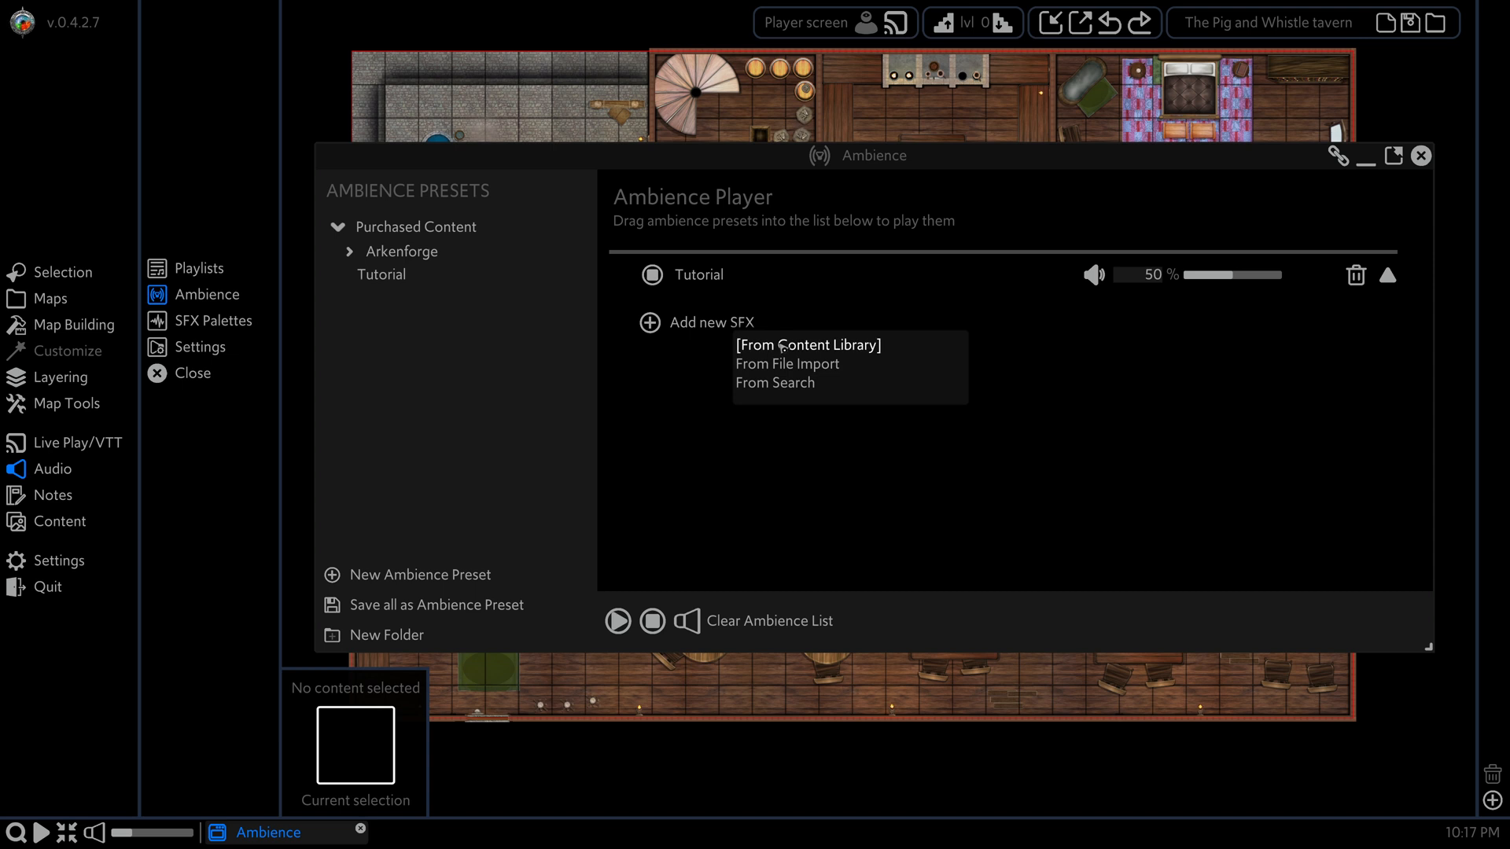
pyautogui.click(807, 344)
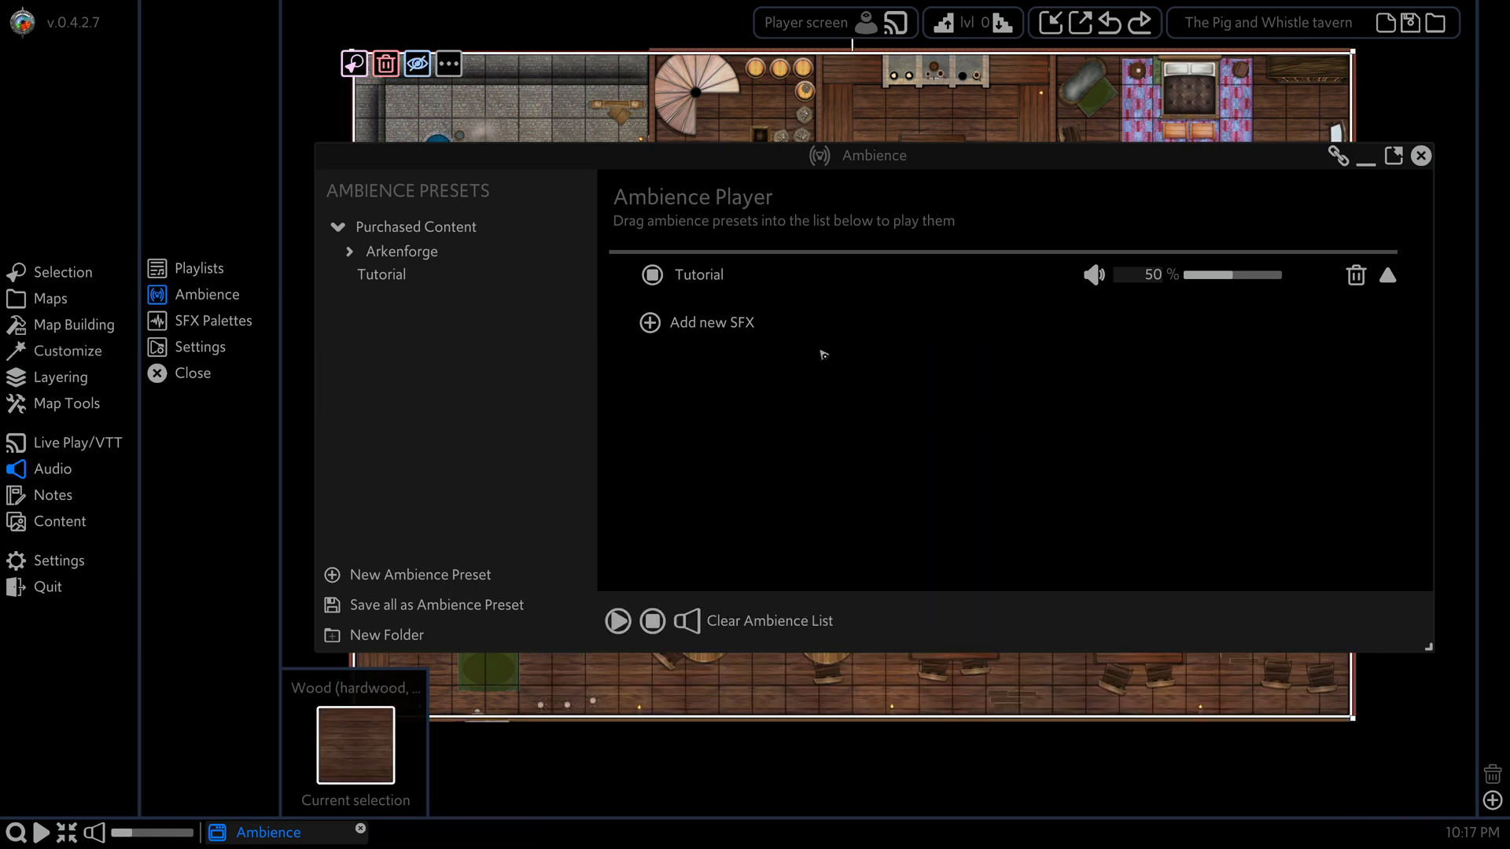
pyautogui.click(715, 322)
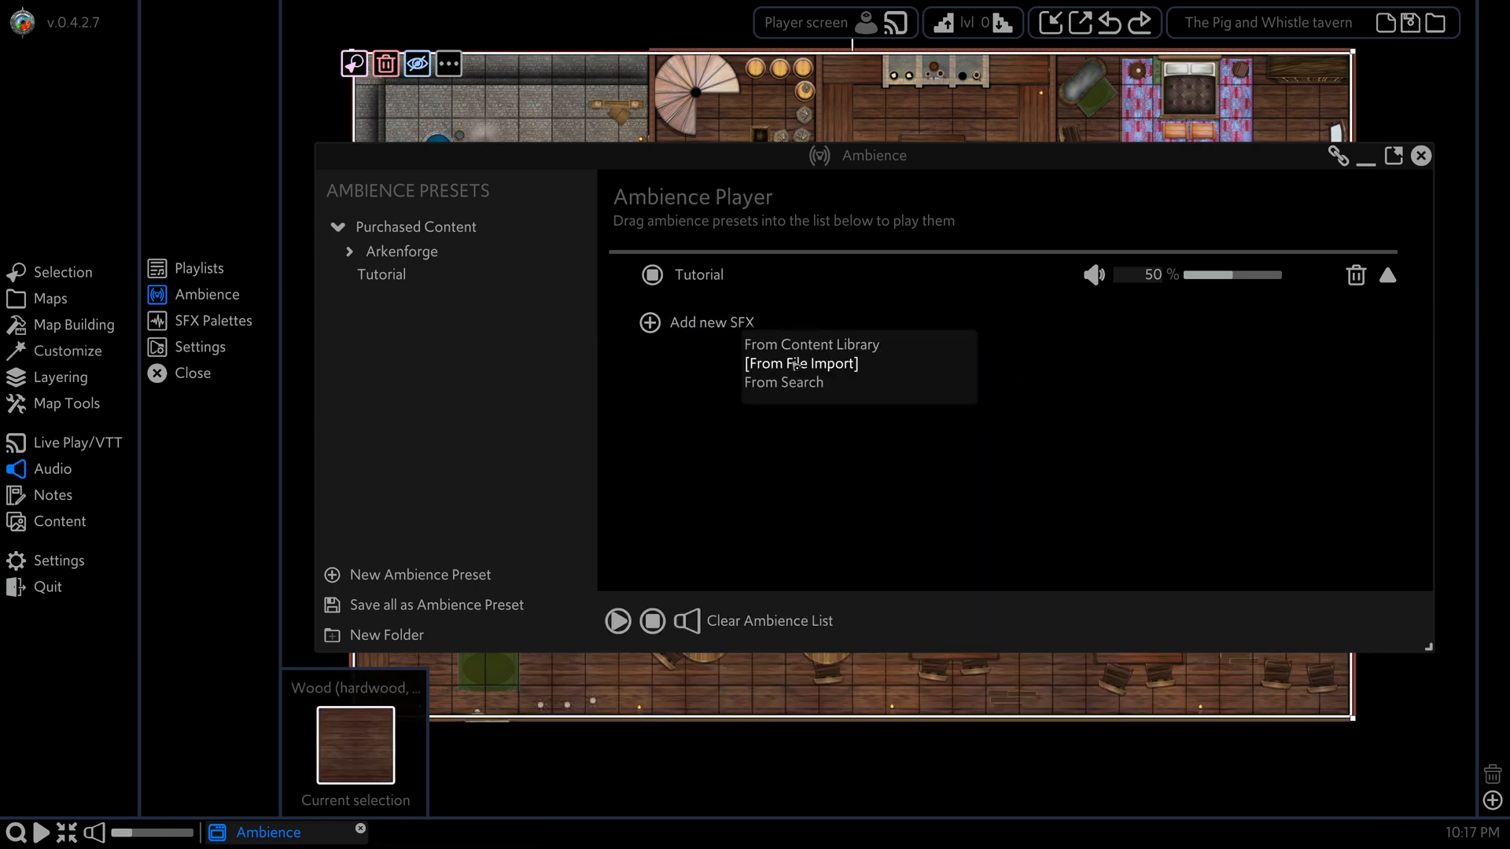
pyautogui.click(801, 364)
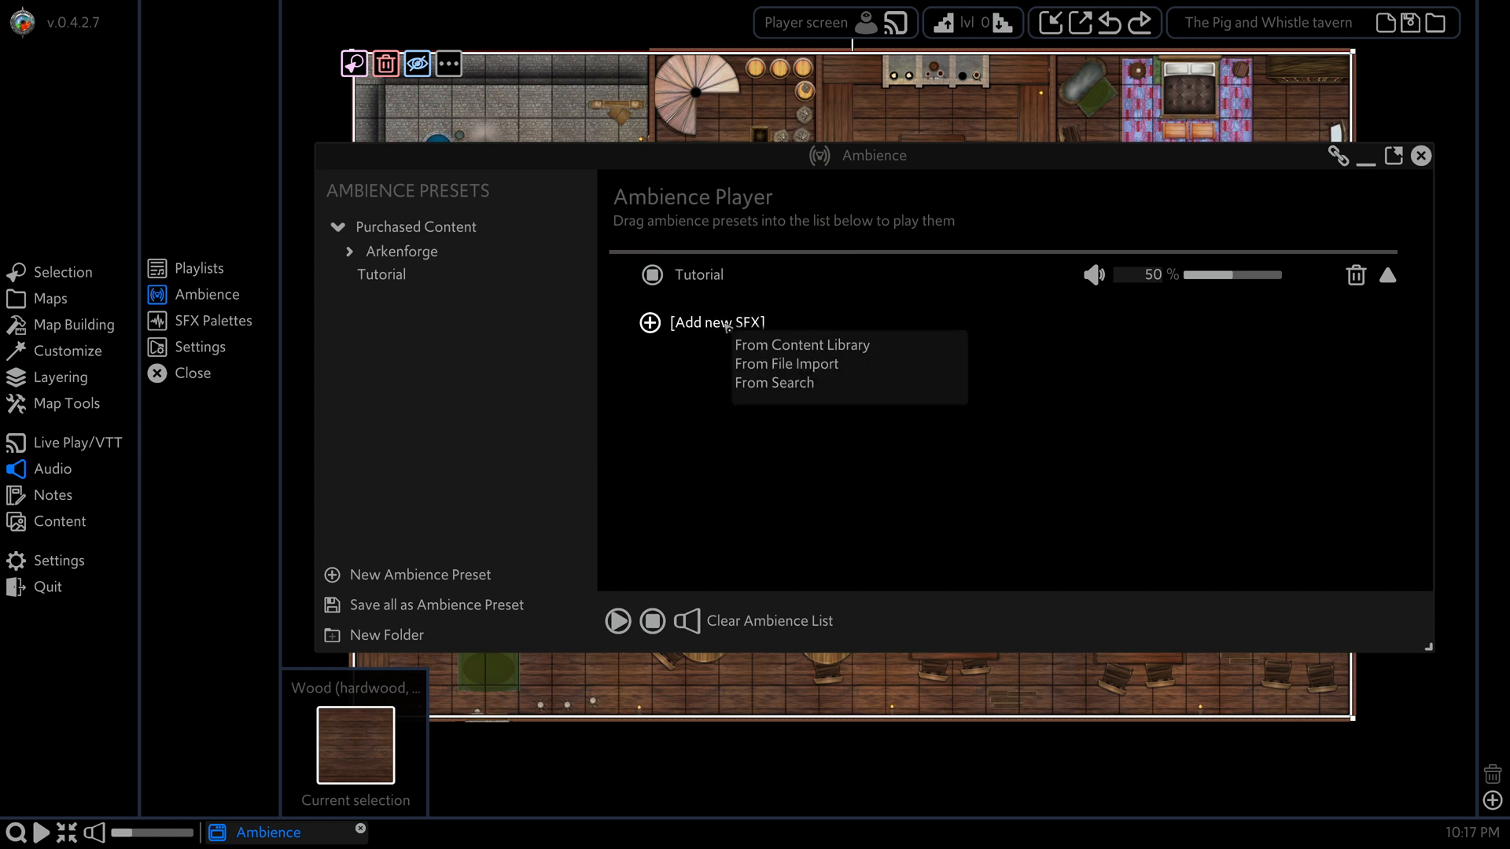
pyautogui.click(773, 382)
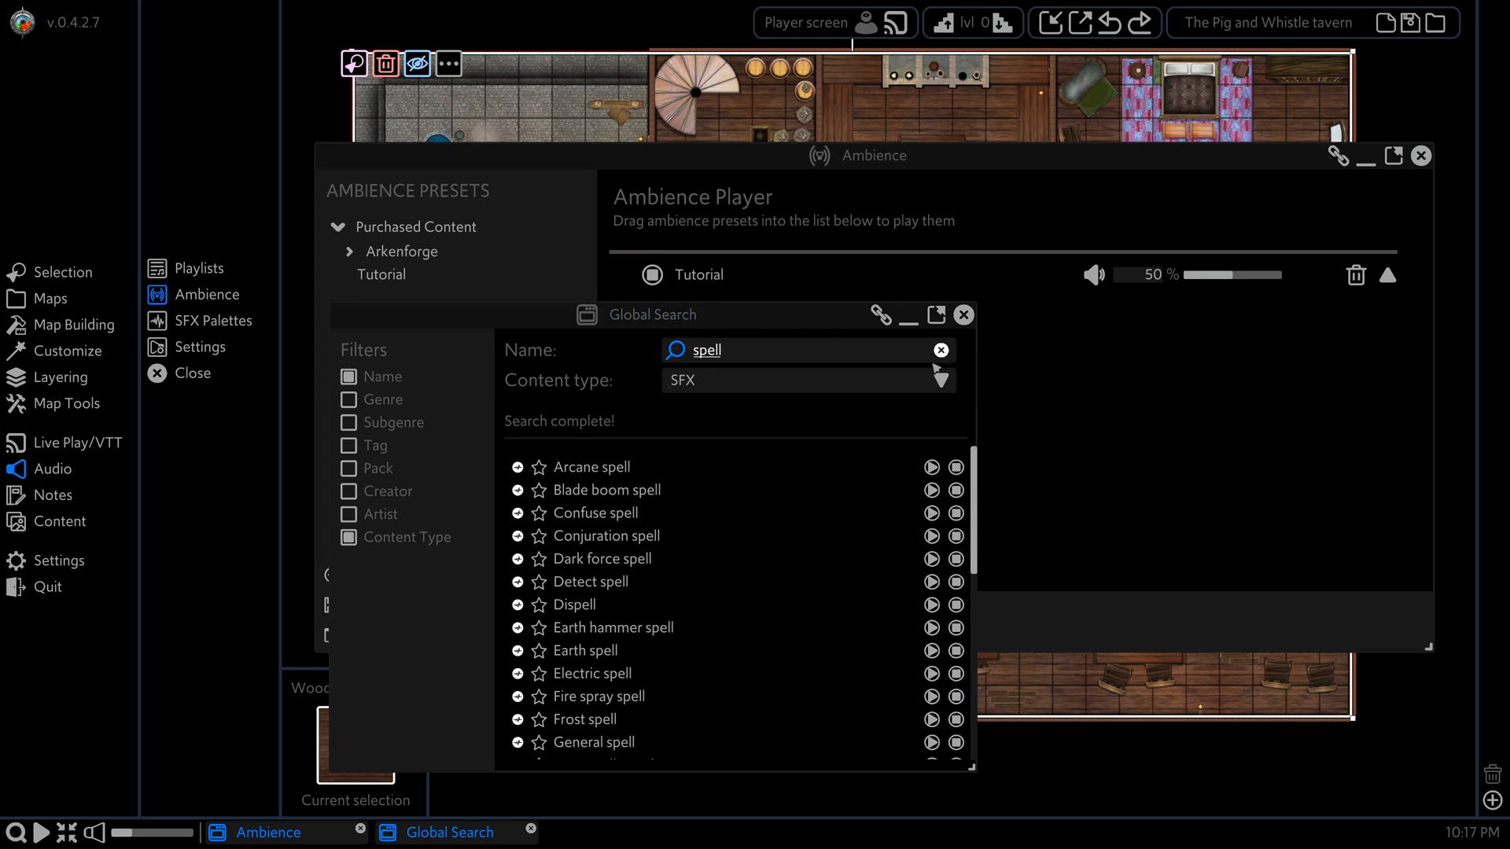
# Step: Search SFX for 'glass' and drag Glass break, Glass cling, Glasses clink and Glassware onto Tutorial
pyautogui.click(940, 349)
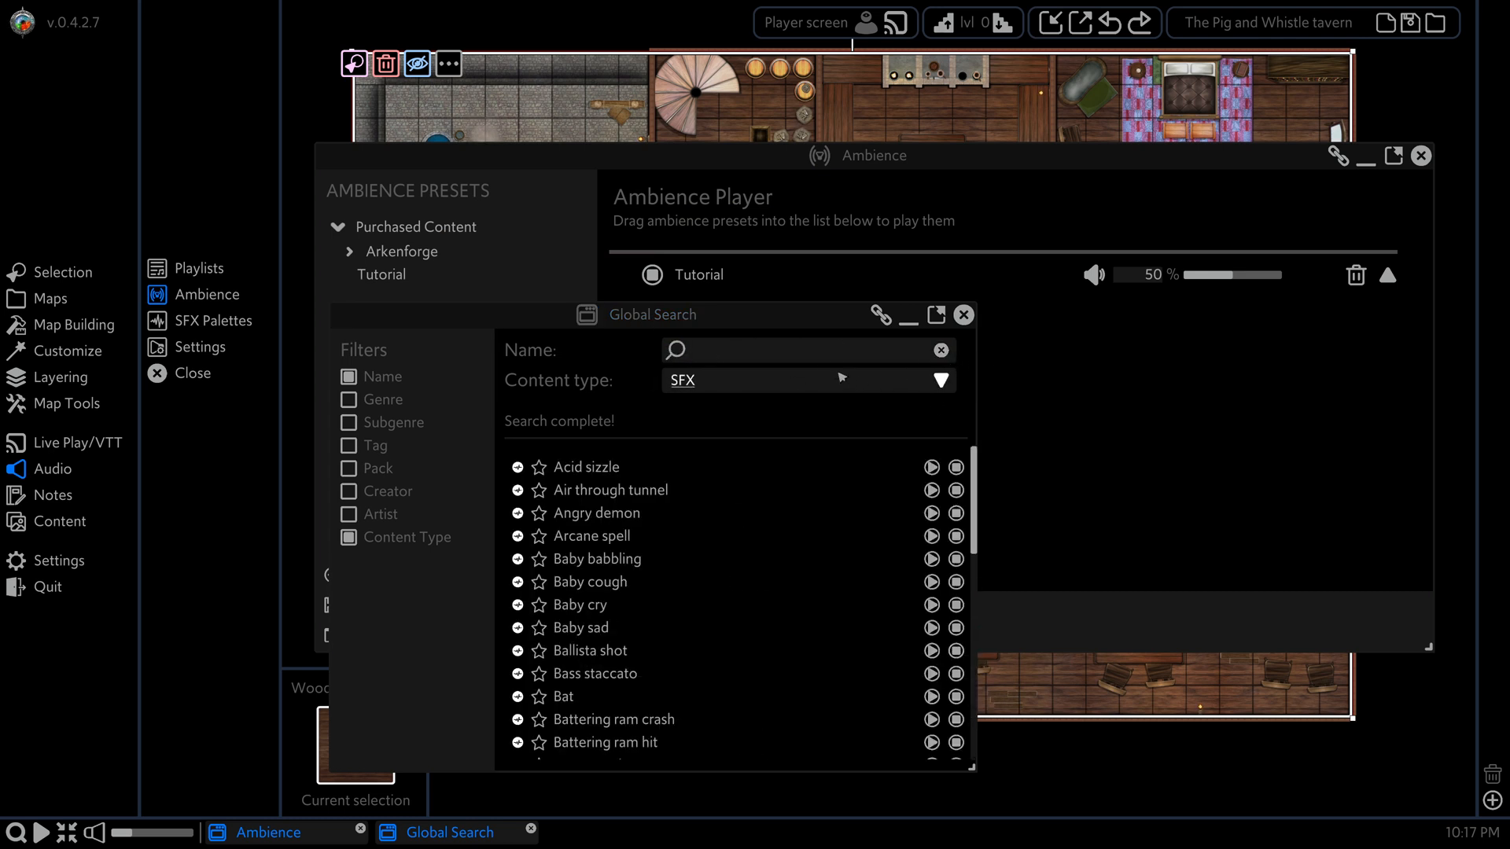
pyautogui.moveTo(469, 408)
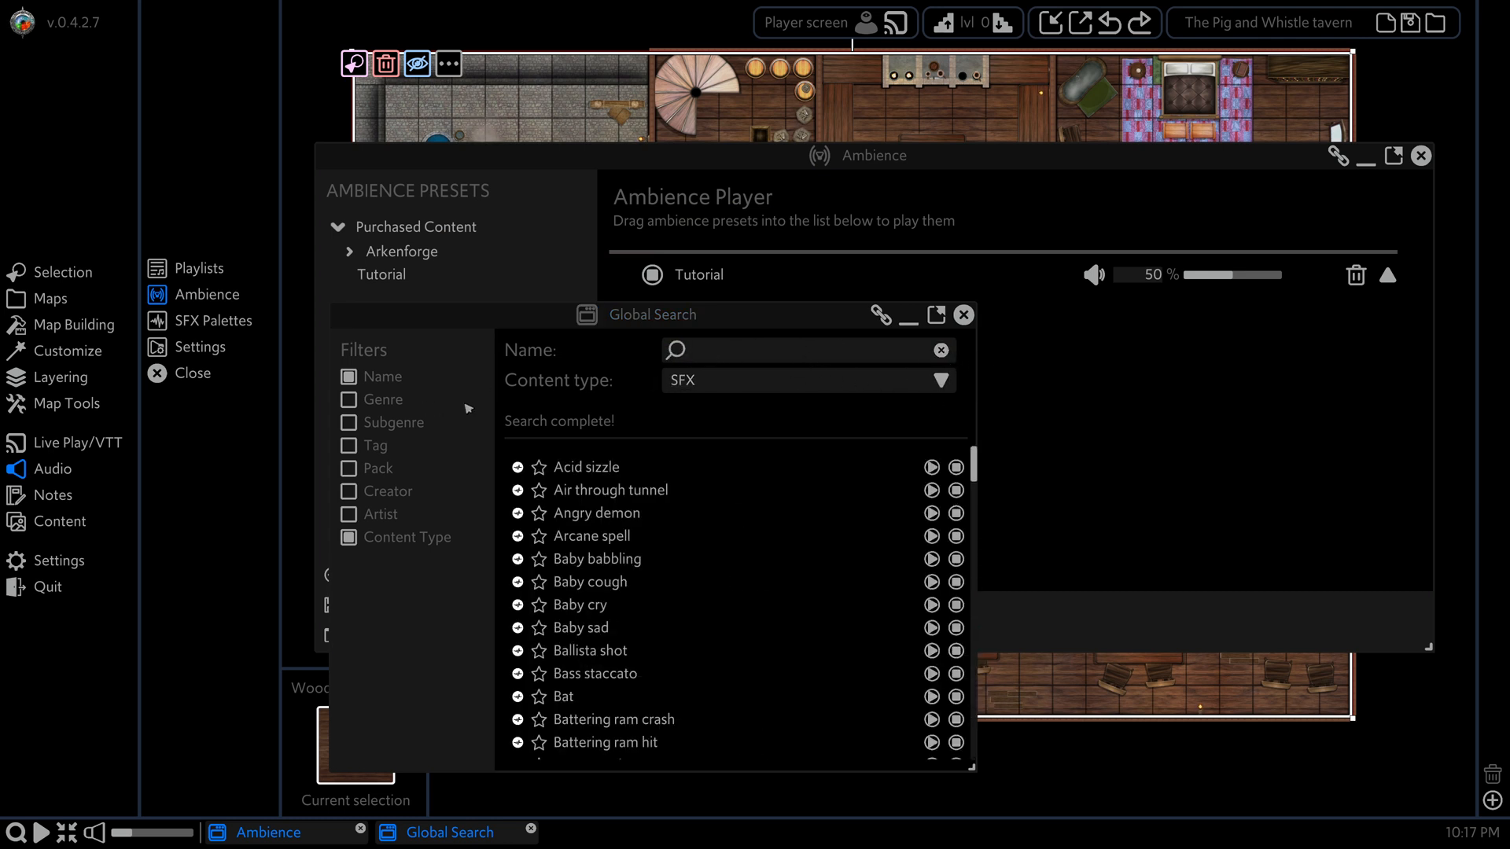
pyautogui.click(807, 379)
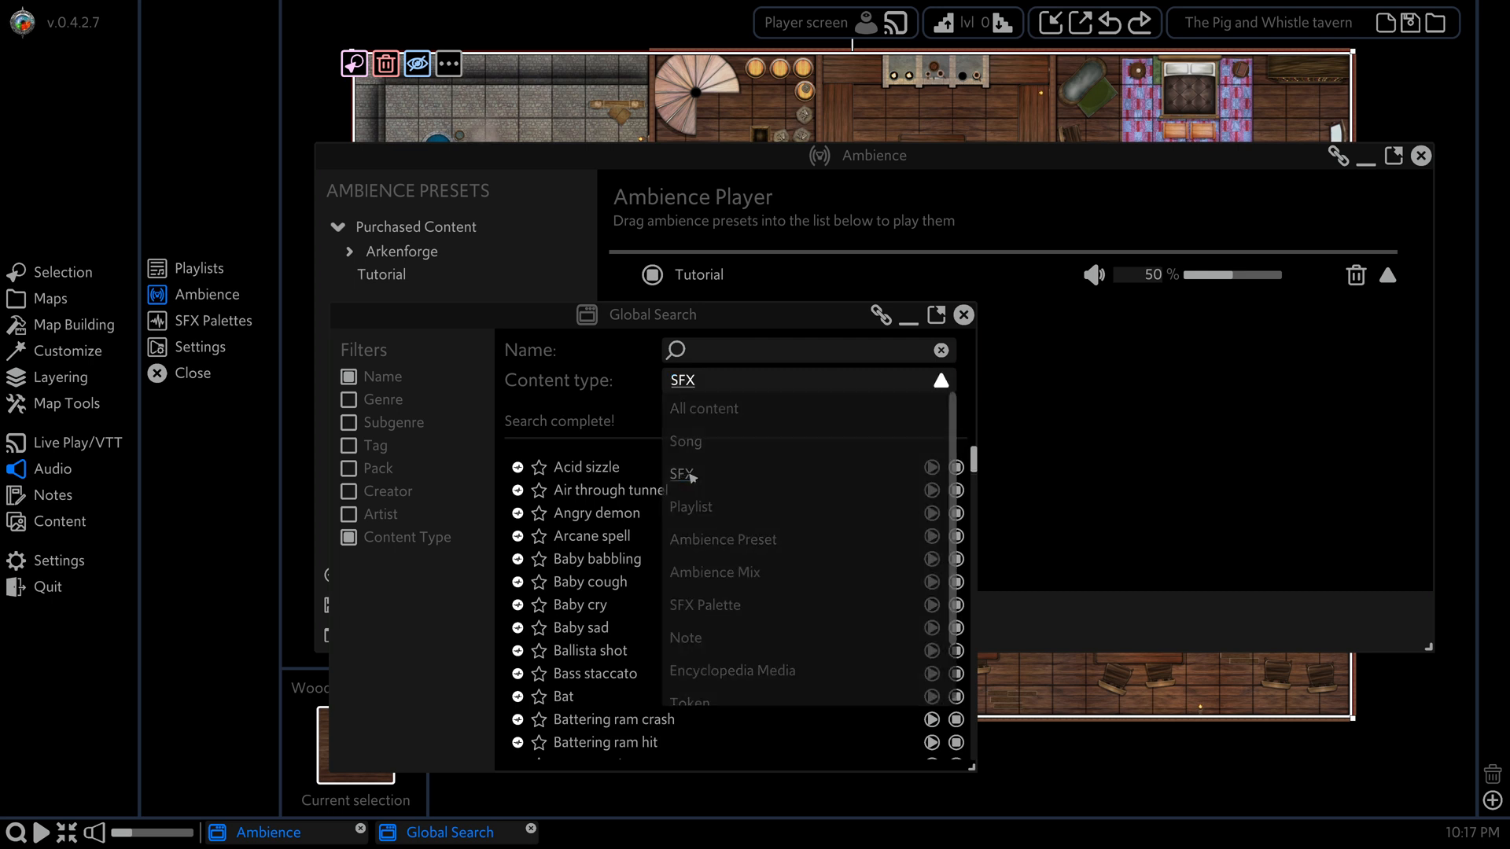
pyautogui.click(682, 473)
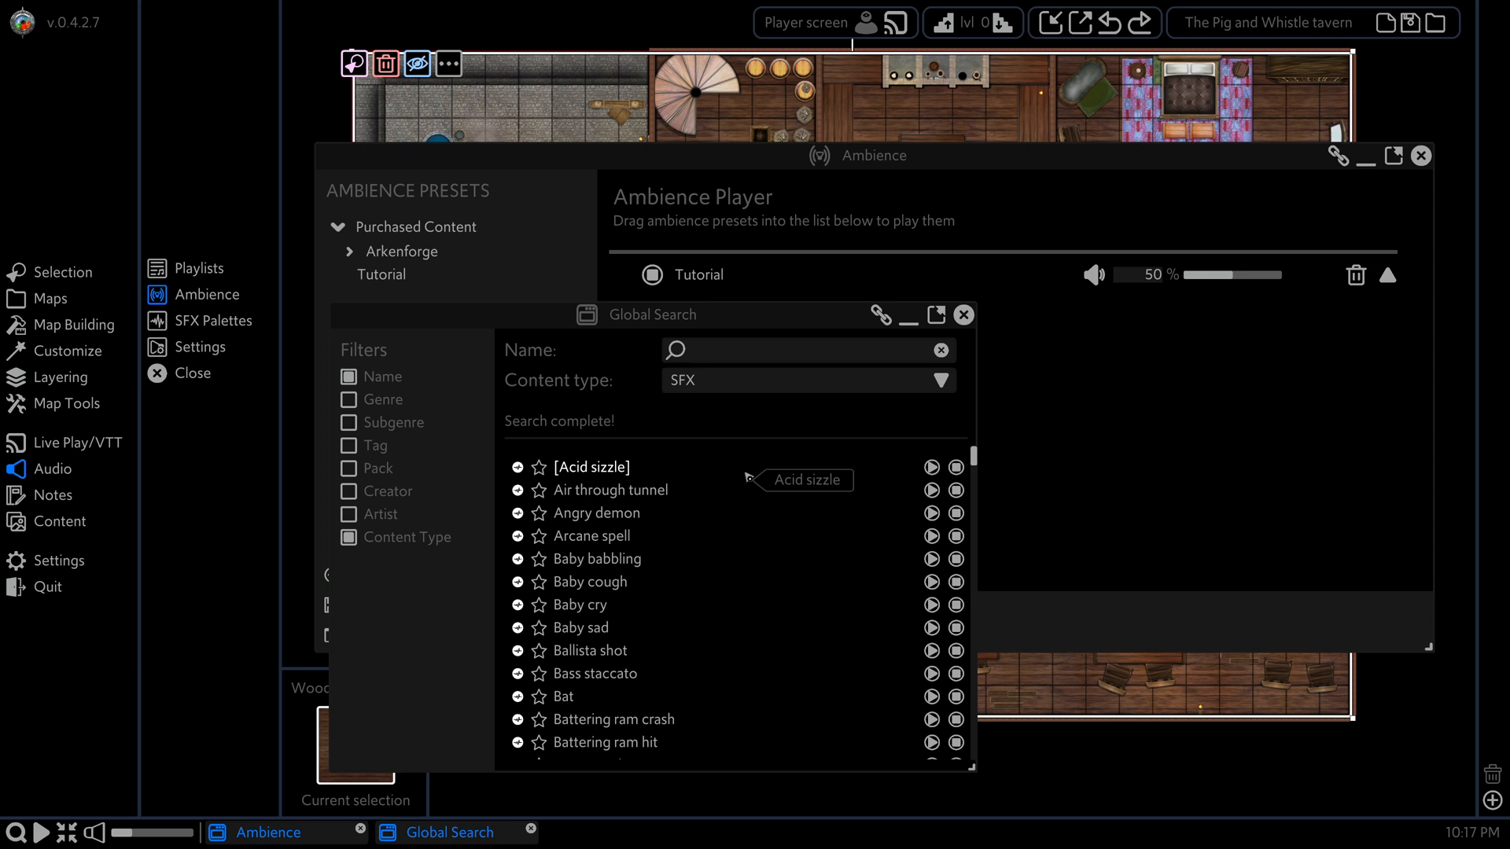
pyautogui.click(807, 349)
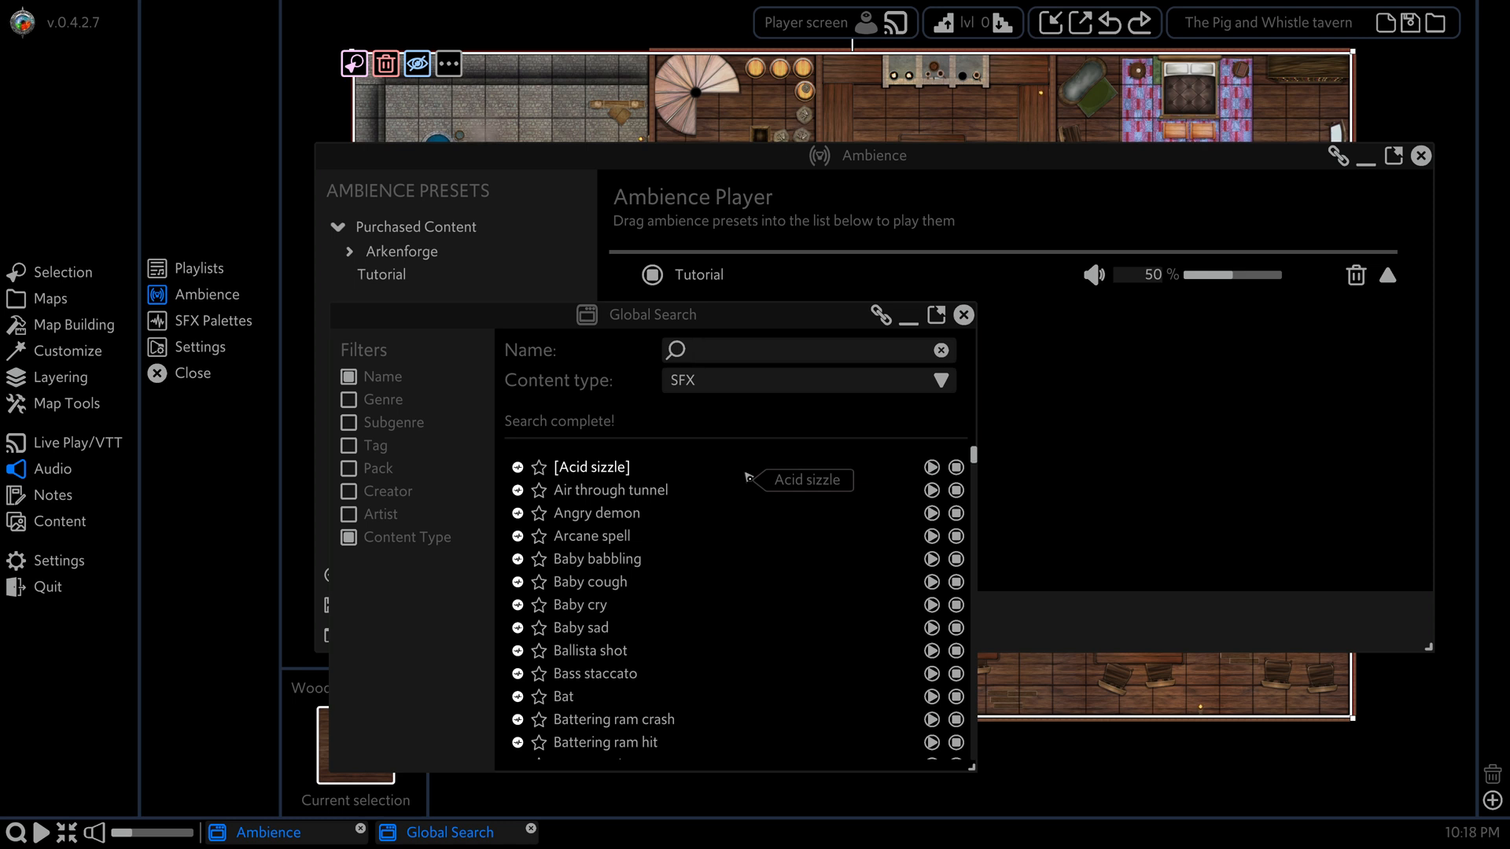
pyautogui.write('glass')
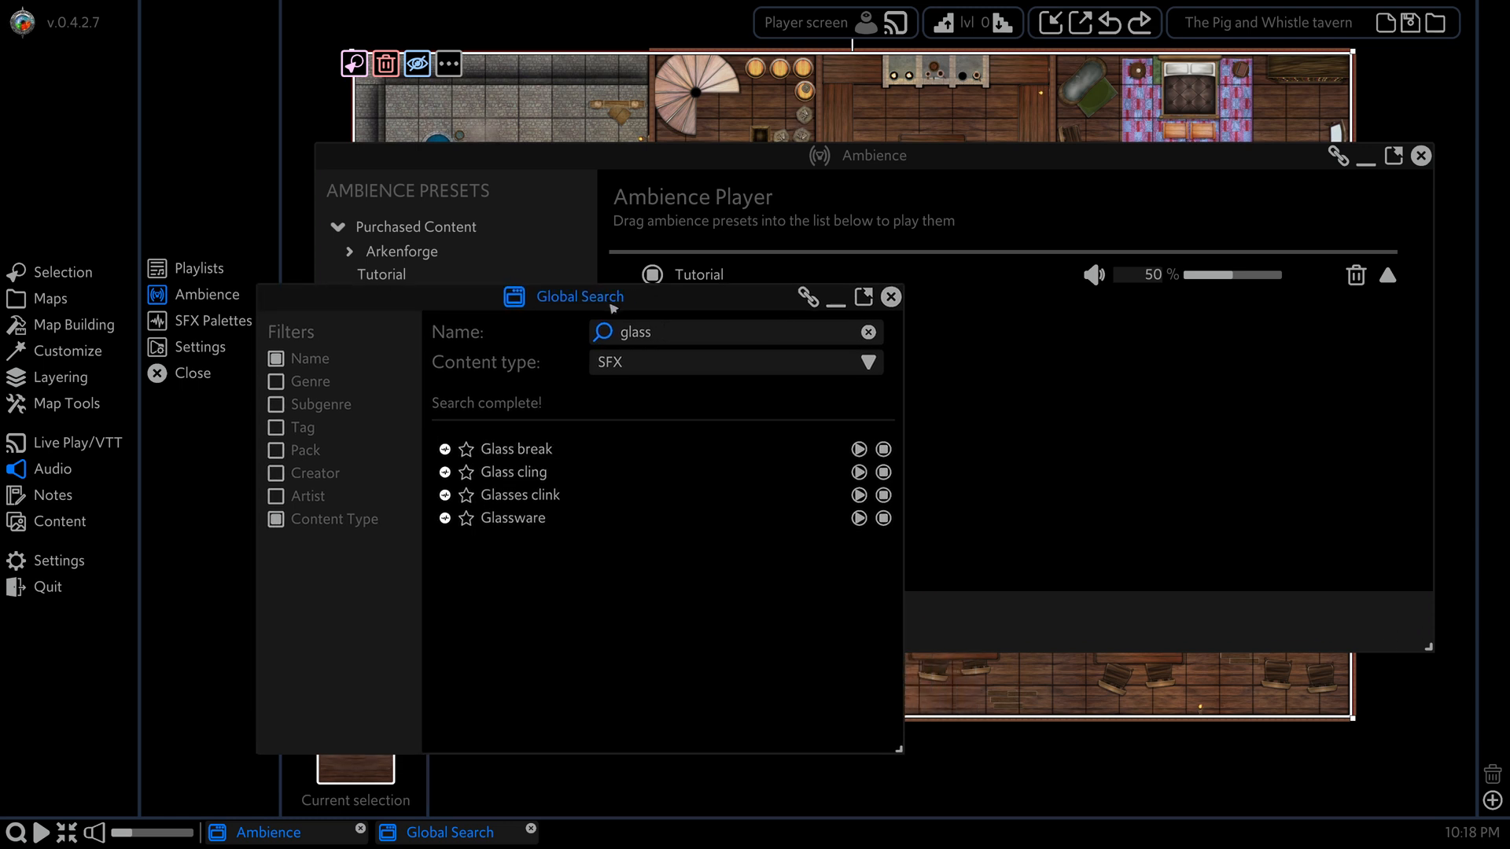
pyautogui.moveTo(580, 297); pyautogui.dragTo(421, 307)
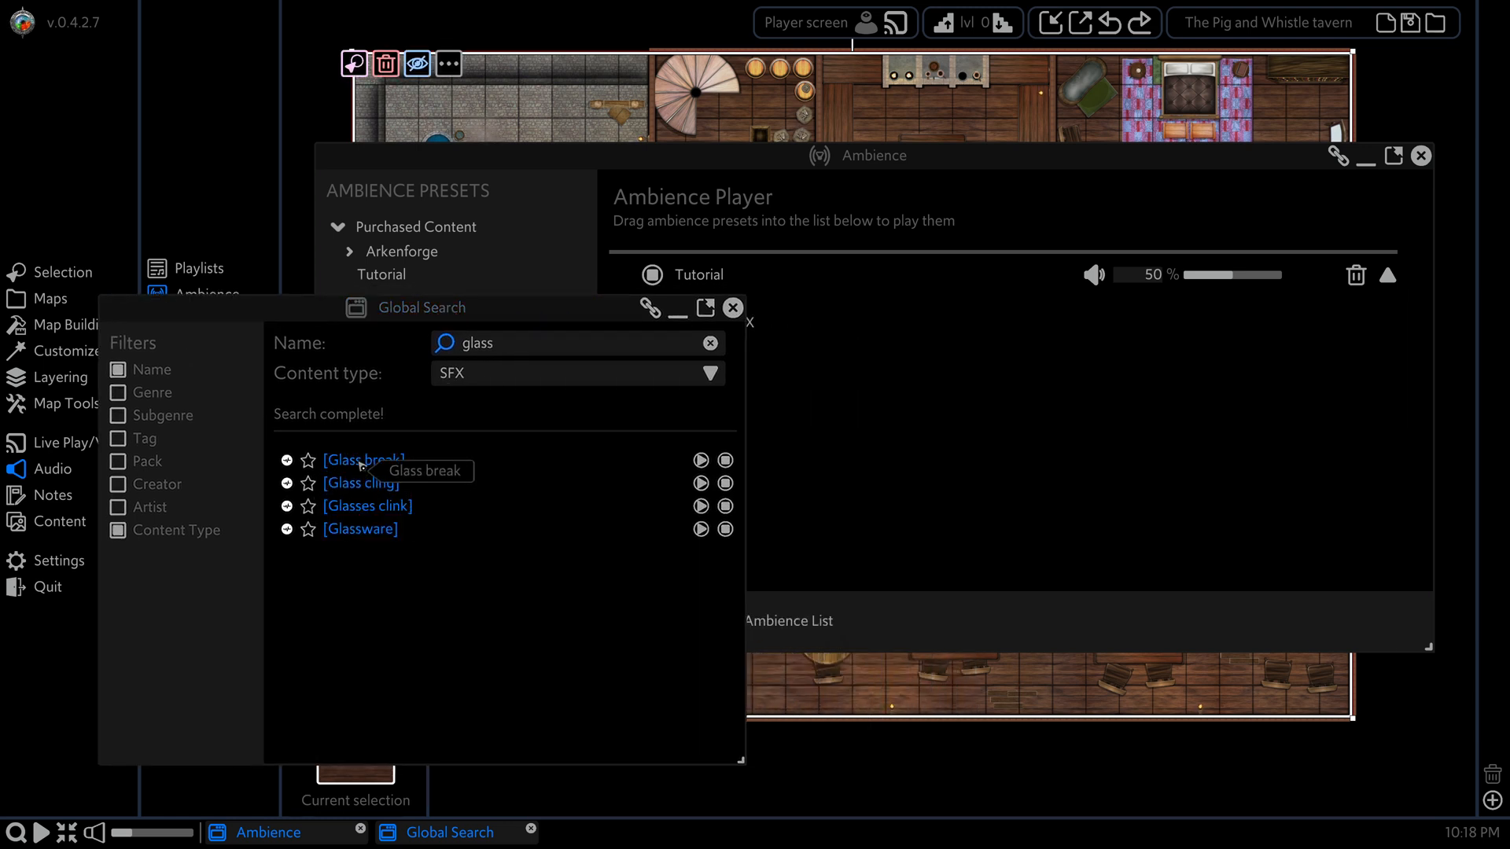
pyautogui.moveTo(364, 460); pyautogui.dragTo(942, 279)
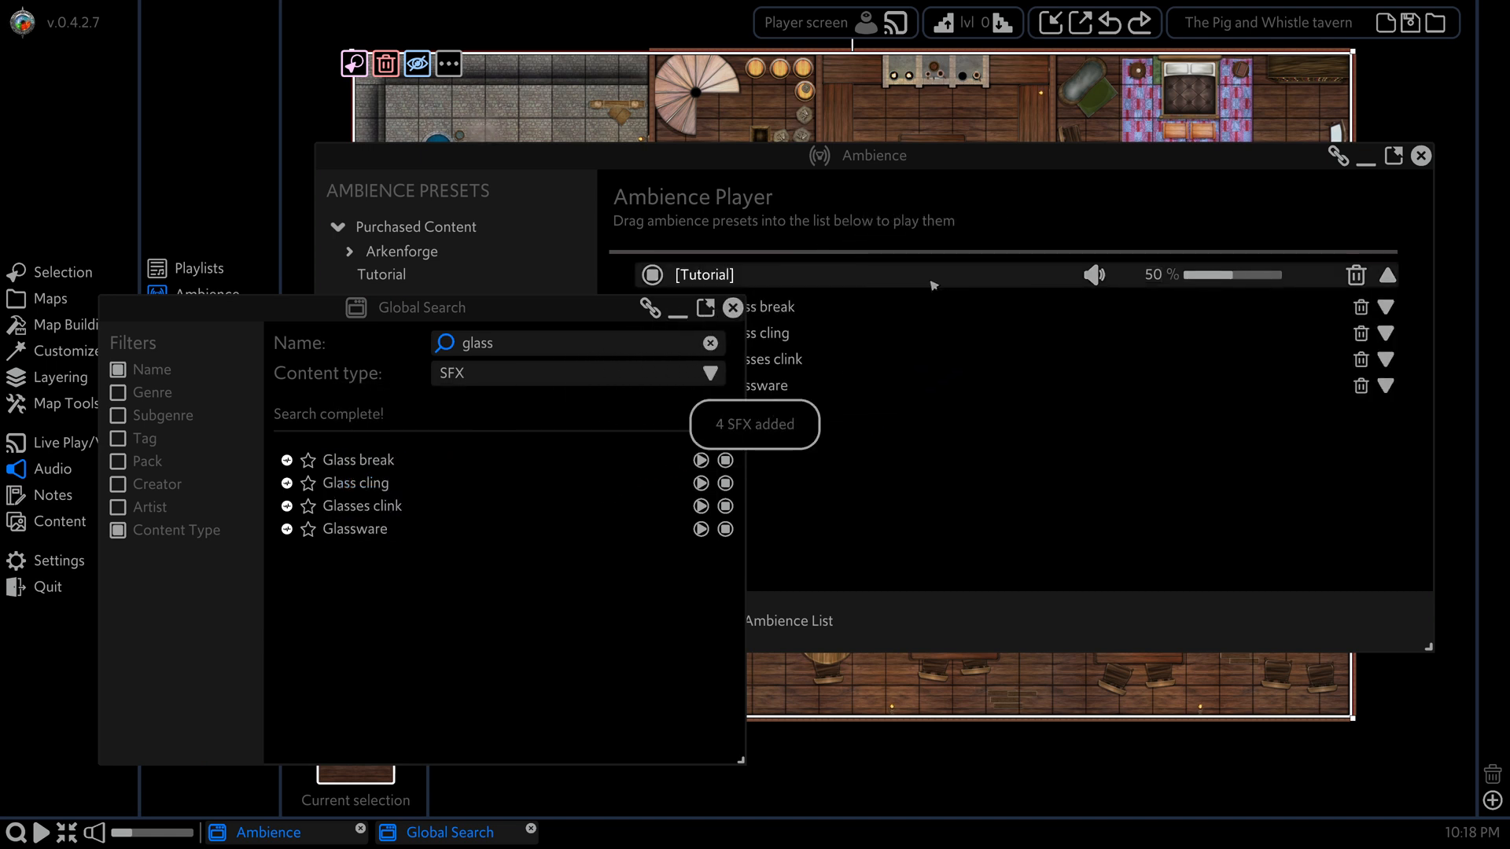
pyautogui.click(731, 307)
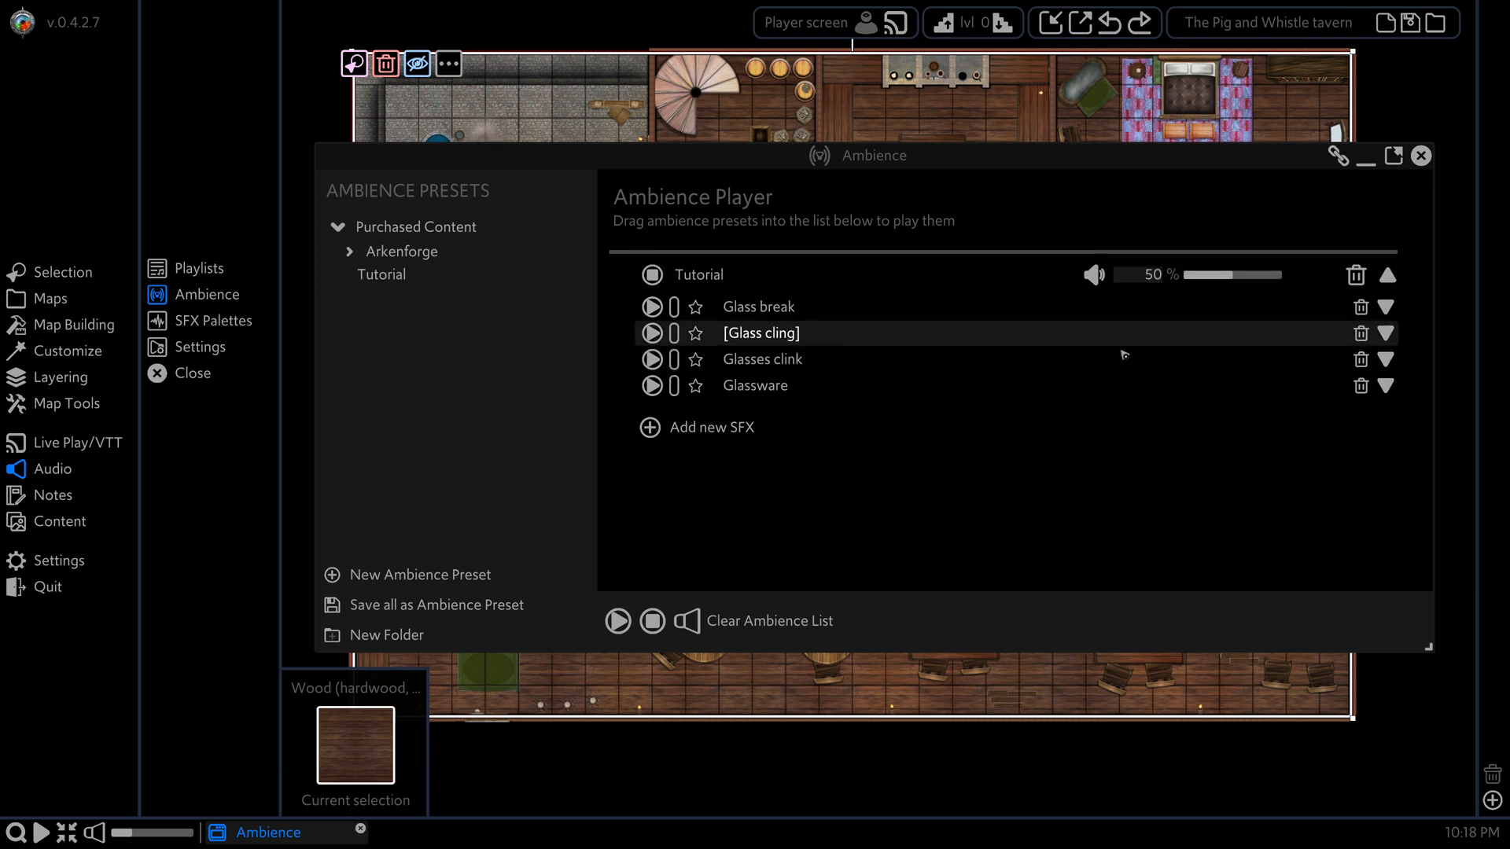
# Step: Stop playback, expand Glass break's settings, enter 10 in its timing, and stop its preview
pyautogui.click(704, 274)
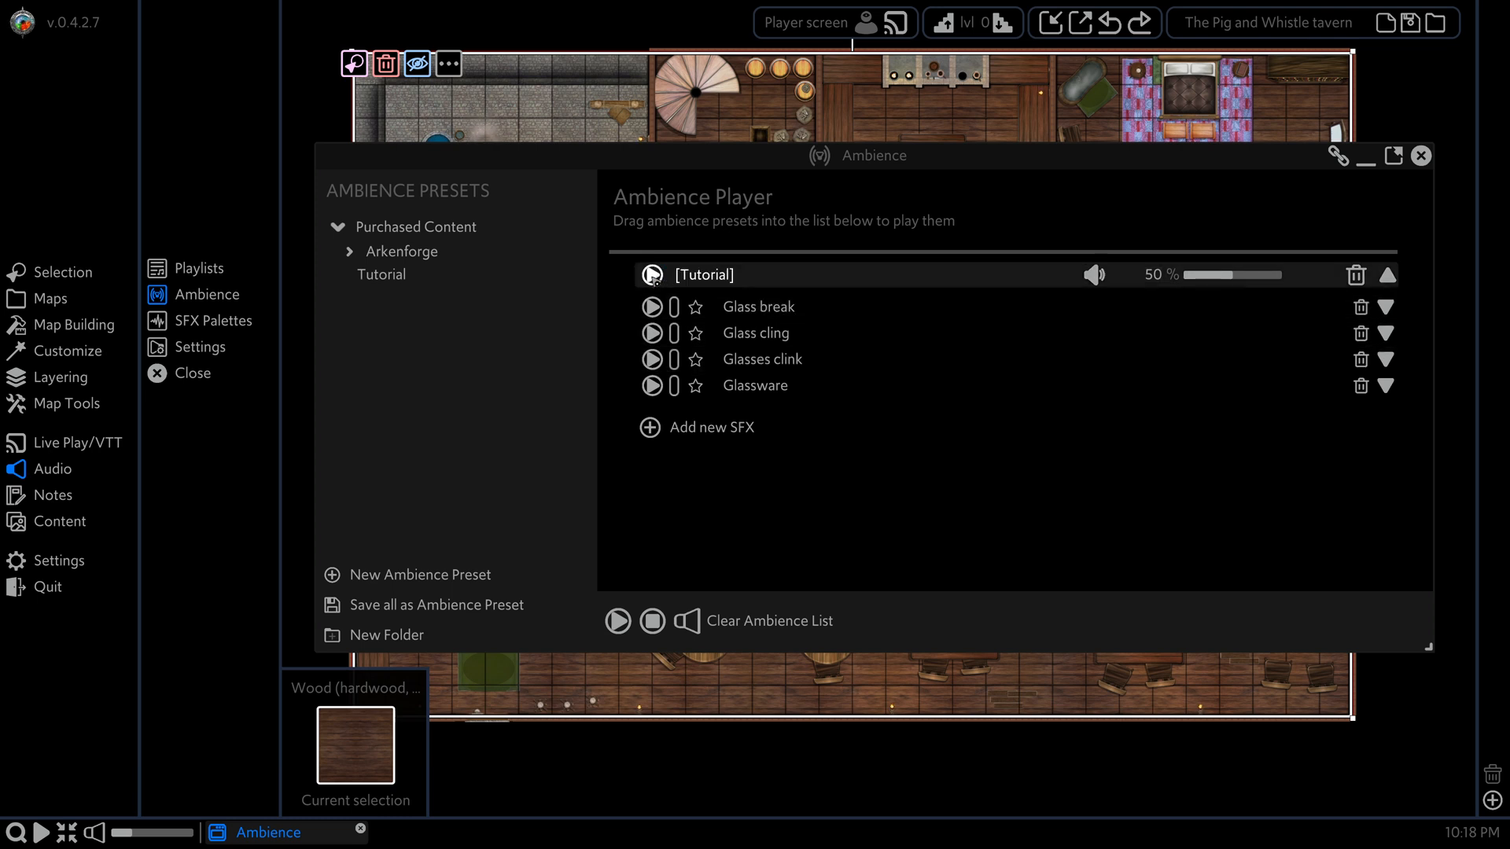
pyautogui.click(652, 275)
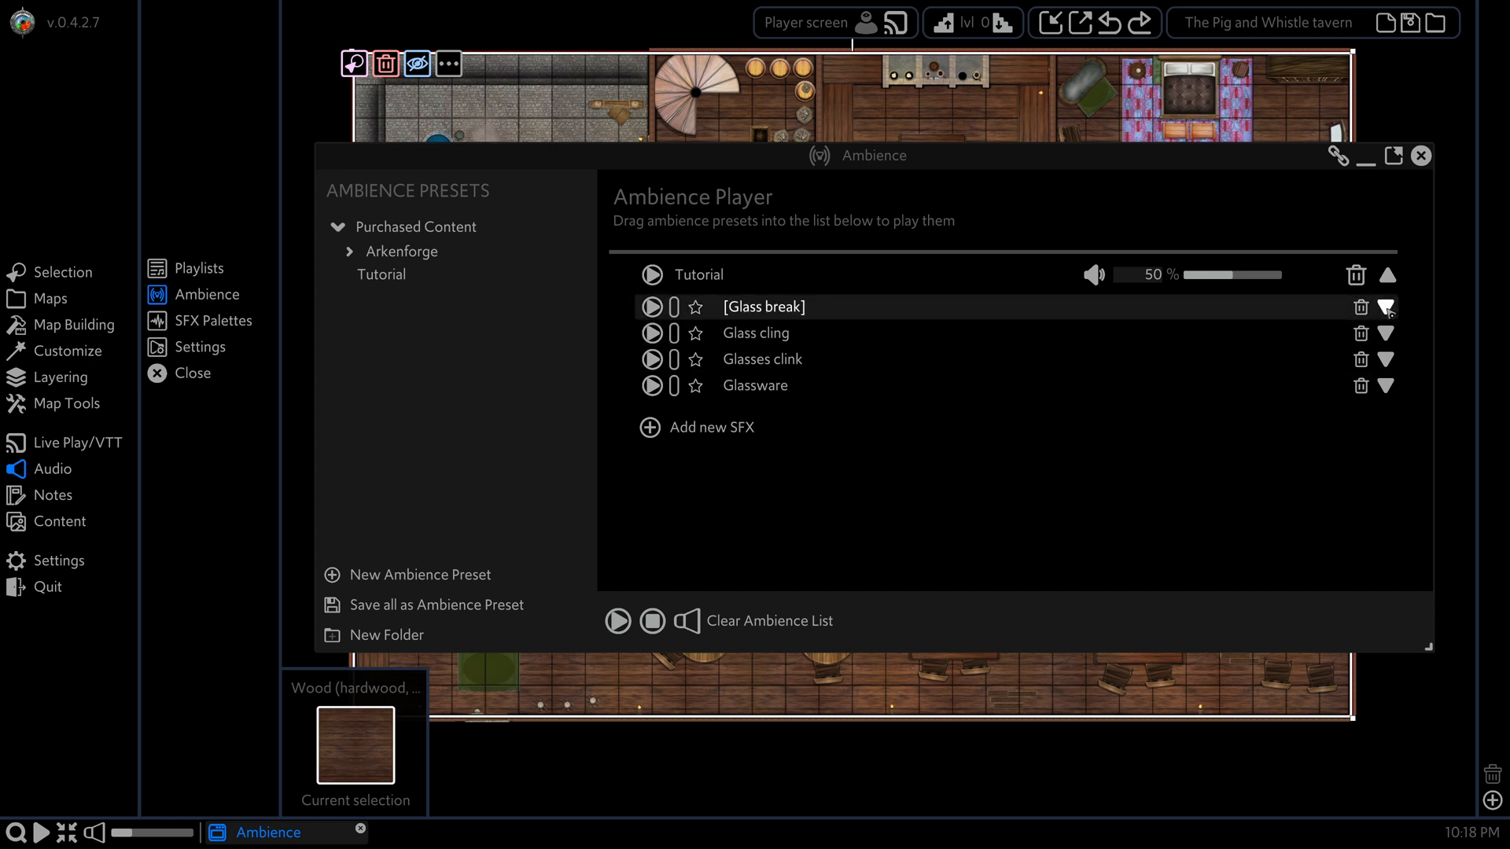
pyautogui.click(1385, 306)
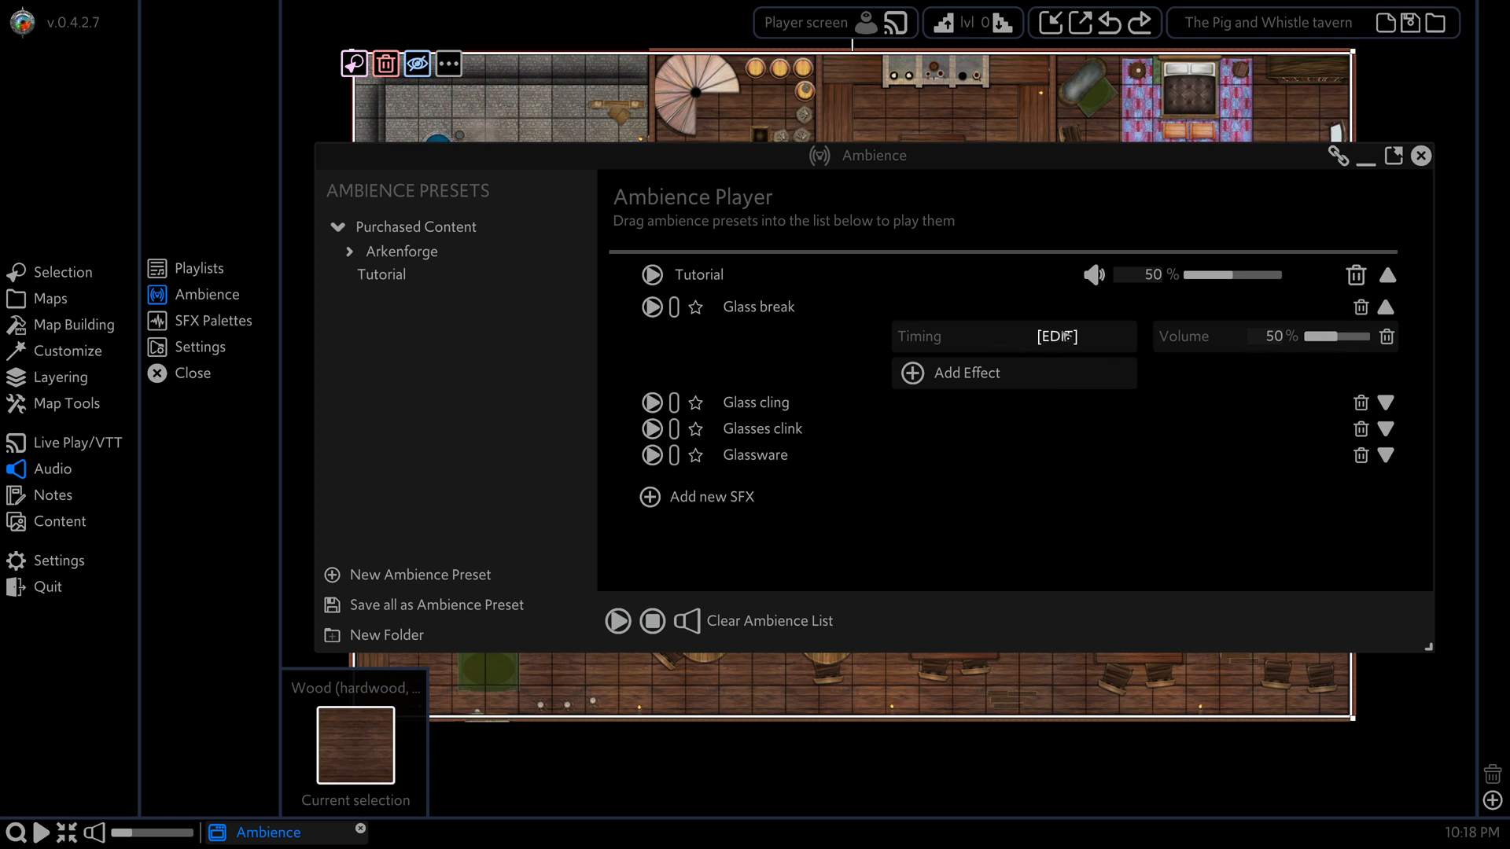
pyautogui.click(1051, 336)
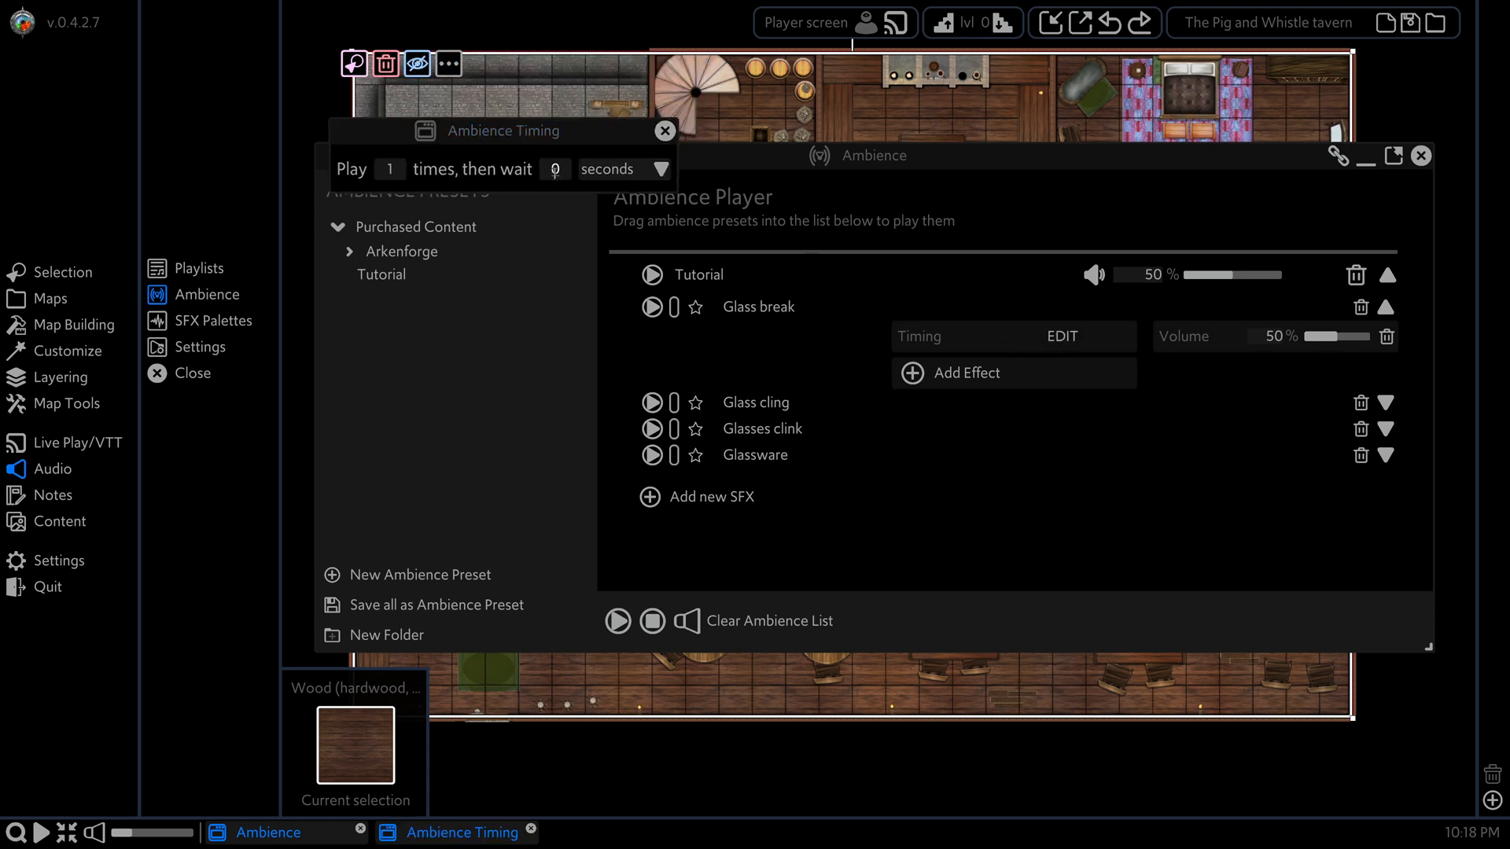
pyautogui.write('10')
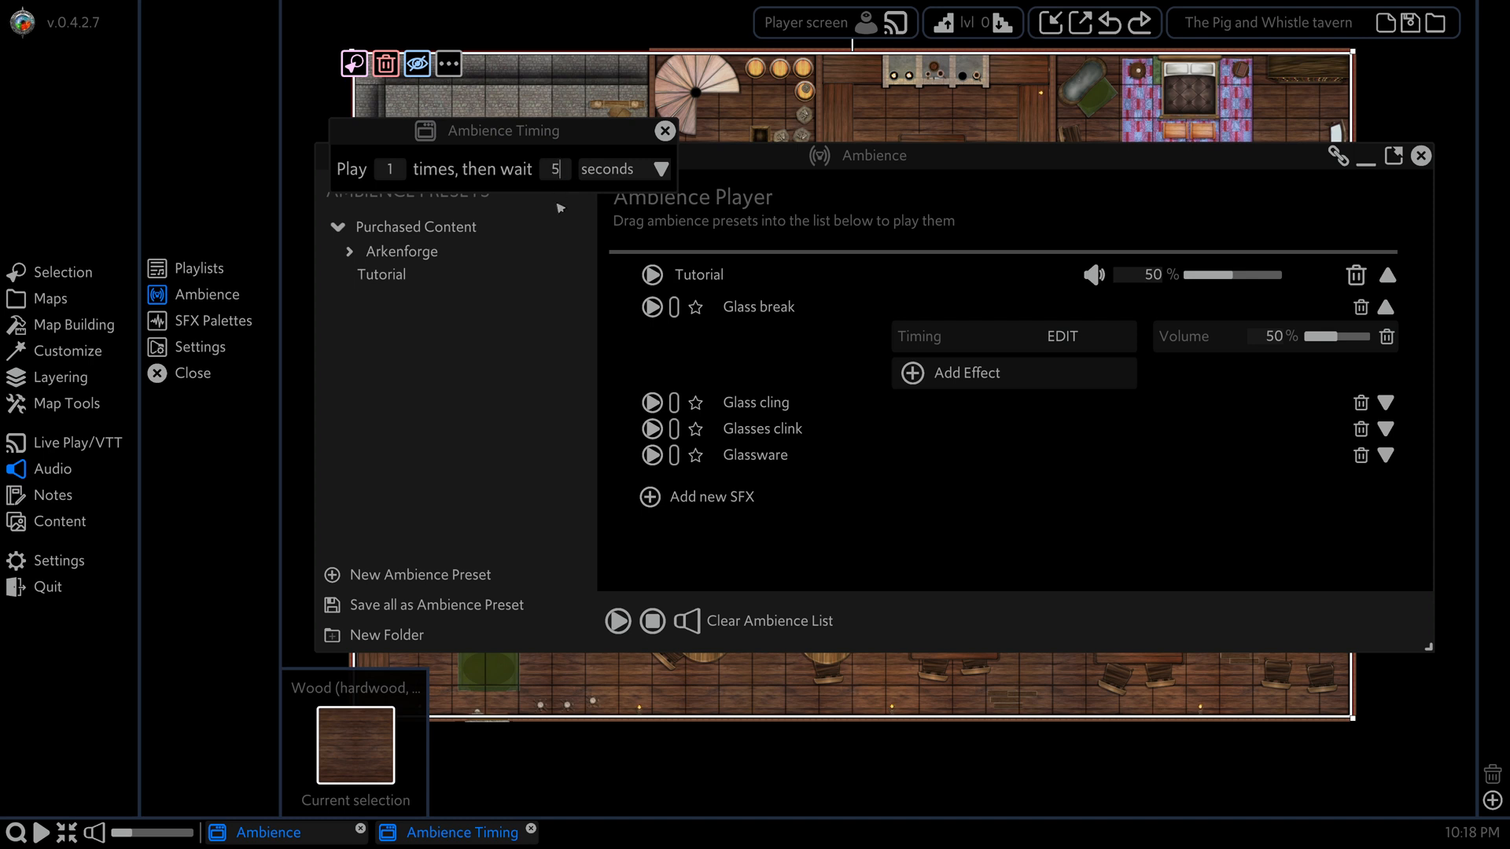
pyautogui.moveTo(664, 130)
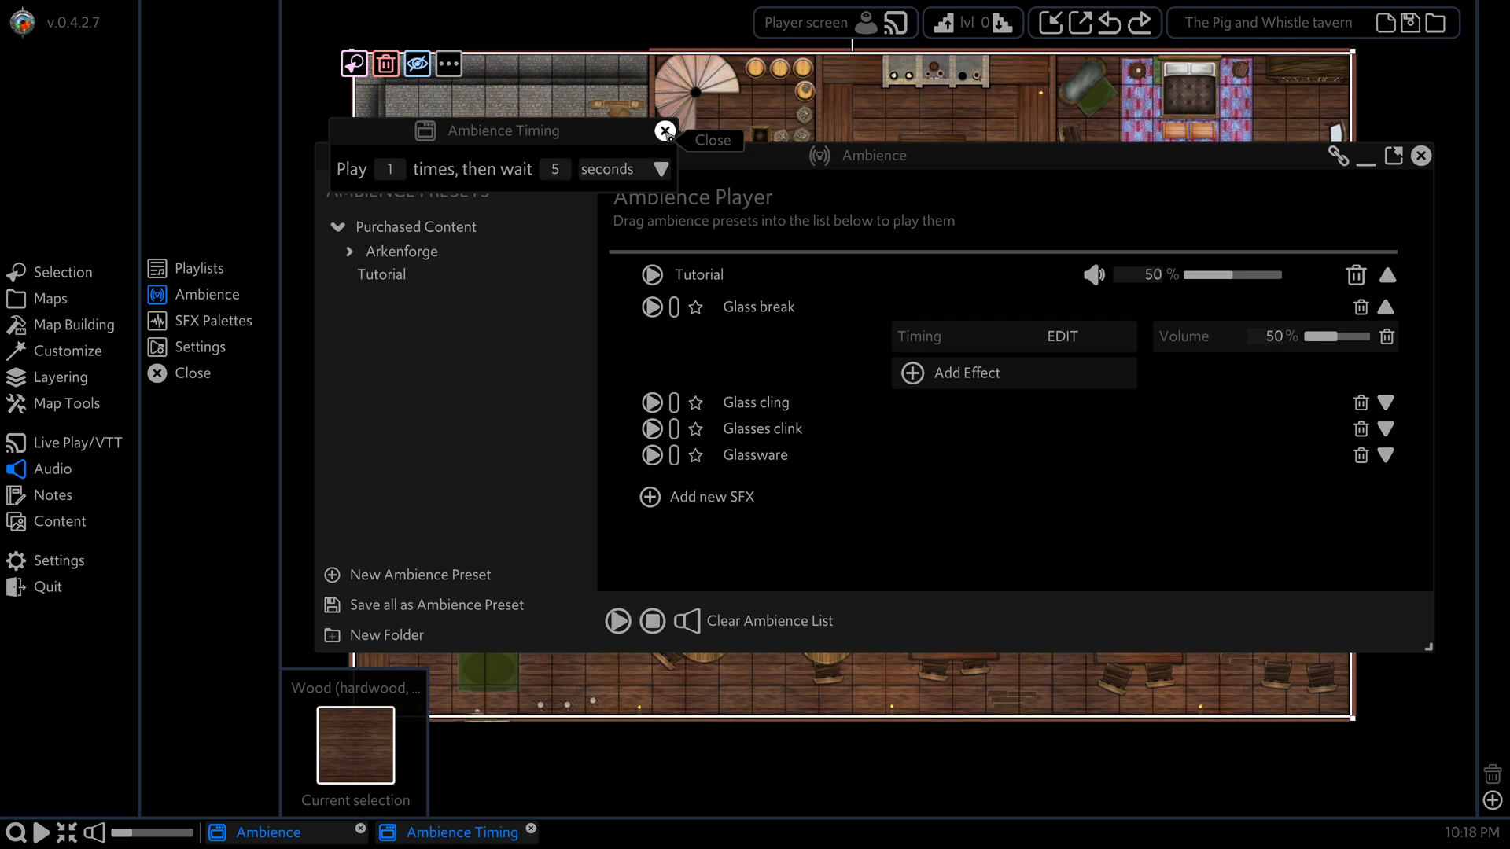
pyautogui.click(665, 130)
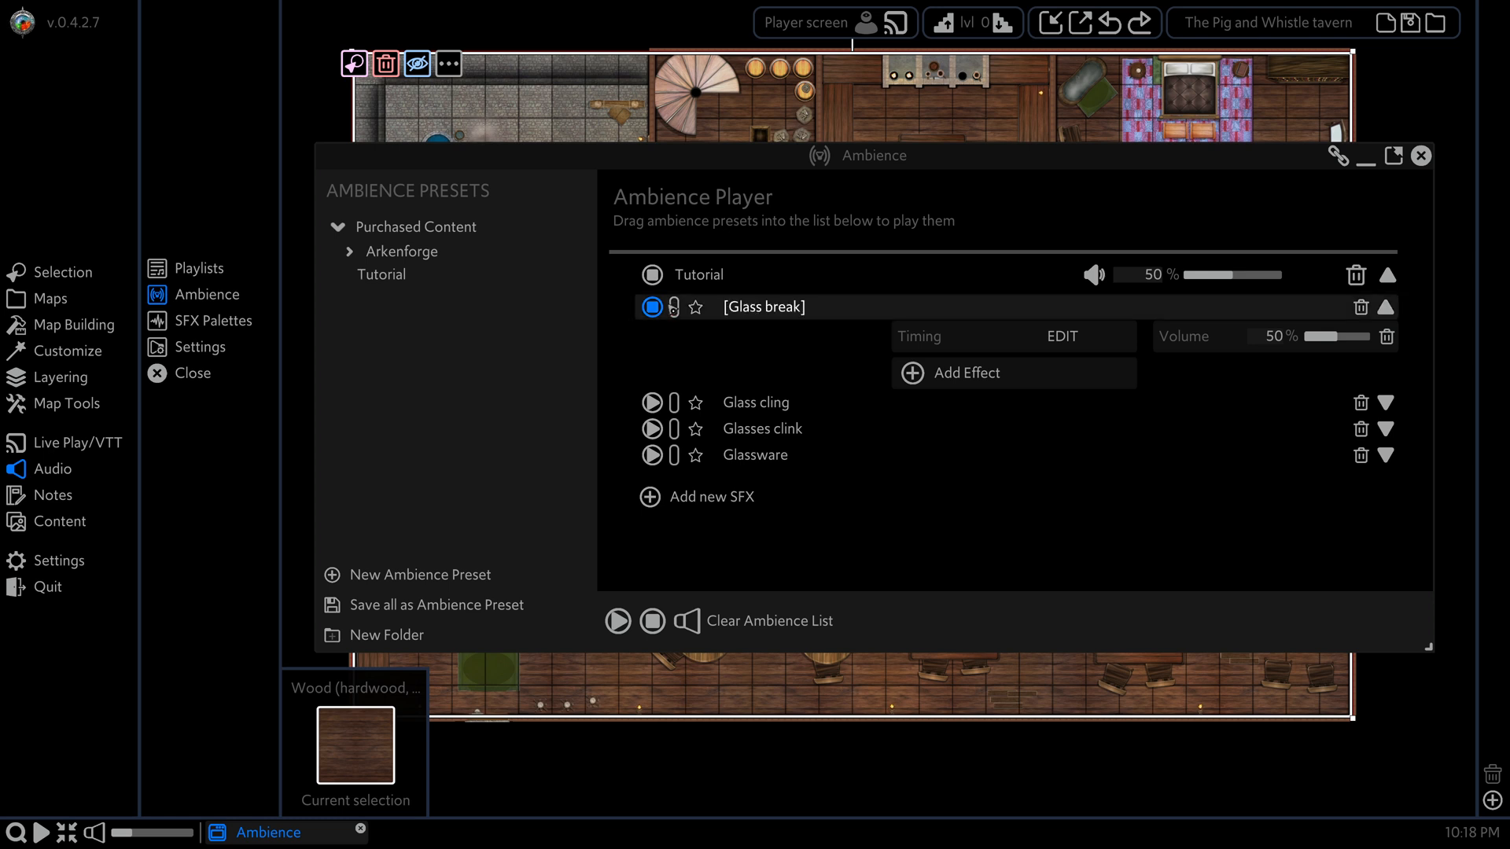
pyautogui.click(651, 306)
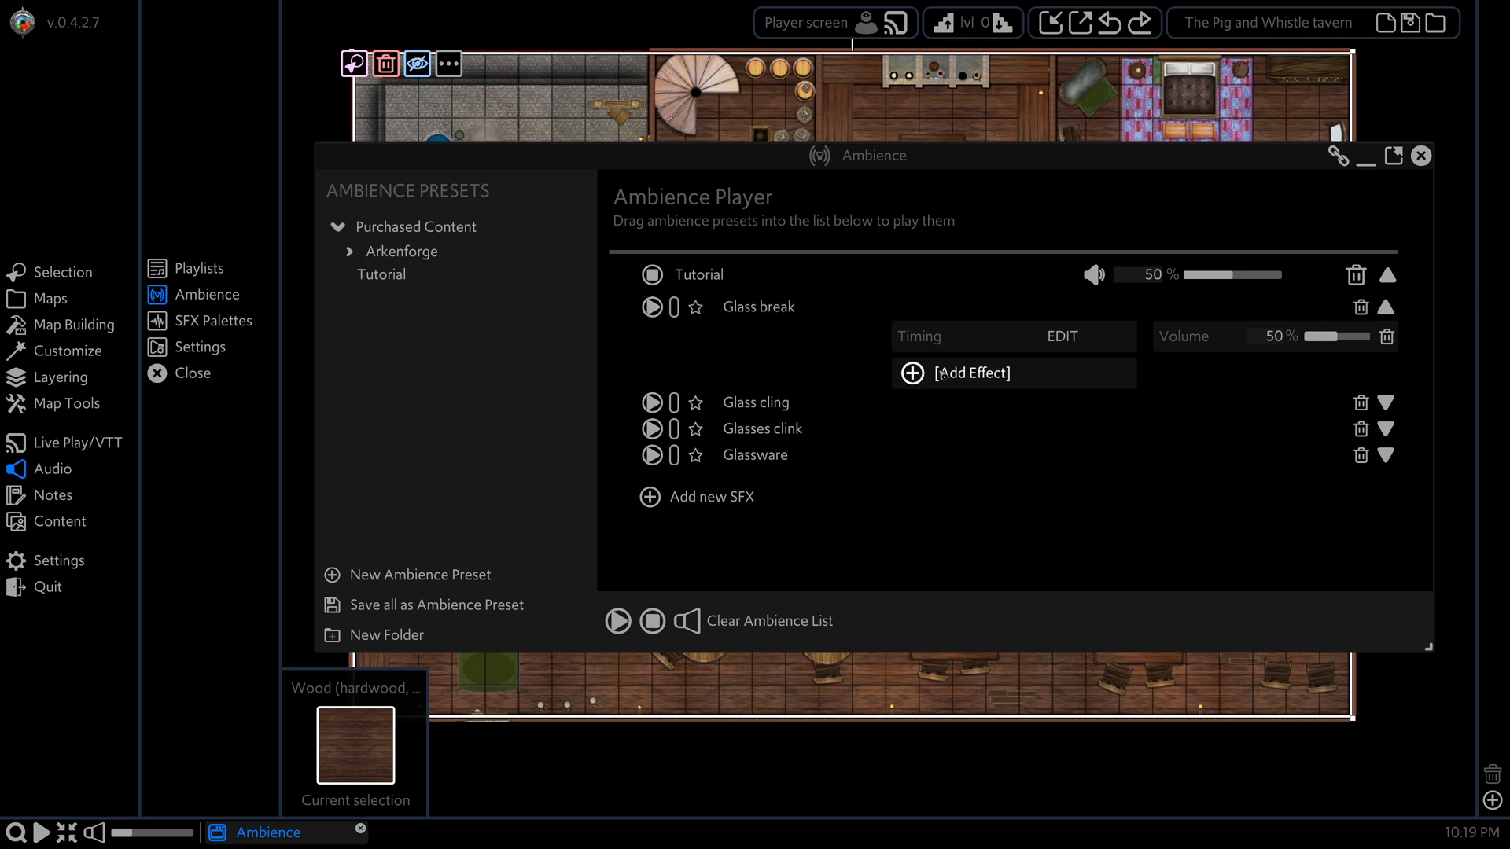
# Step: Add a timing variance to Glass break, adjust it to 51%, and play the sound
pyautogui.click(973, 373)
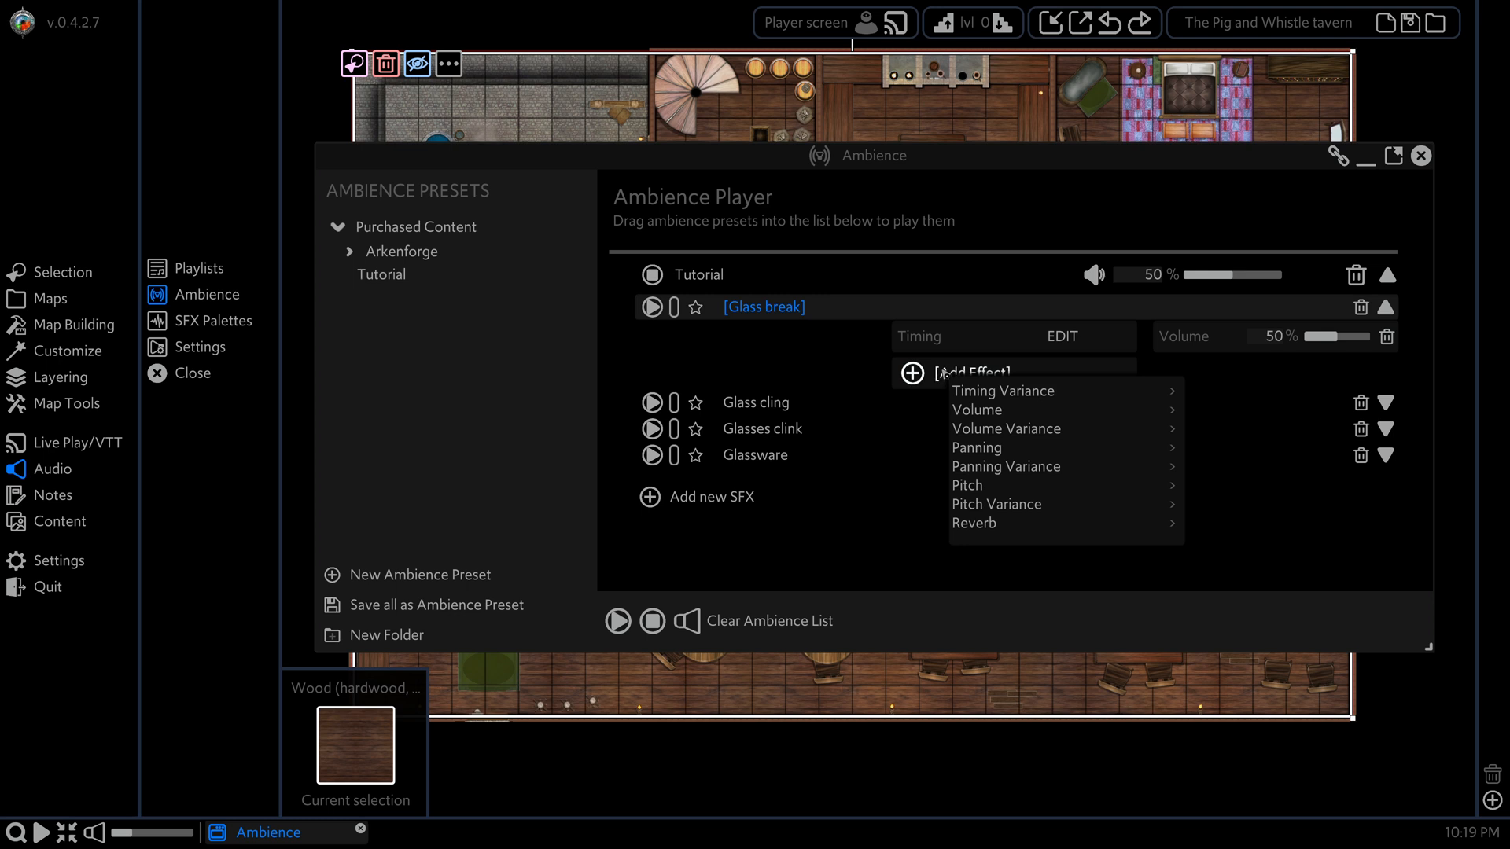
pyautogui.moveTo(1001, 390)
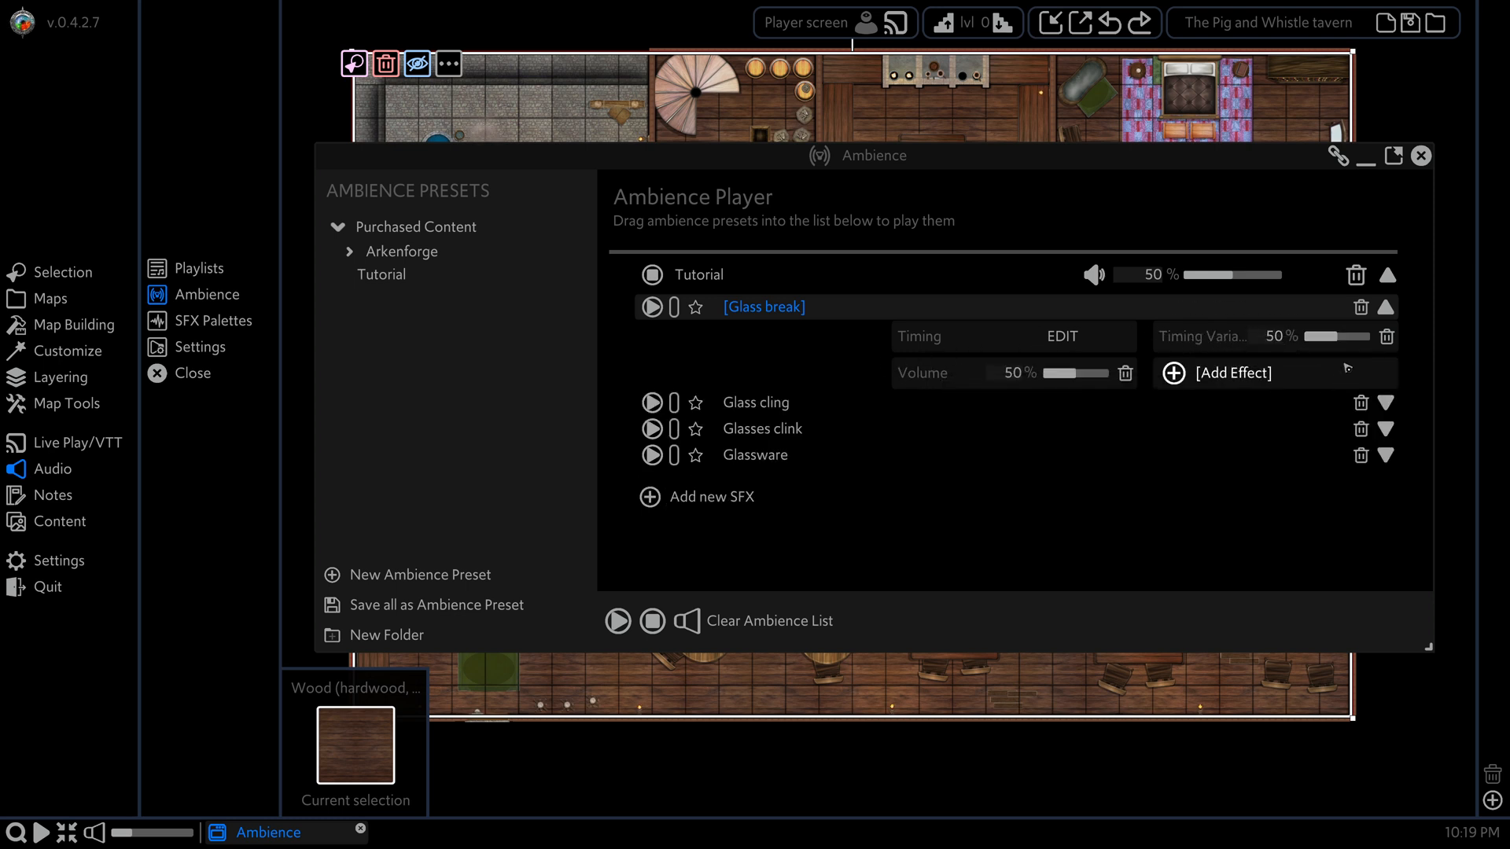
pyautogui.moveTo(1348, 336); pyautogui.dragTo(1334, 336)
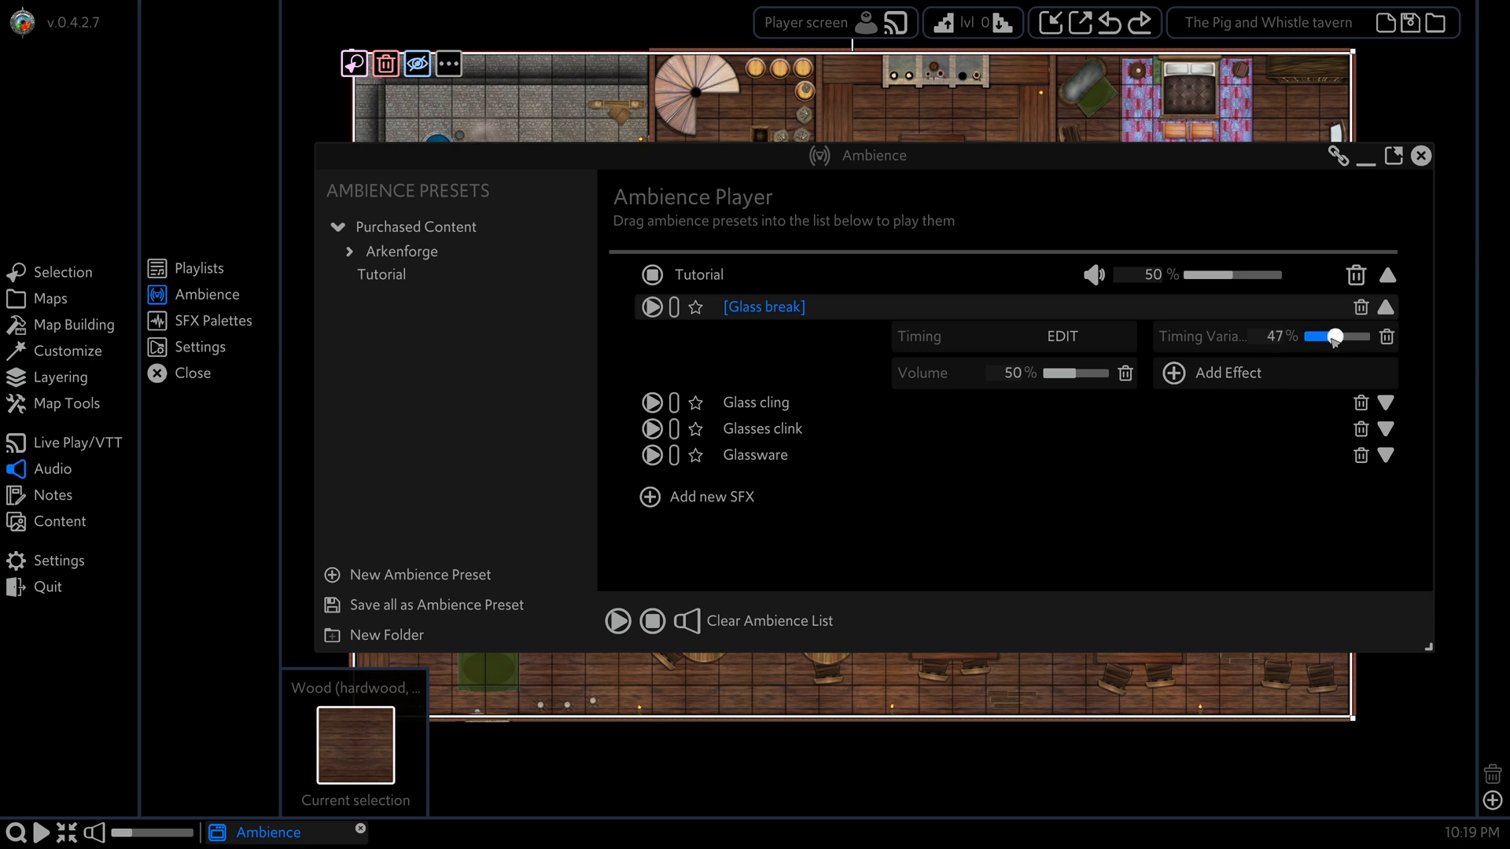
pyautogui.moveTo(1329, 335); pyautogui.dragTo(1337, 335)
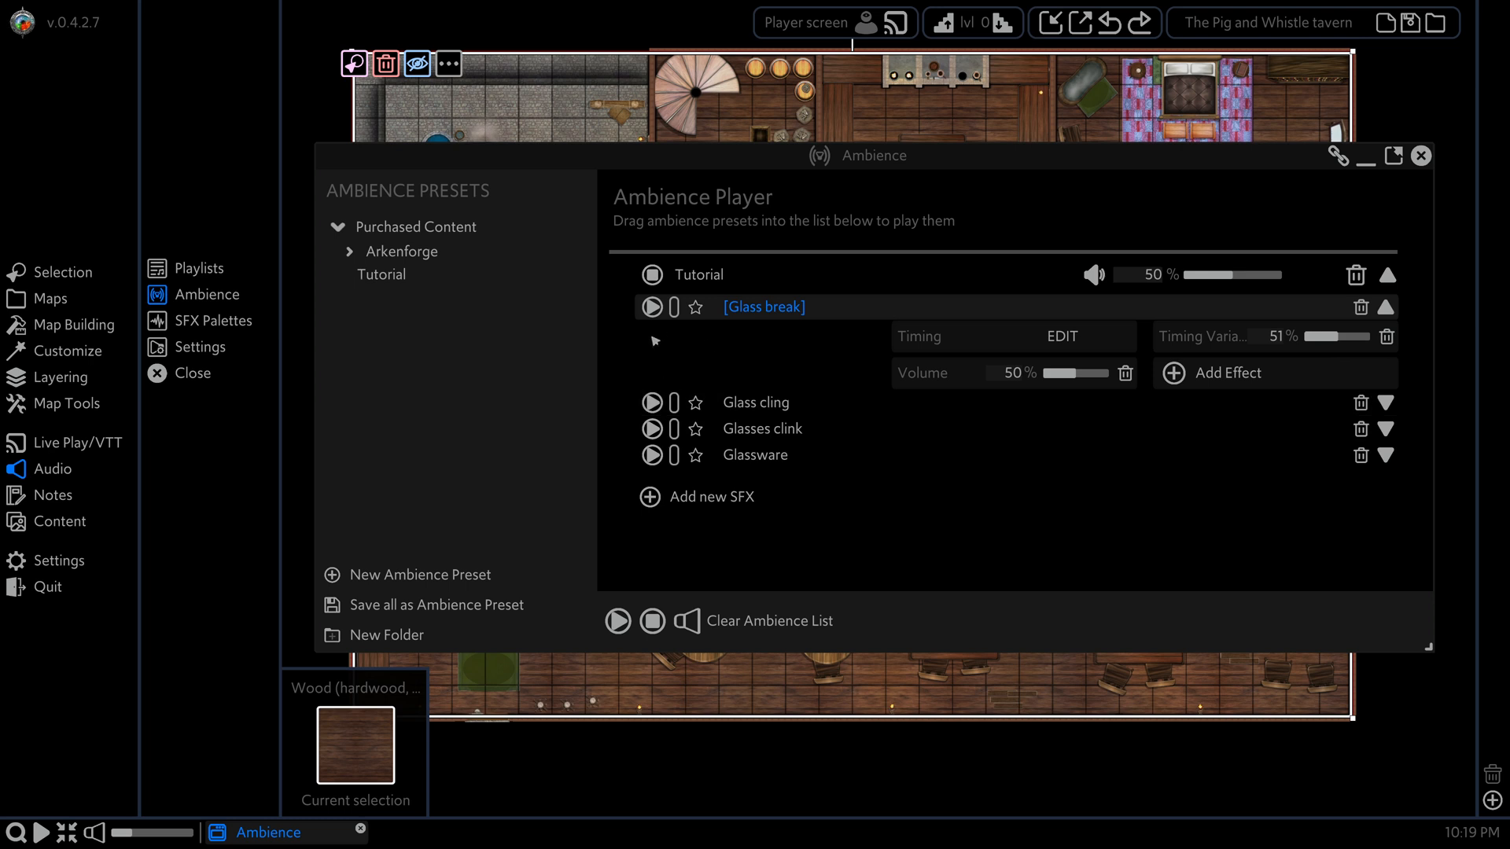
pyautogui.click(652, 306)
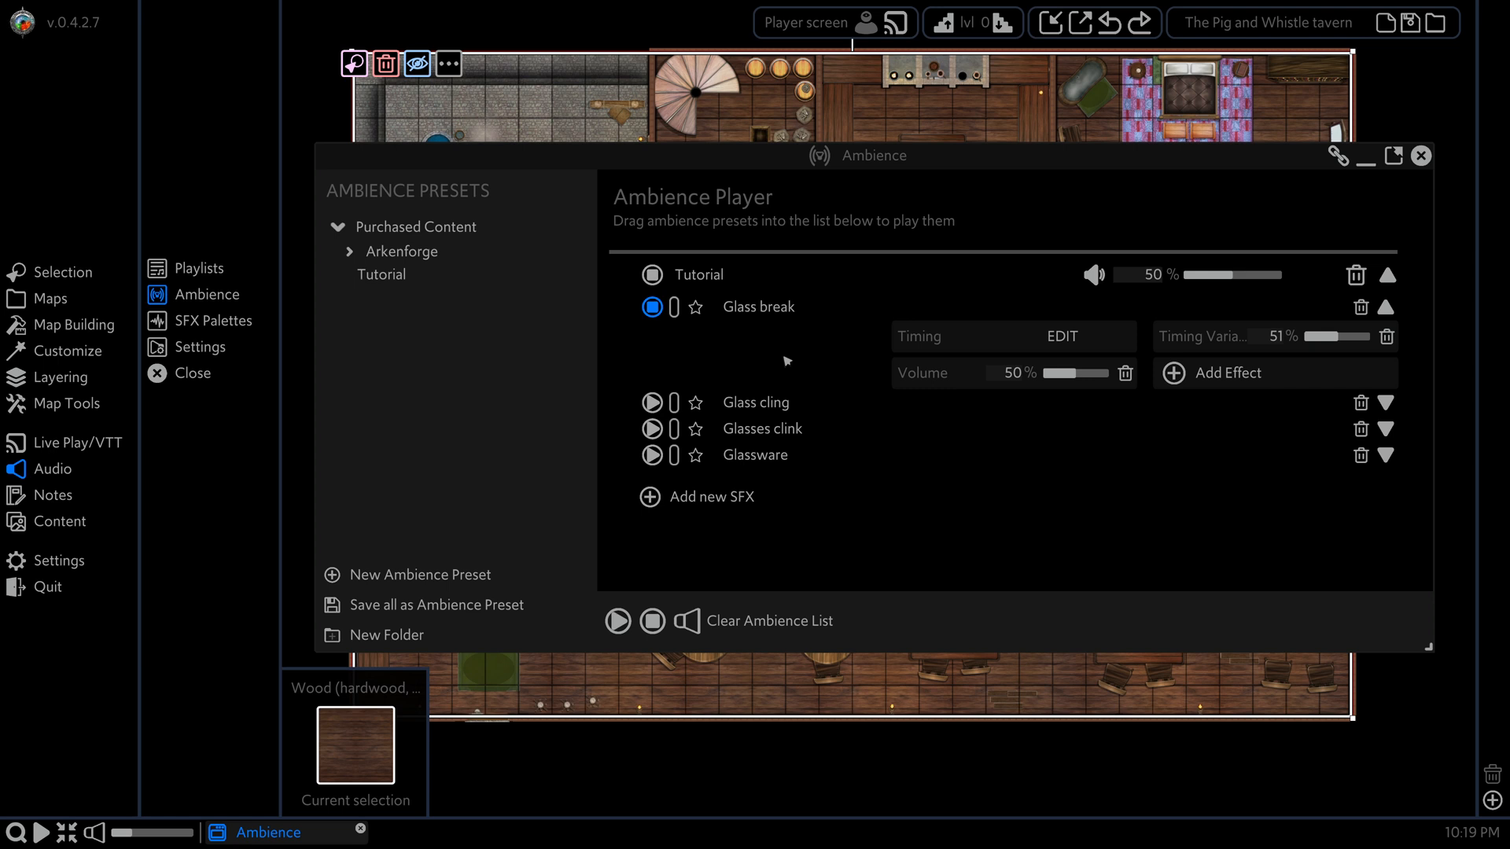
pyautogui.click(673, 307)
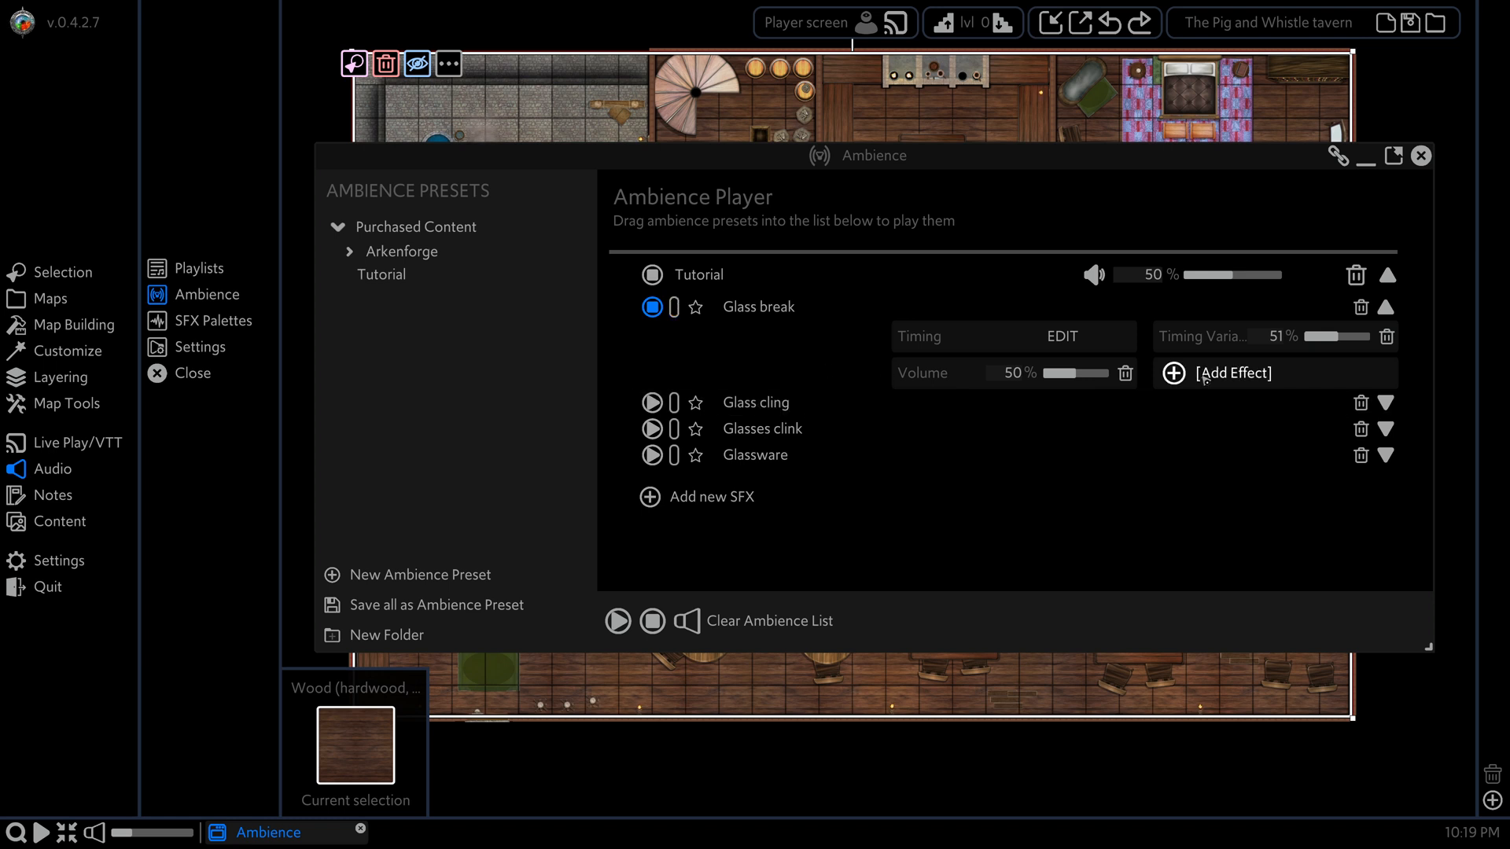
# Step: Add a trial panning variance to Glass break, then delete it
pyautogui.click(674, 306)
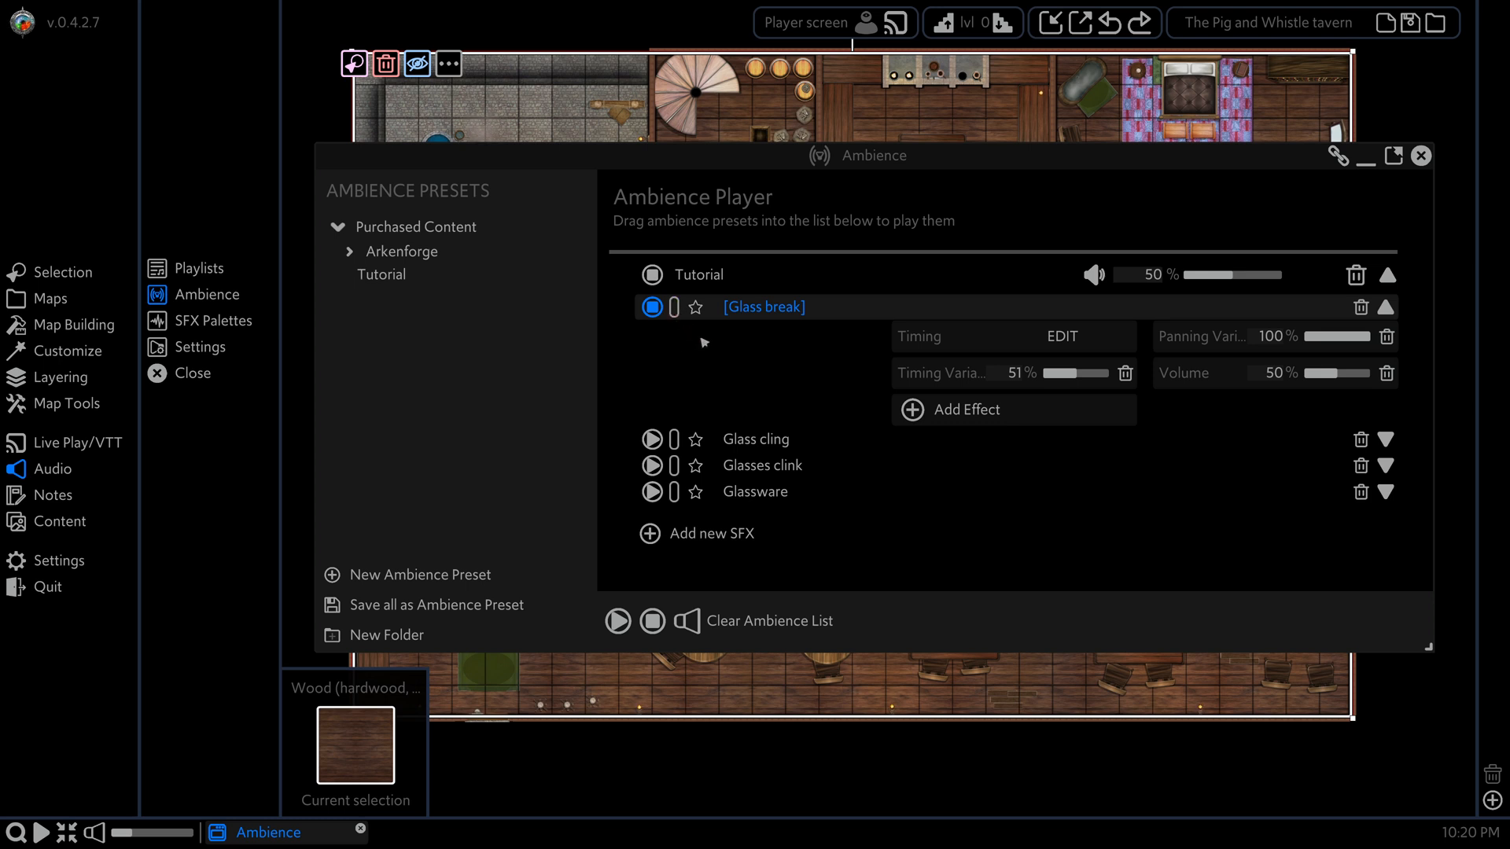
pyautogui.click(756, 439)
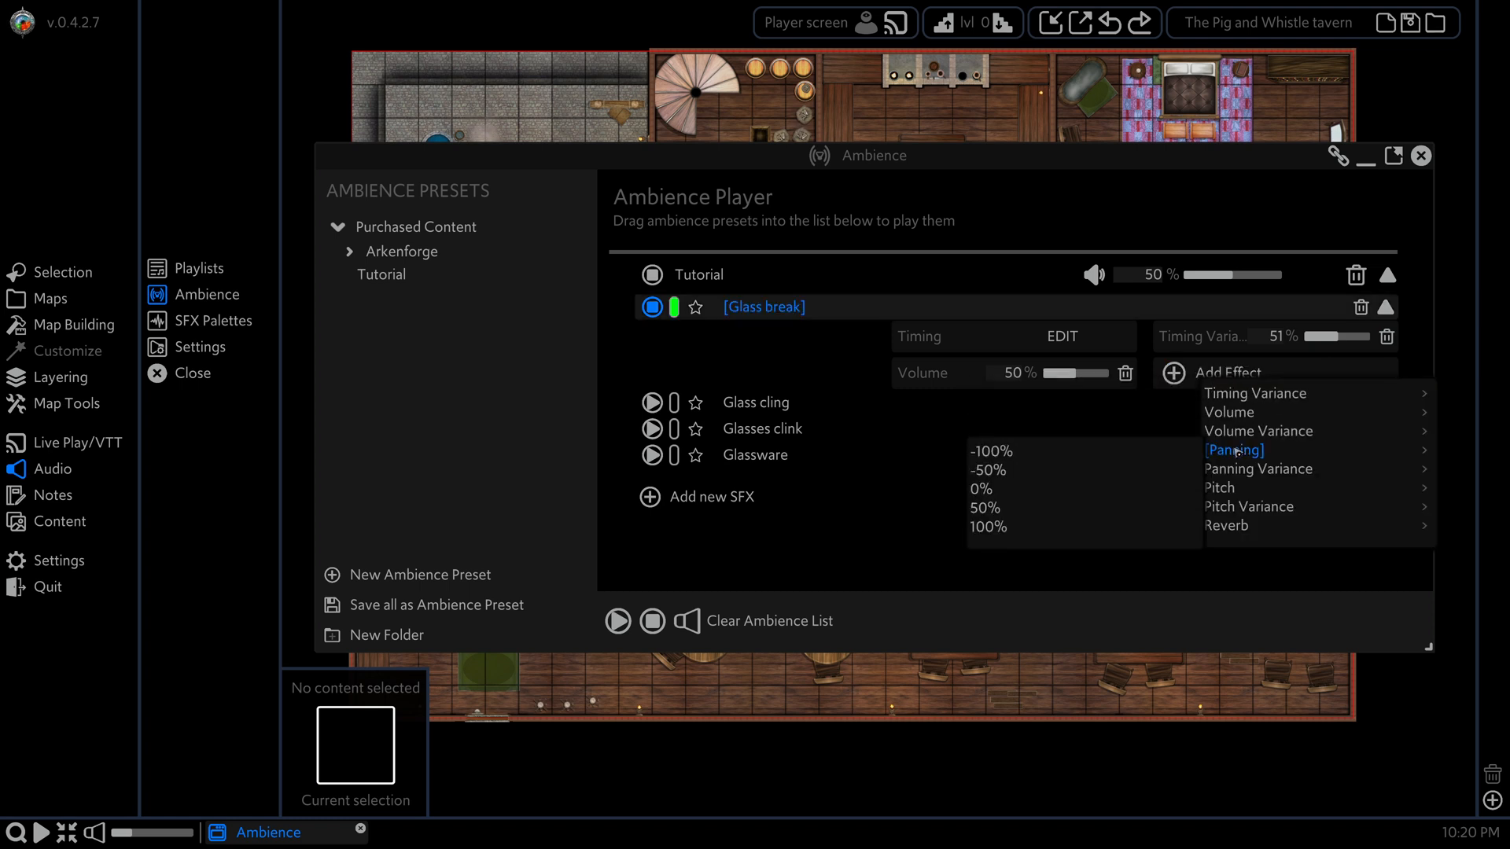
# Step: Add a panning effect to Glass break and sweep it left and right, ending at -2
pyautogui.click(1234, 449)
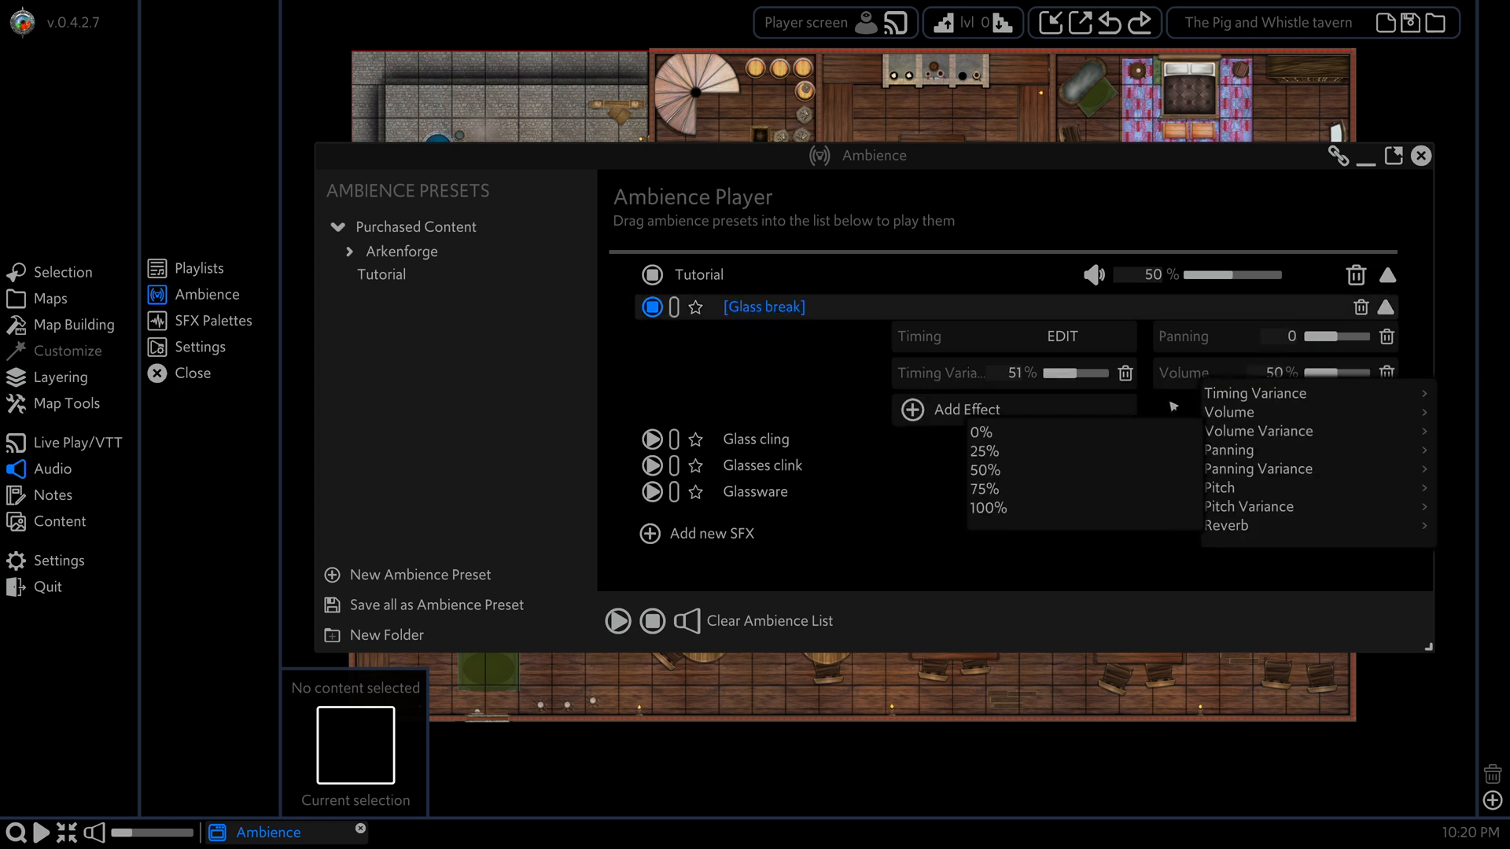
pyautogui.moveTo(1330, 336); pyautogui.dragTo(1305, 336)
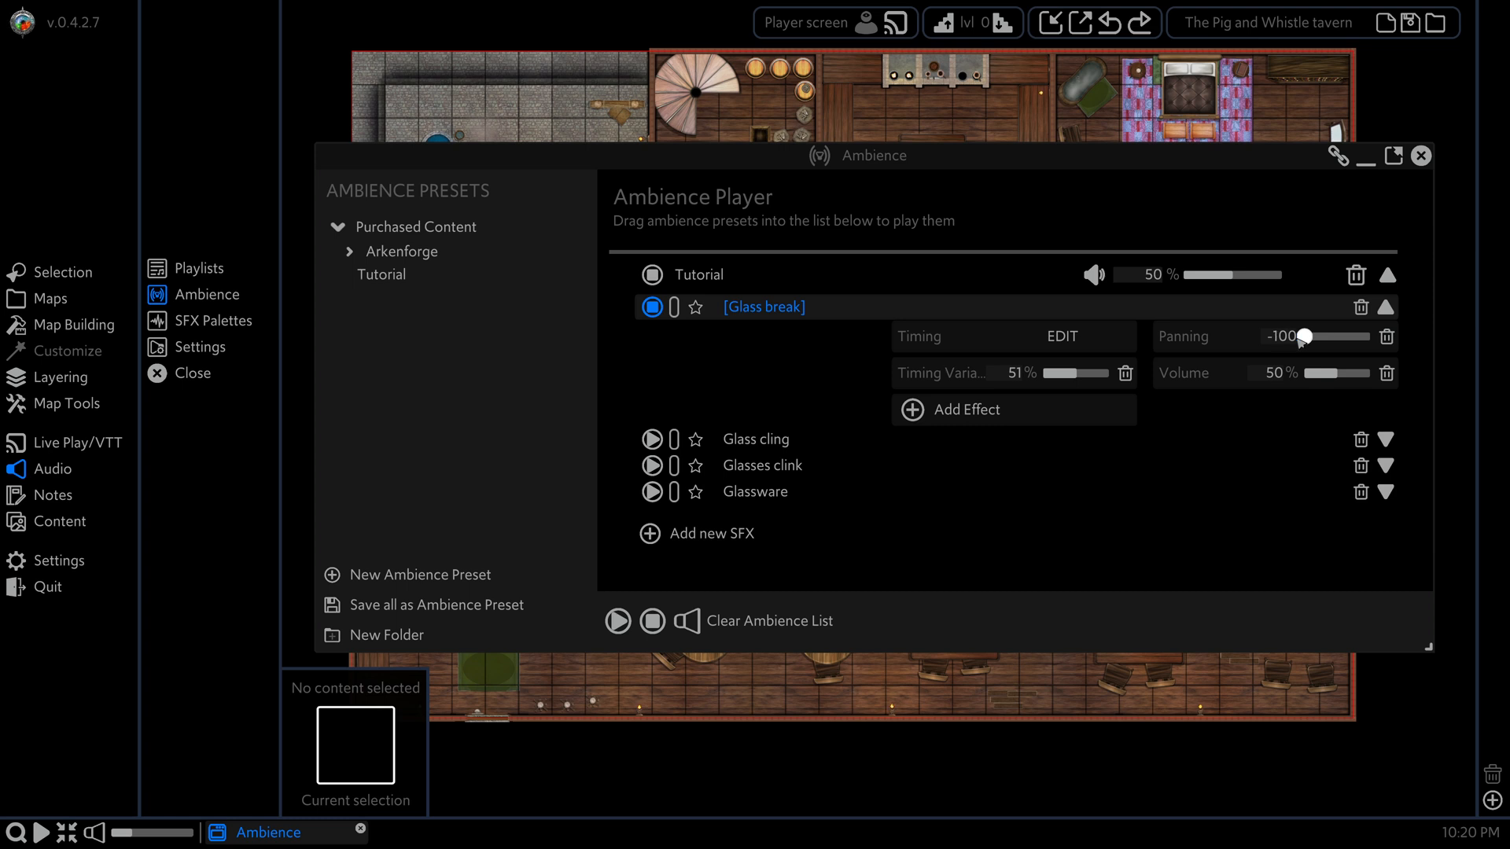
pyautogui.click(1281, 336)
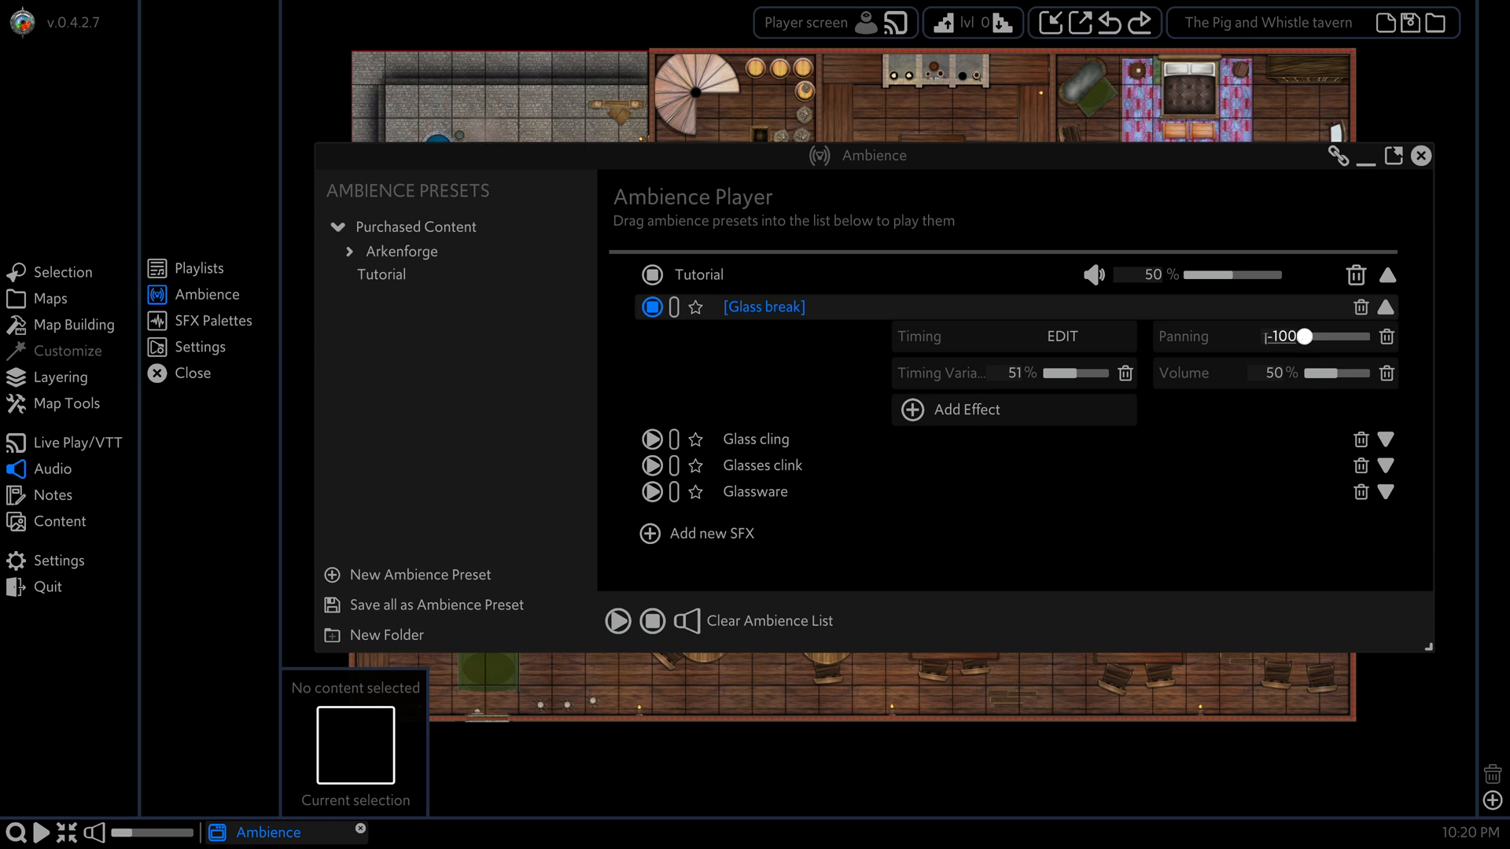
pyautogui.moveTo(1305, 336); pyautogui.dragTo(1348, 336)
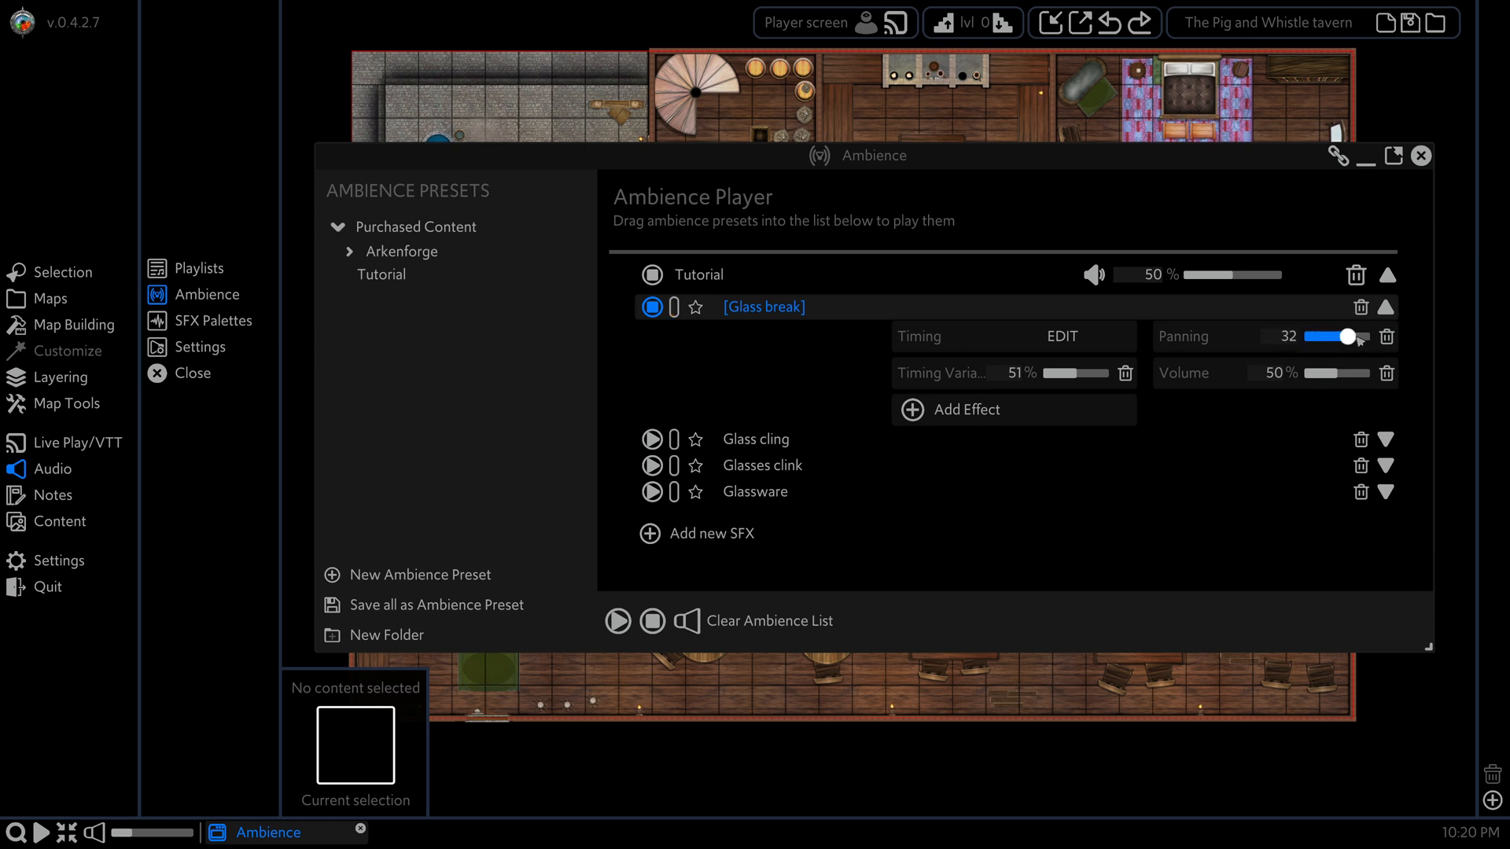
pyautogui.moveTo(1348, 337); pyautogui.dragTo(1358, 338)
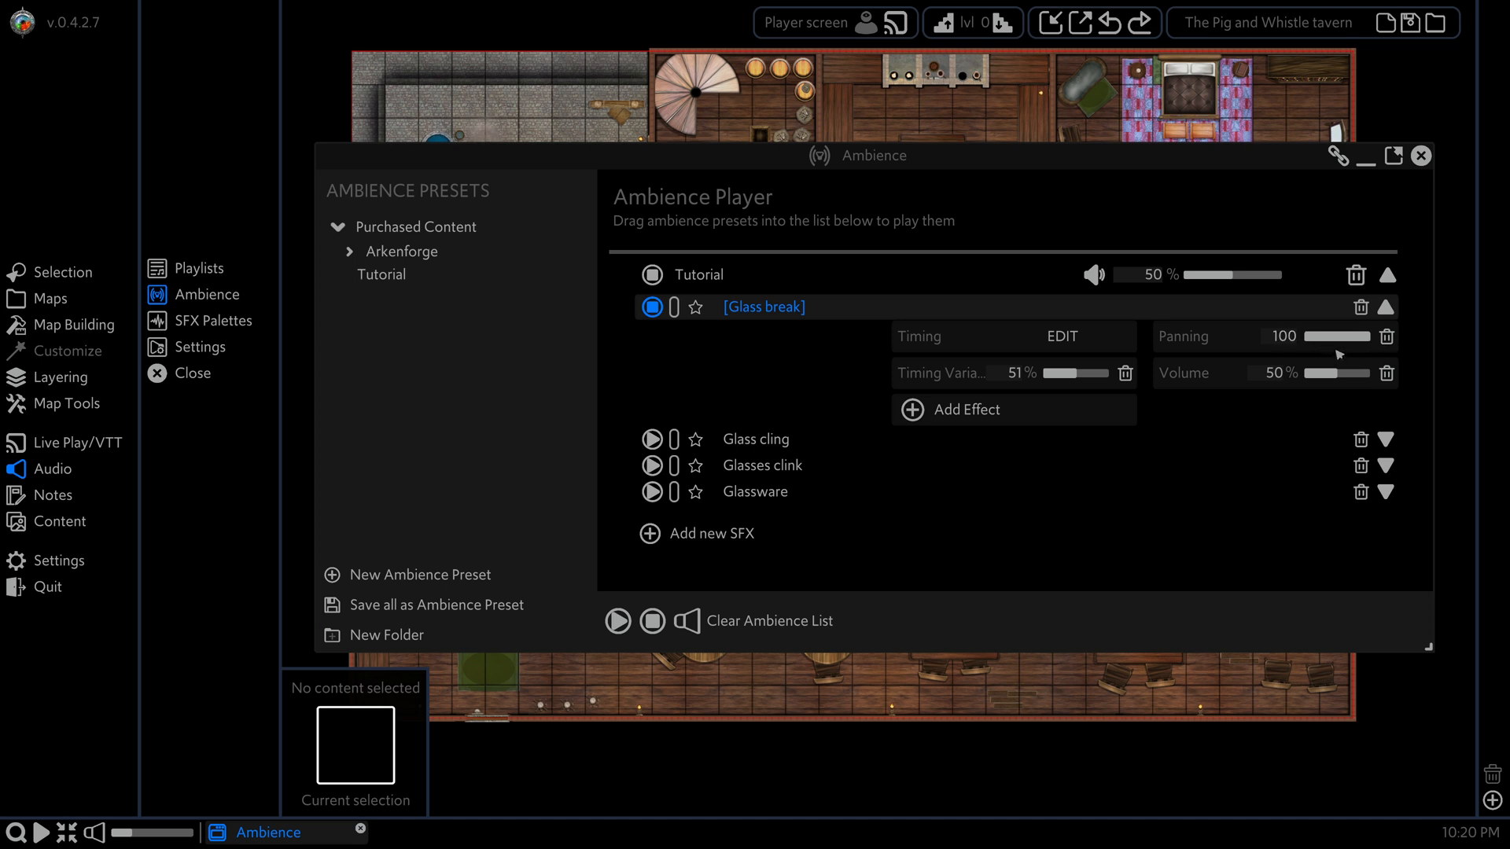
pyautogui.moveTo(1310, 336); pyautogui.dragTo(1372, 336)
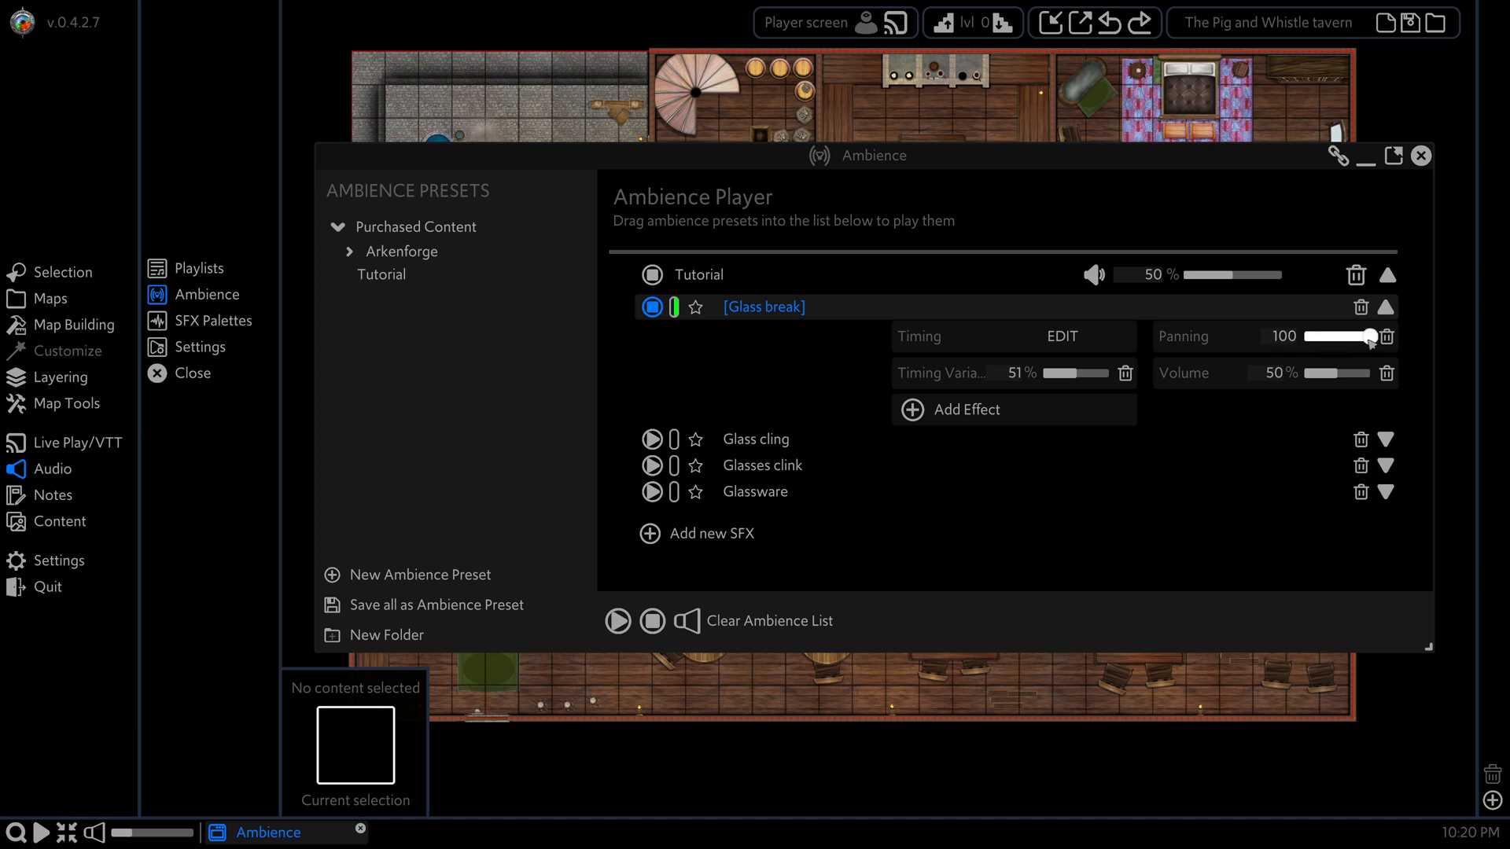
pyautogui.moveTo(1372, 336); pyautogui.dragTo(1325, 336)
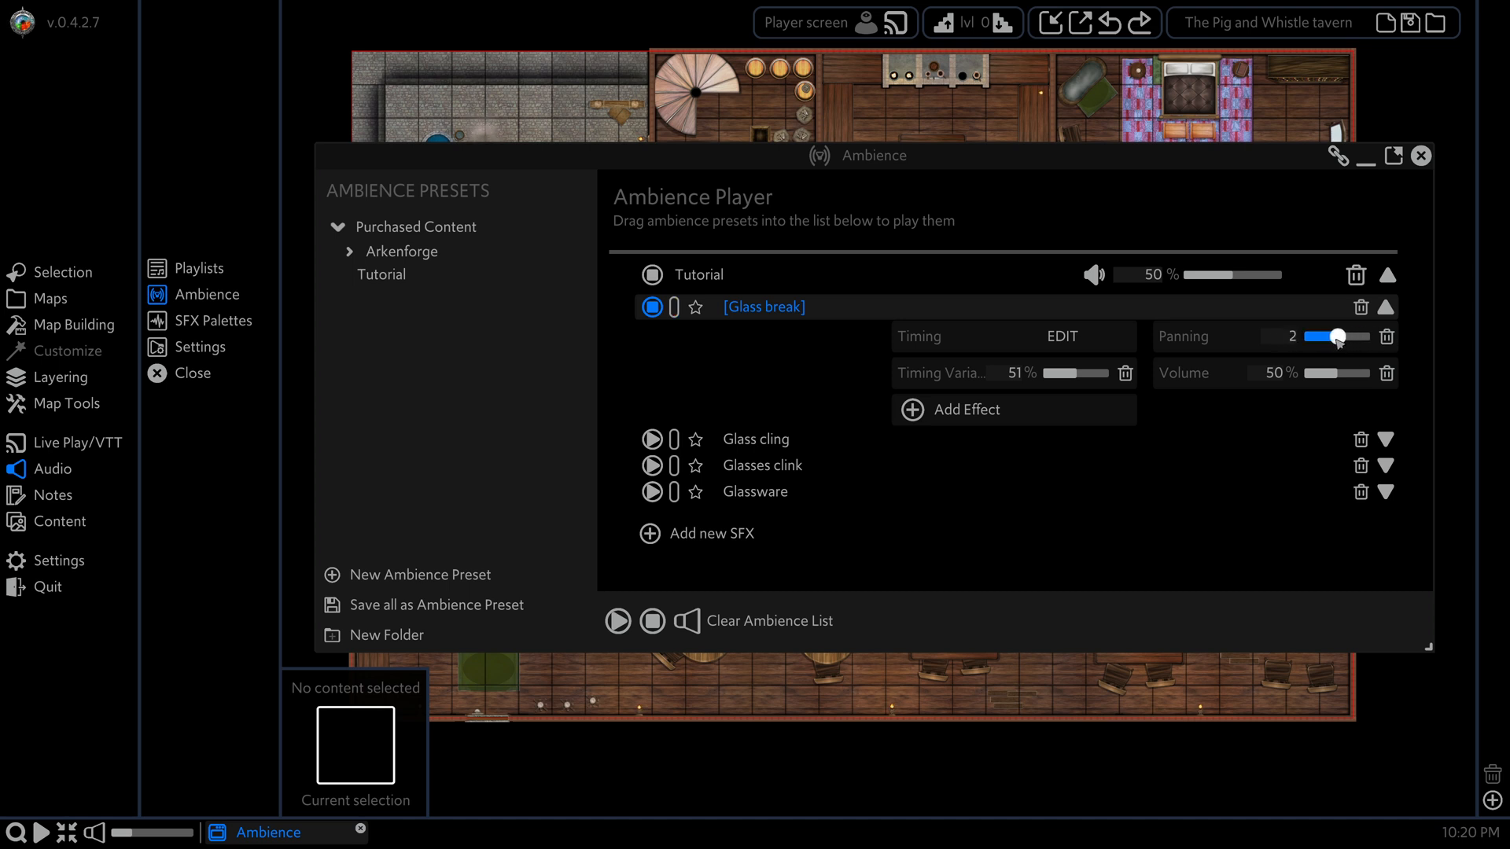
pyautogui.moveTo(1339, 336); pyautogui.dragTo(1305, 335)
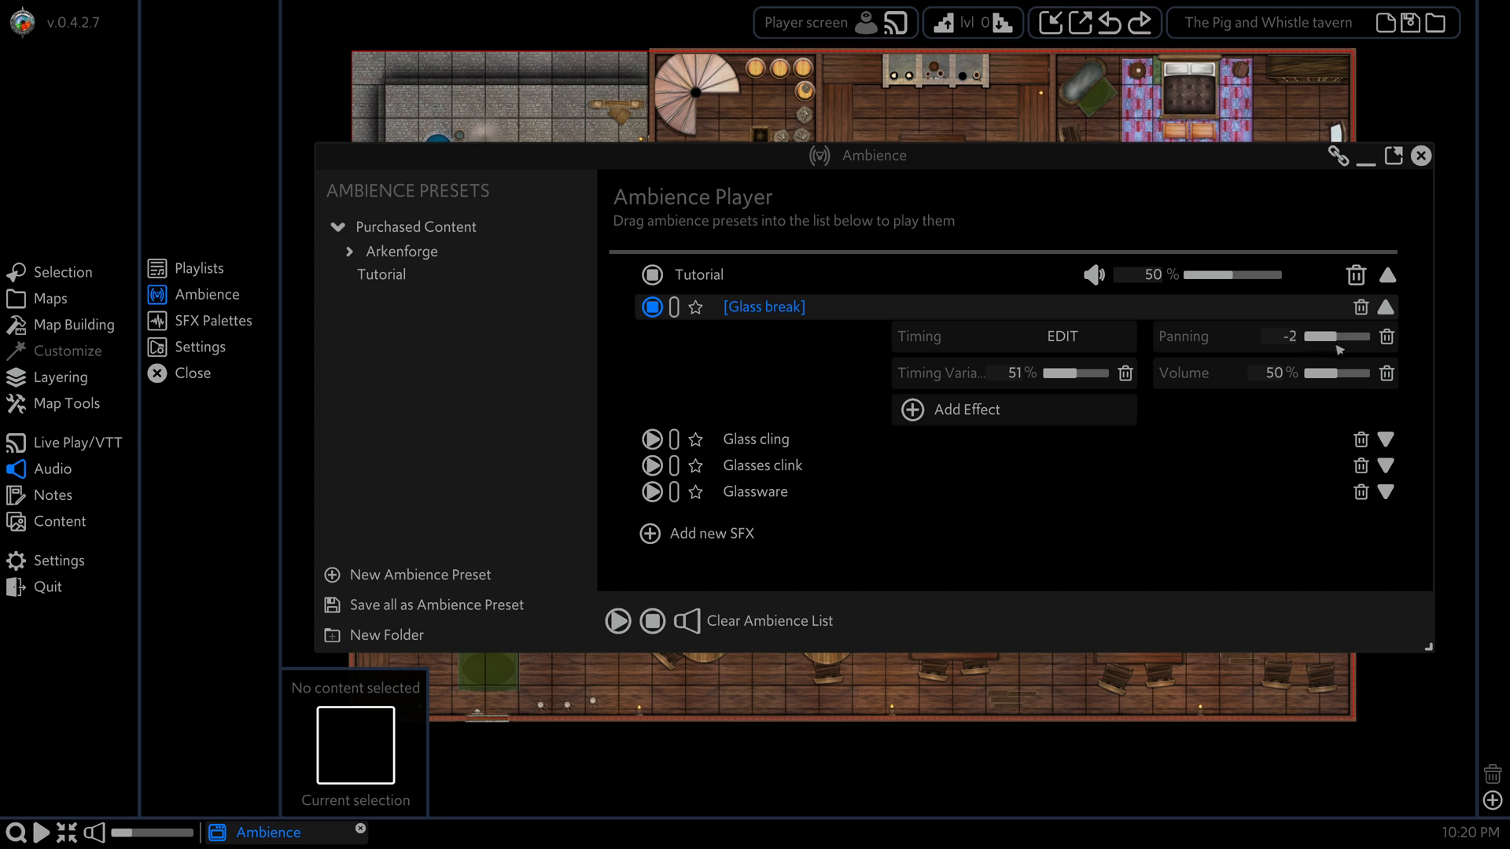
pyautogui.moveTo(1310, 336); pyautogui.dragTo(1339, 336)
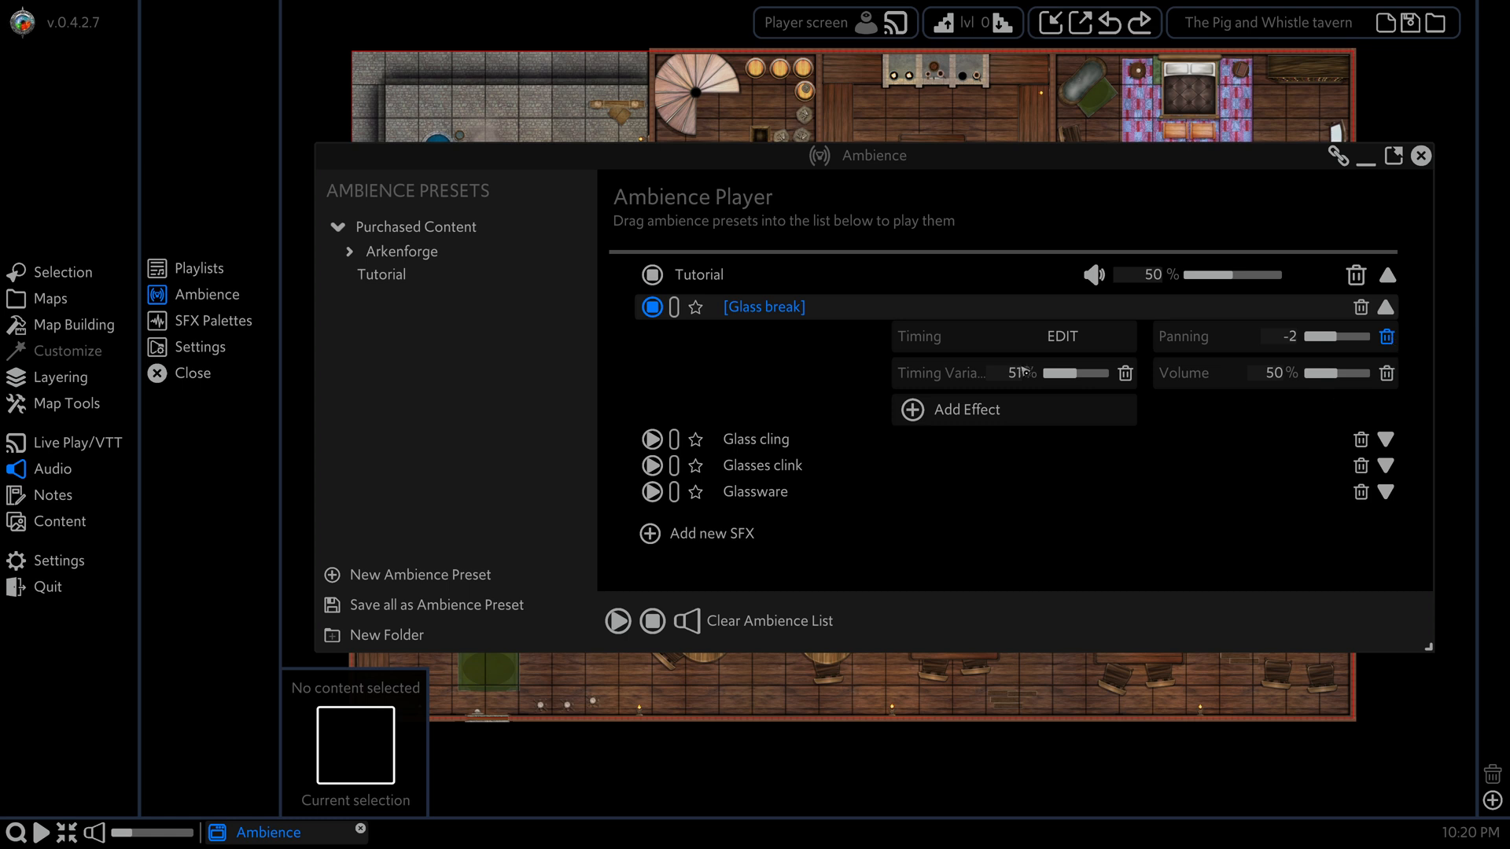
# Step: Replace Glass break's panning with 75% panning variance and add pitch tuned to about 105
pyautogui.click(973, 409)
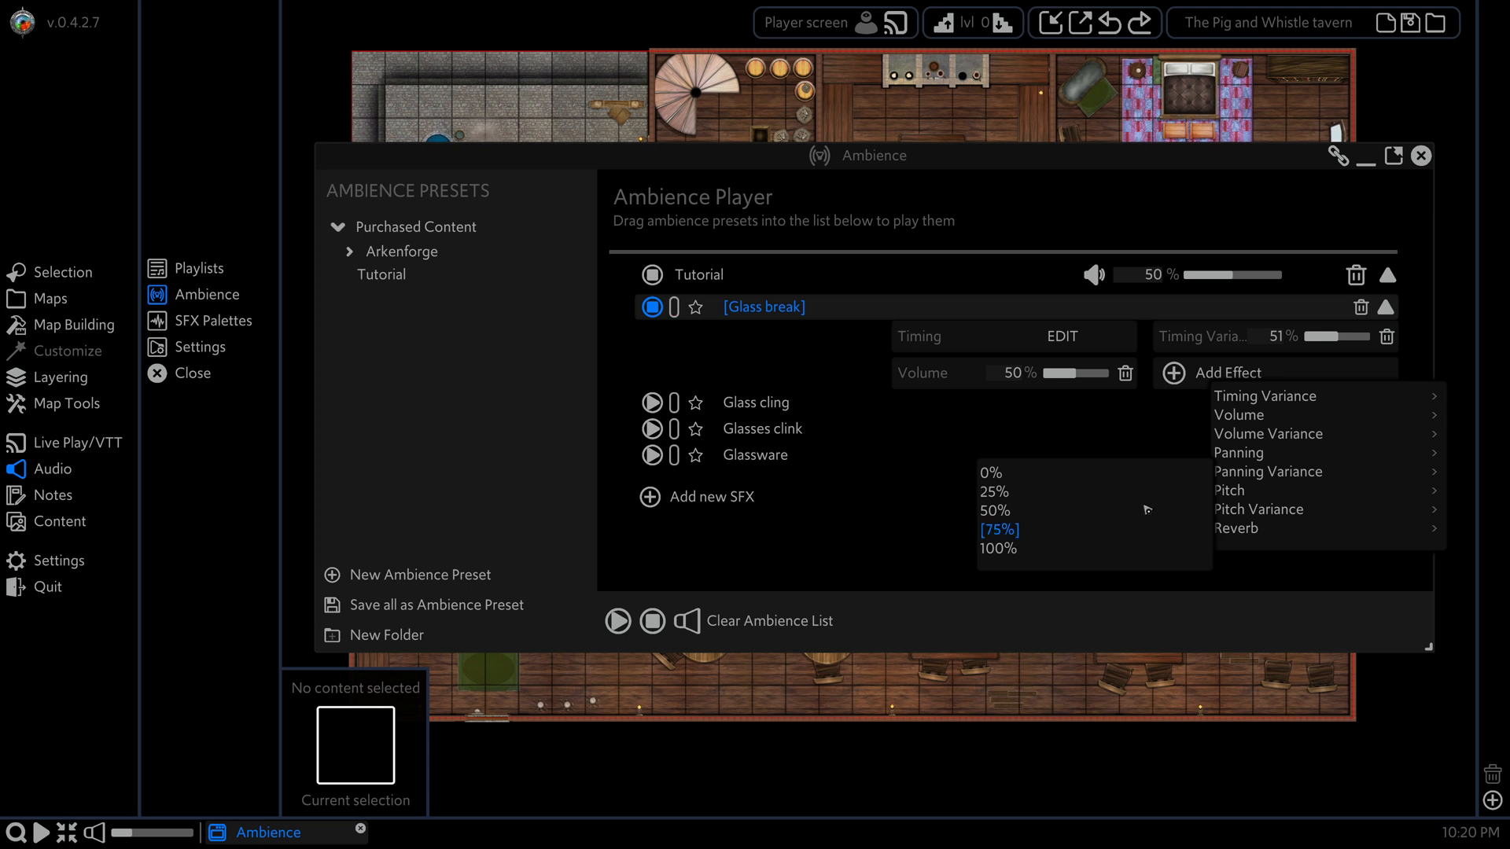
pyautogui.click(1267, 471)
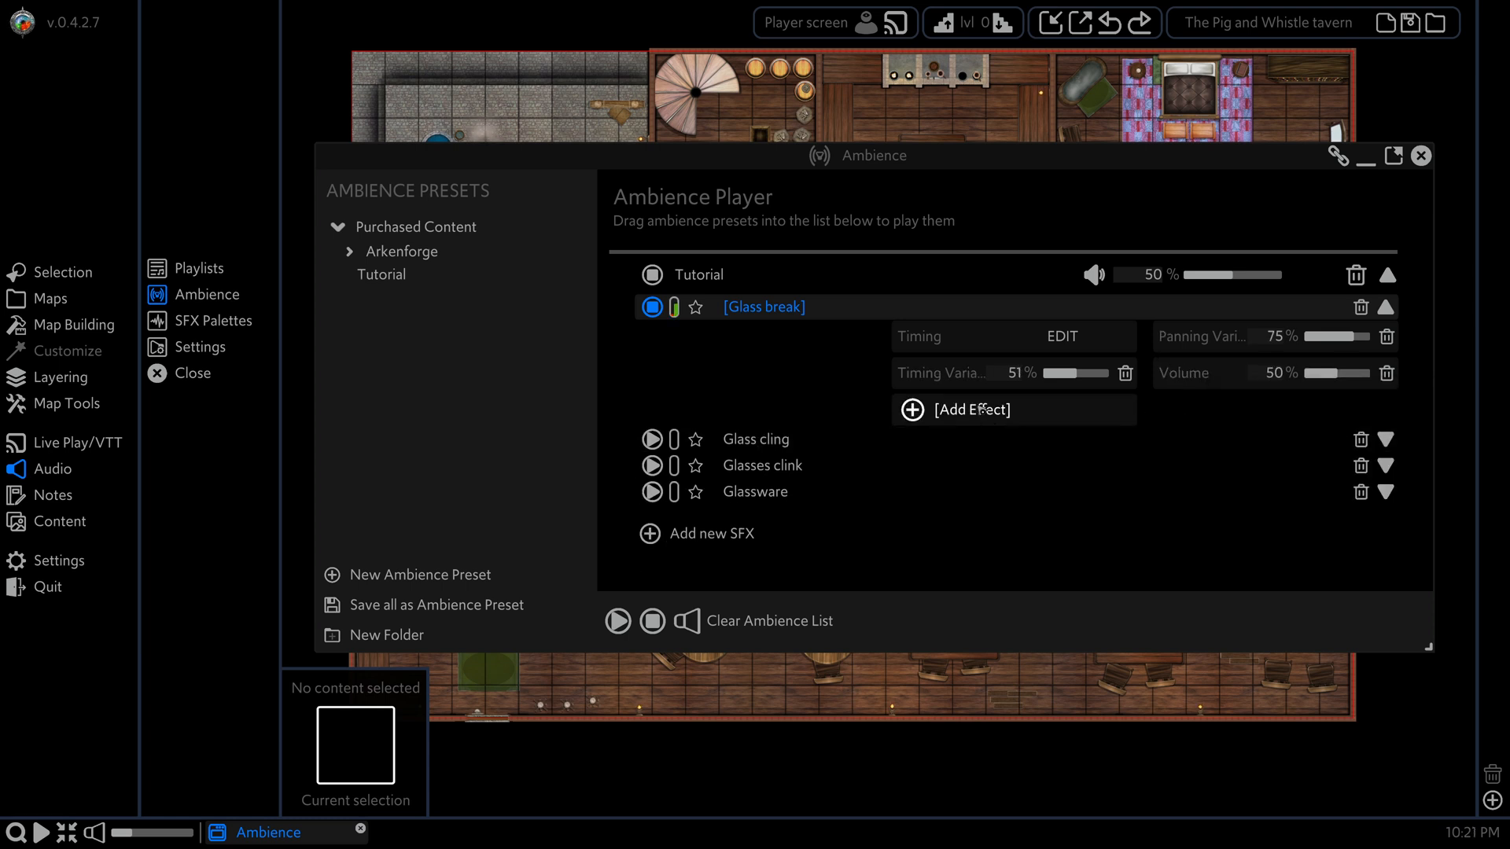
pyautogui.click(969, 409)
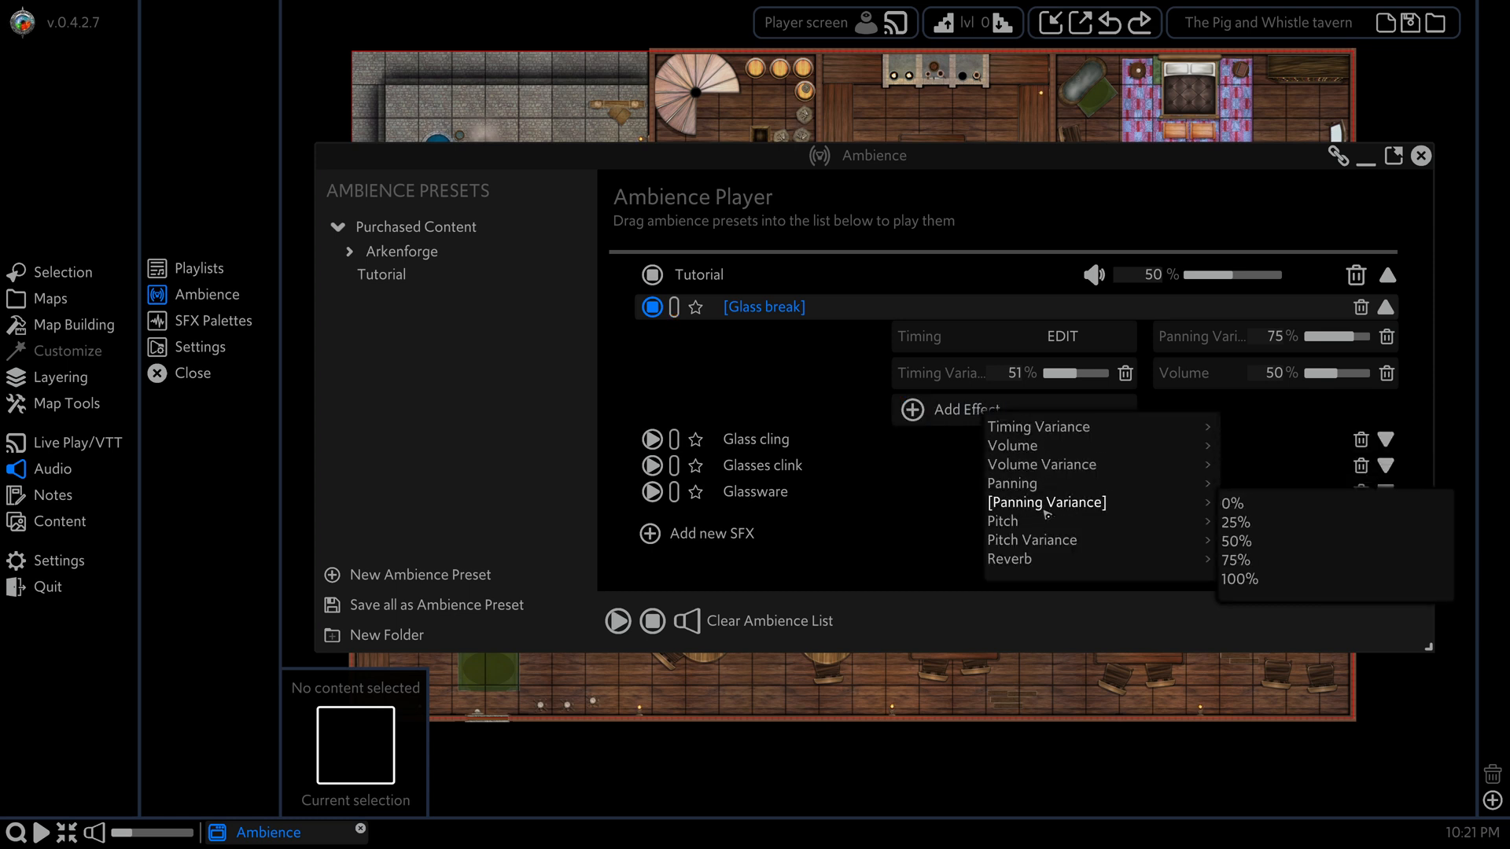
pyautogui.moveTo(1007, 521)
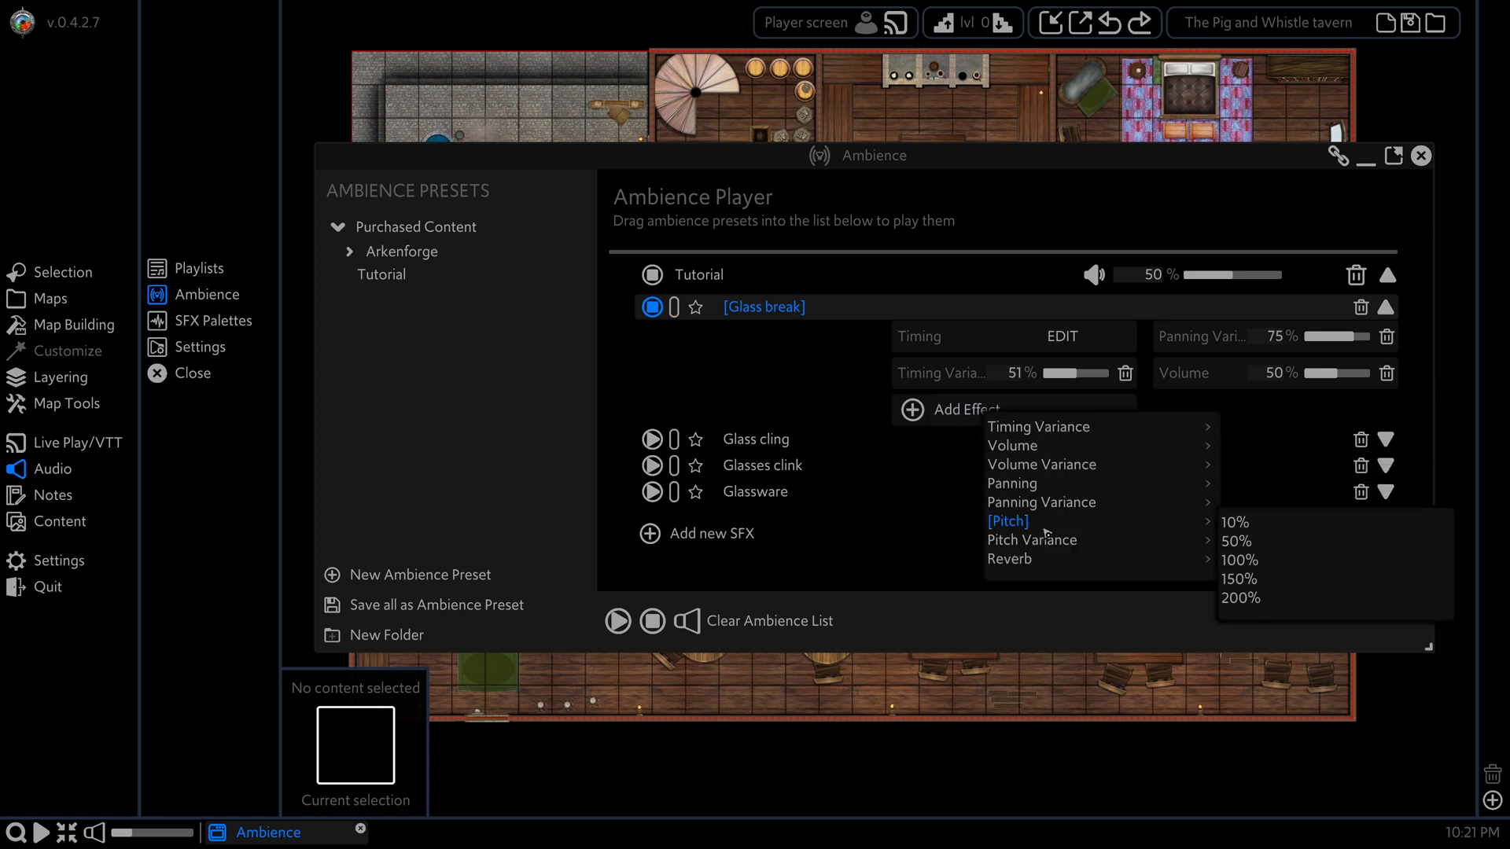
pyautogui.click(1240, 559)
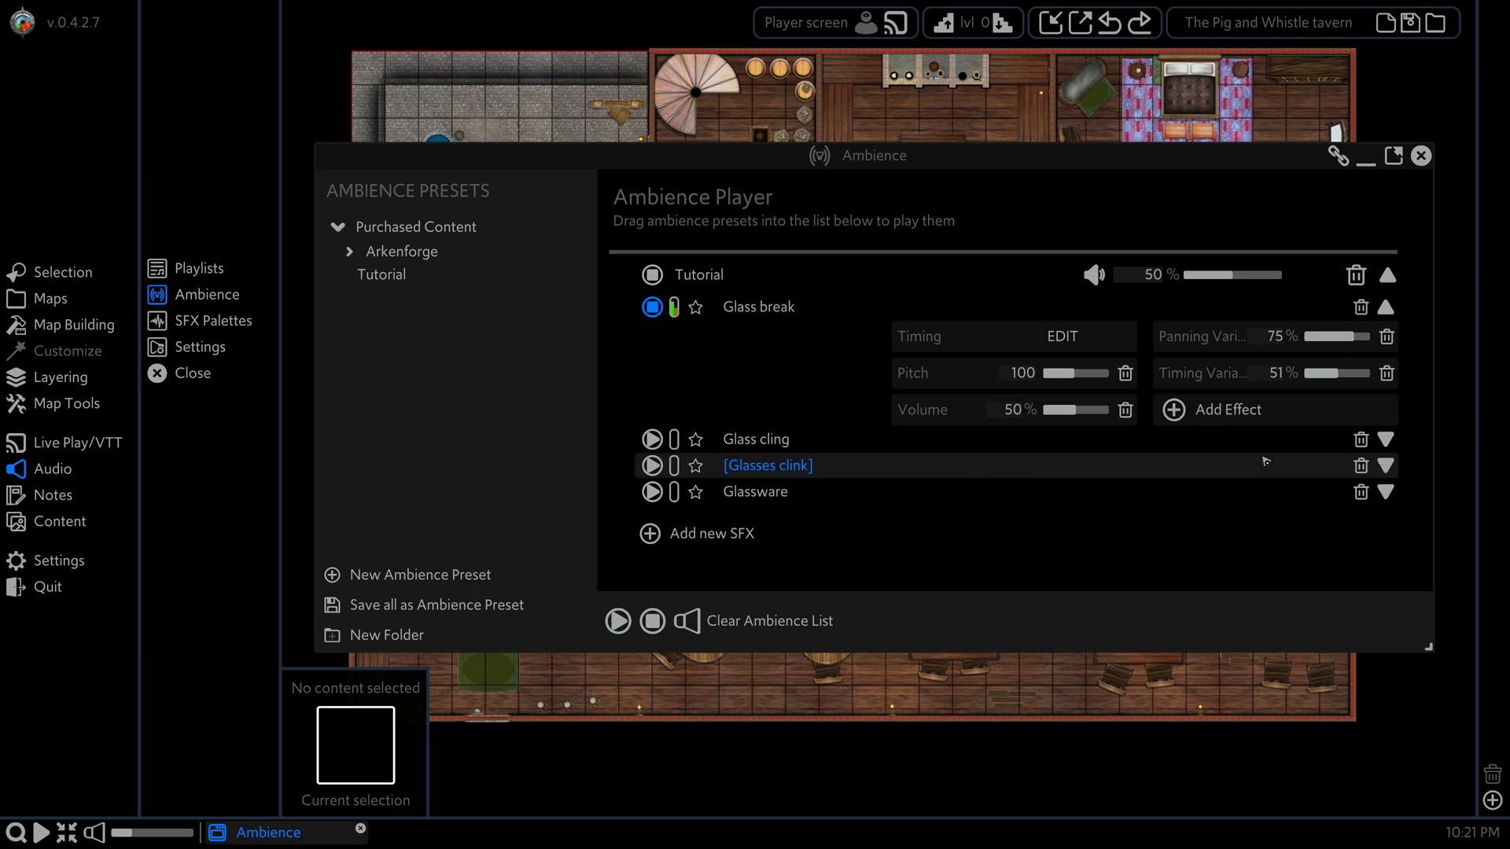
pyautogui.moveTo(1108, 373); pyautogui.dragTo(1071, 373)
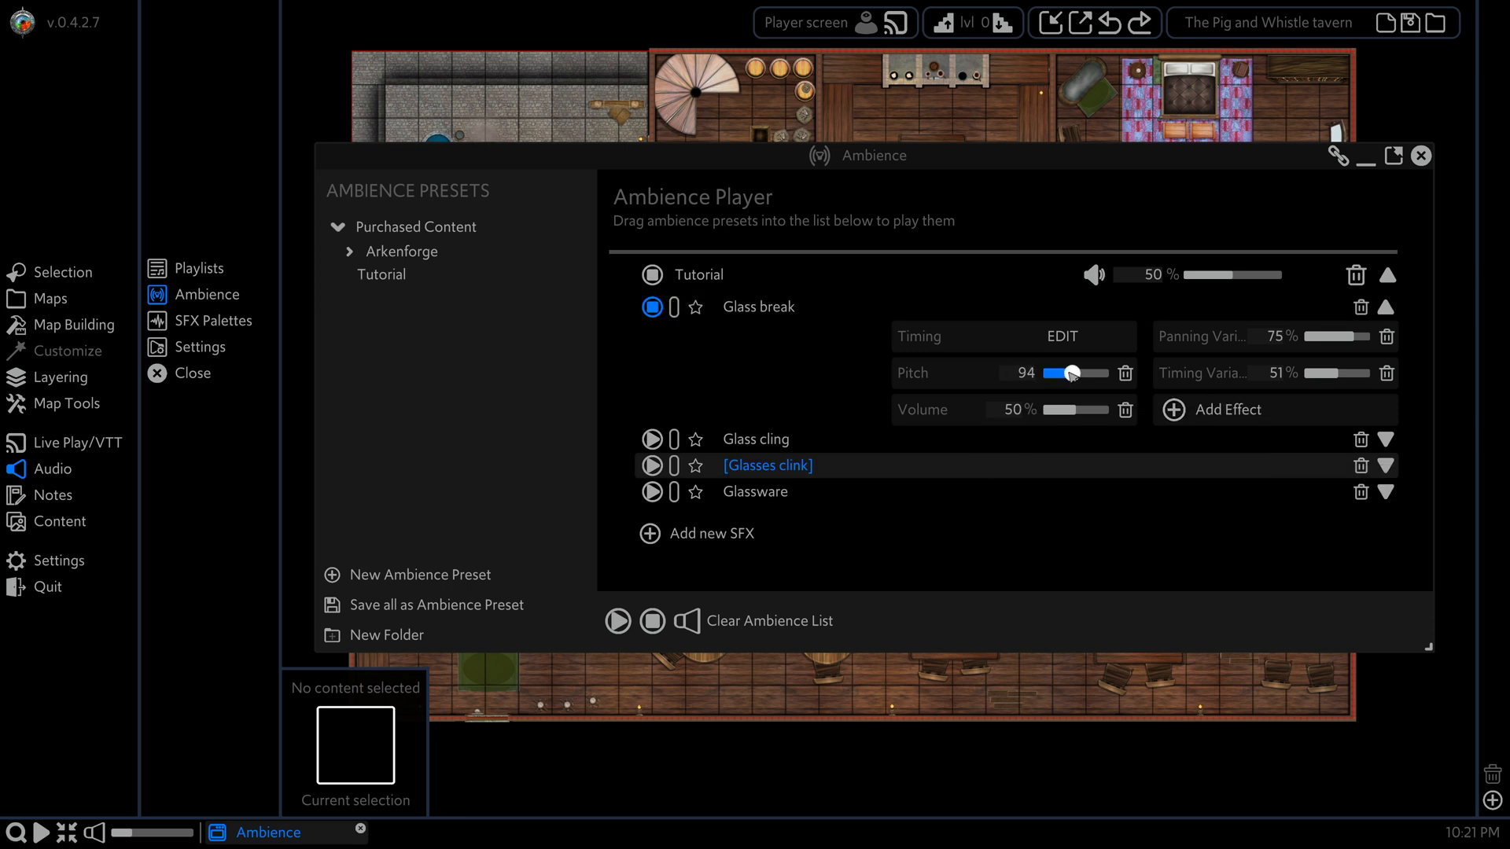
pyautogui.moveTo(1078, 372); pyautogui.dragTo(1059, 373)
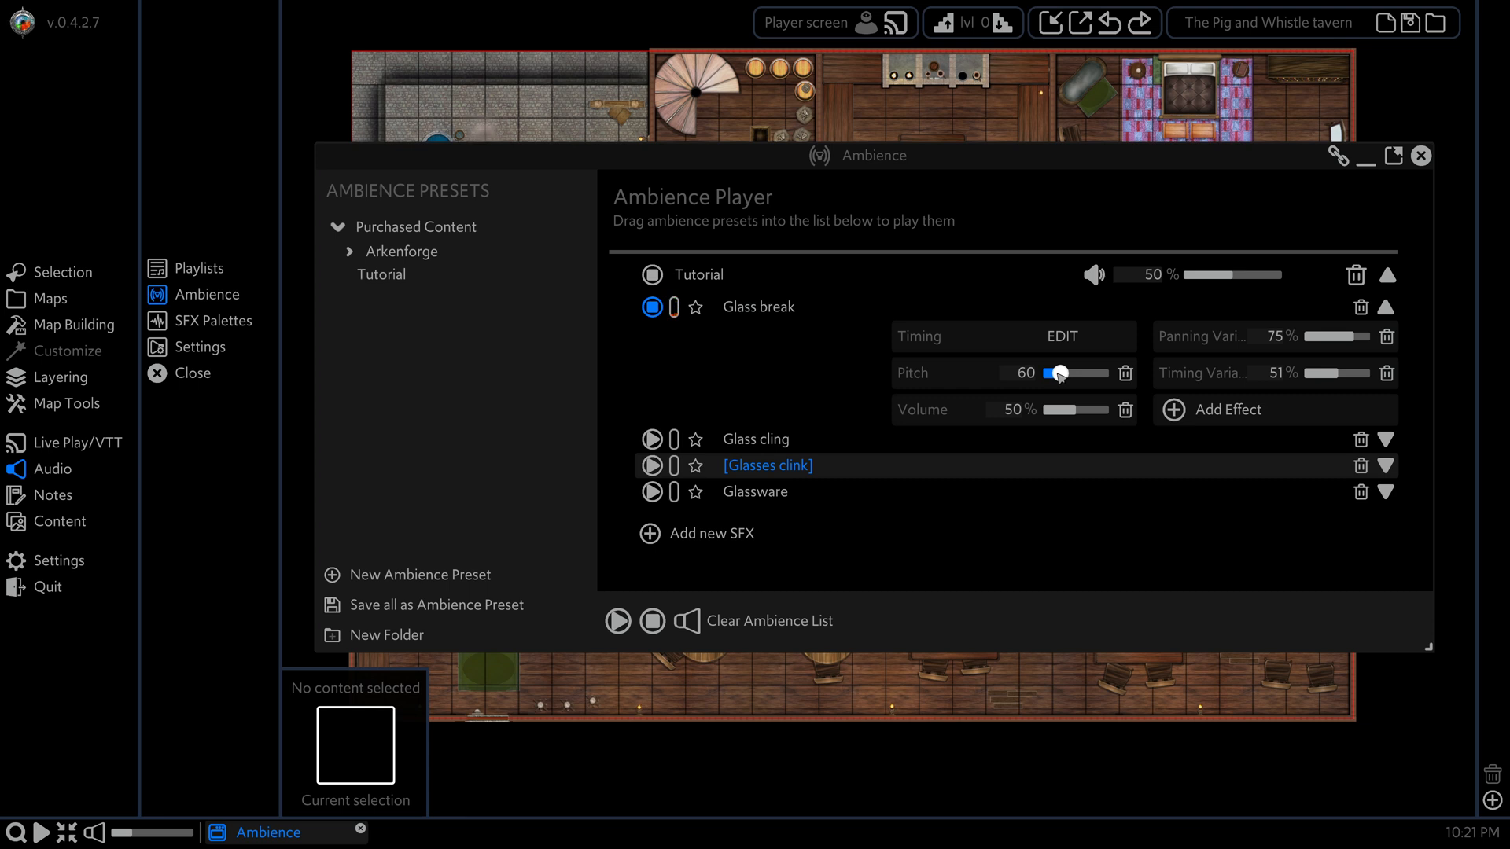
pyautogui.moveTo(1059, 374); pyautogui.dragTo(1085, 373)
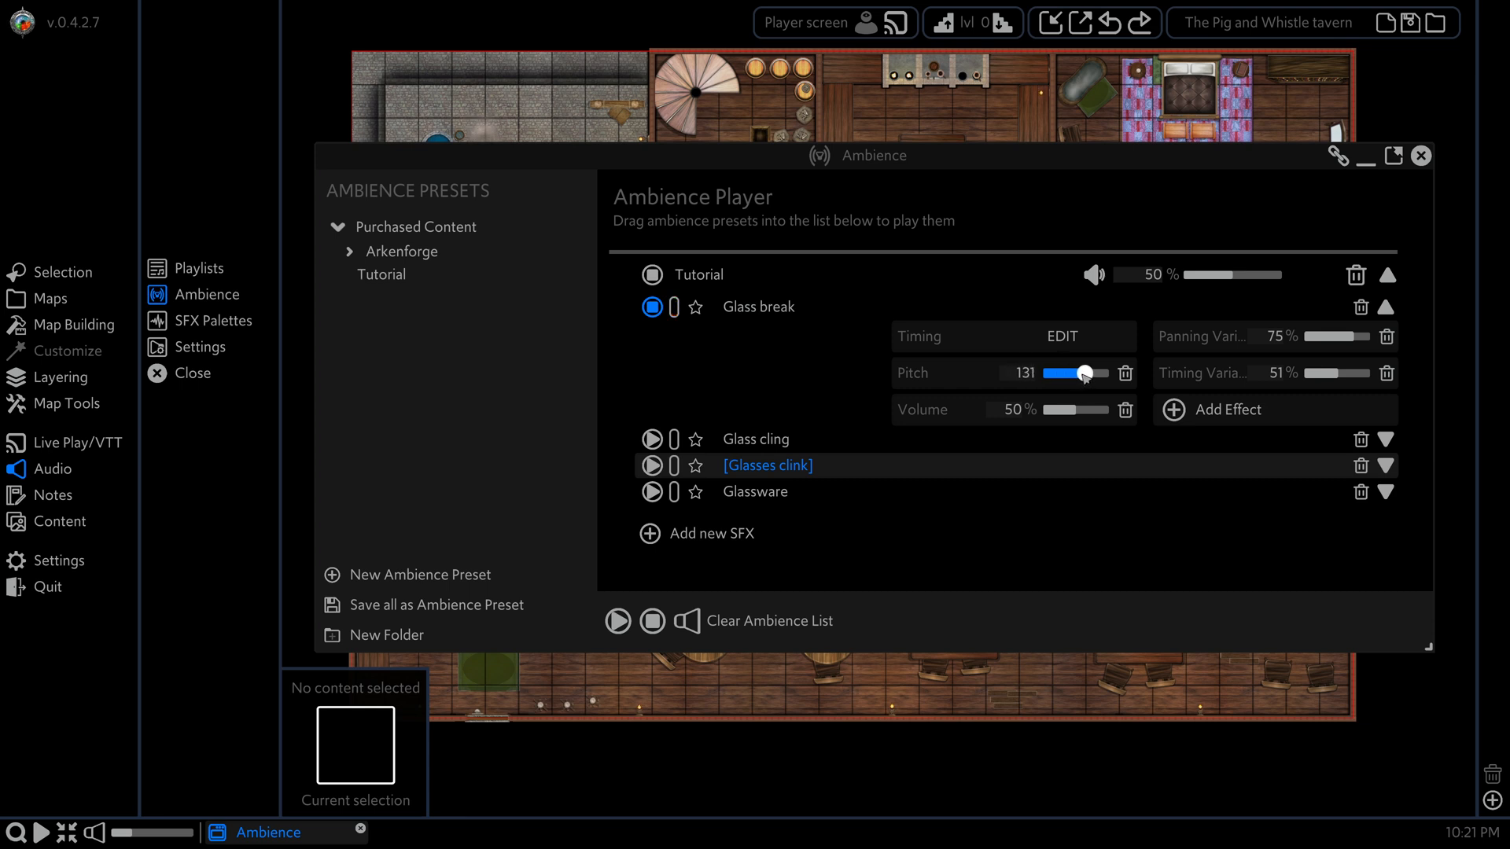
pyautogui.moveTo(1078, 373); pyautogui.dragTo(1089, 374)
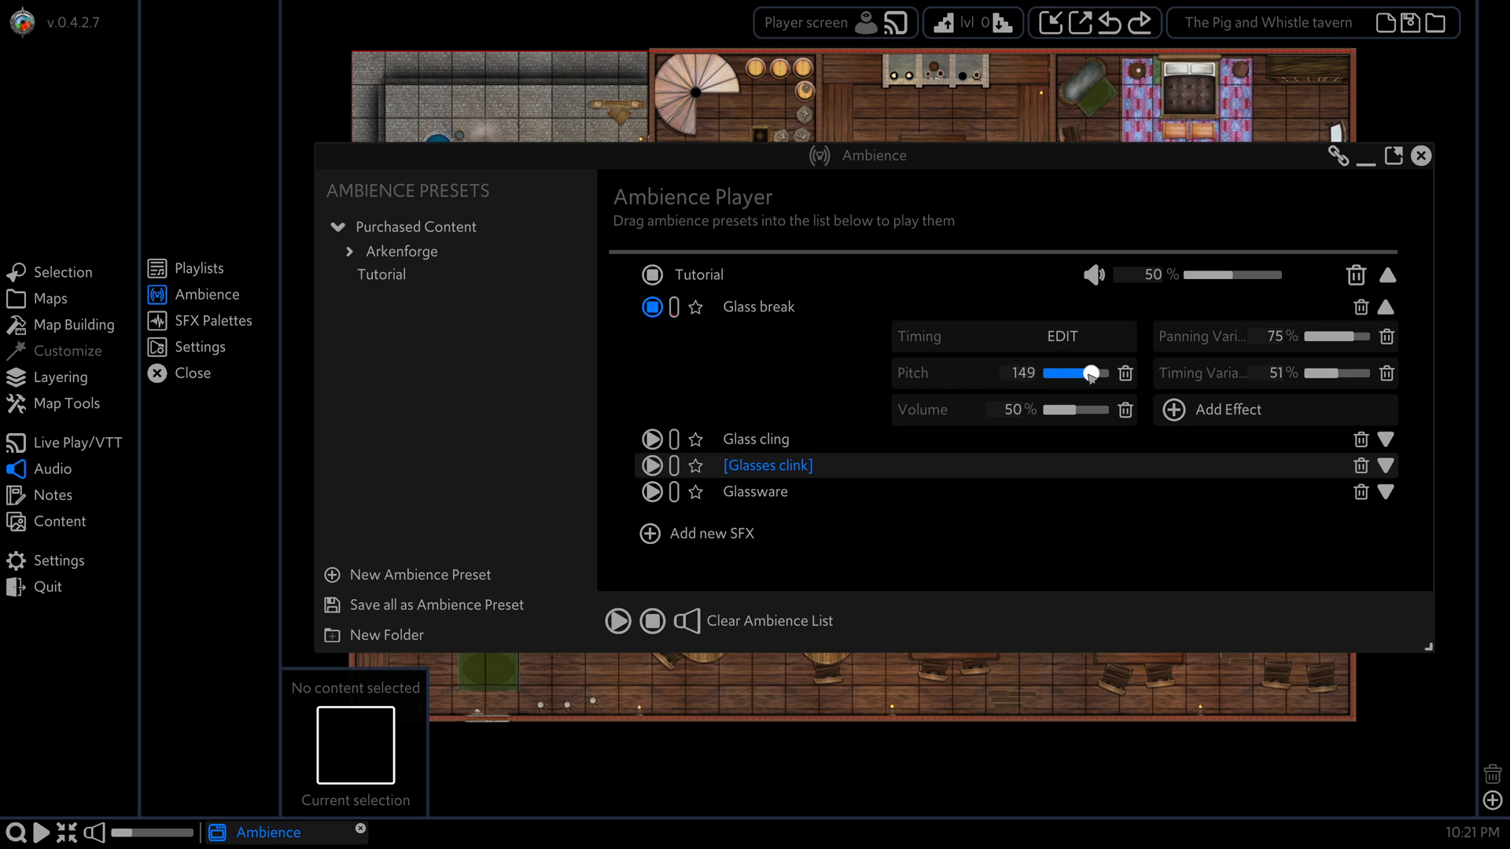
pyautogui.moveTo(1091, 373); pyautogui.dragTo(1077, 374)
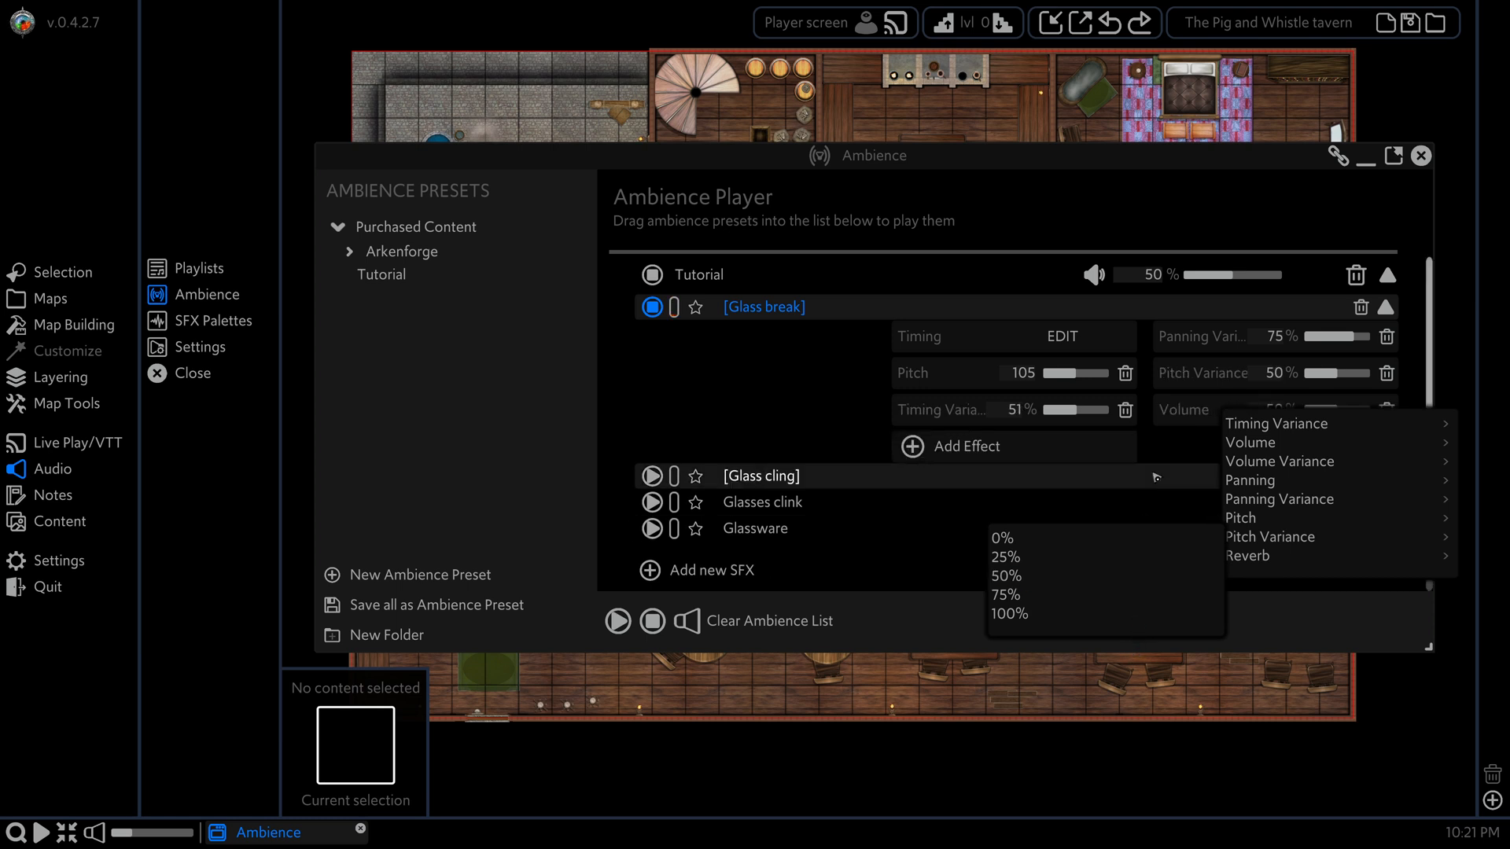
# Step: Add 50% volume variance and a reverb effect to Glass break, opening its reverb settings
pyautogui.click(1184, 467)
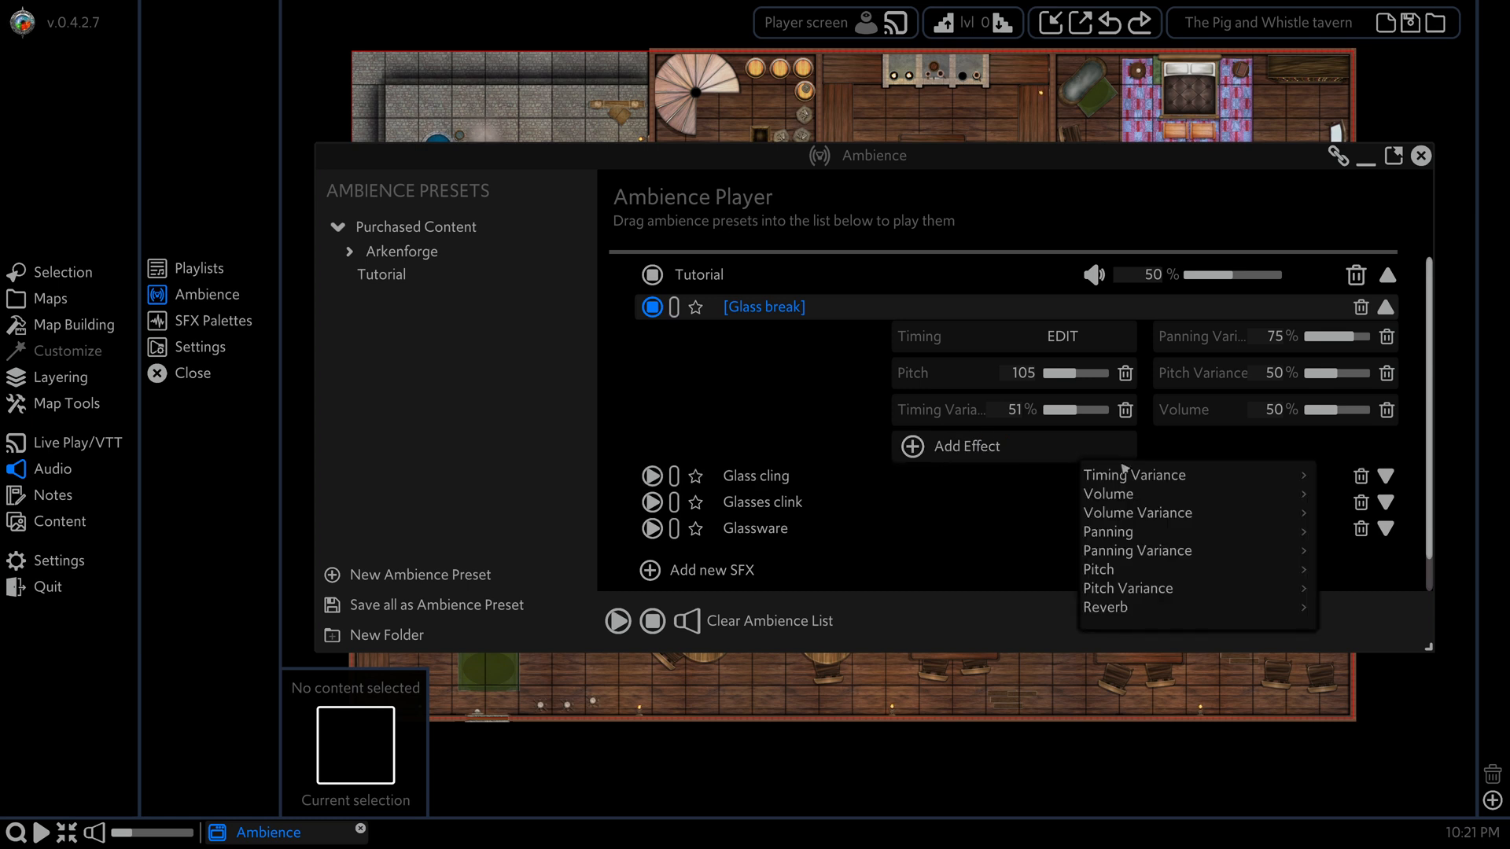
pyautogui.click(1136, 473)
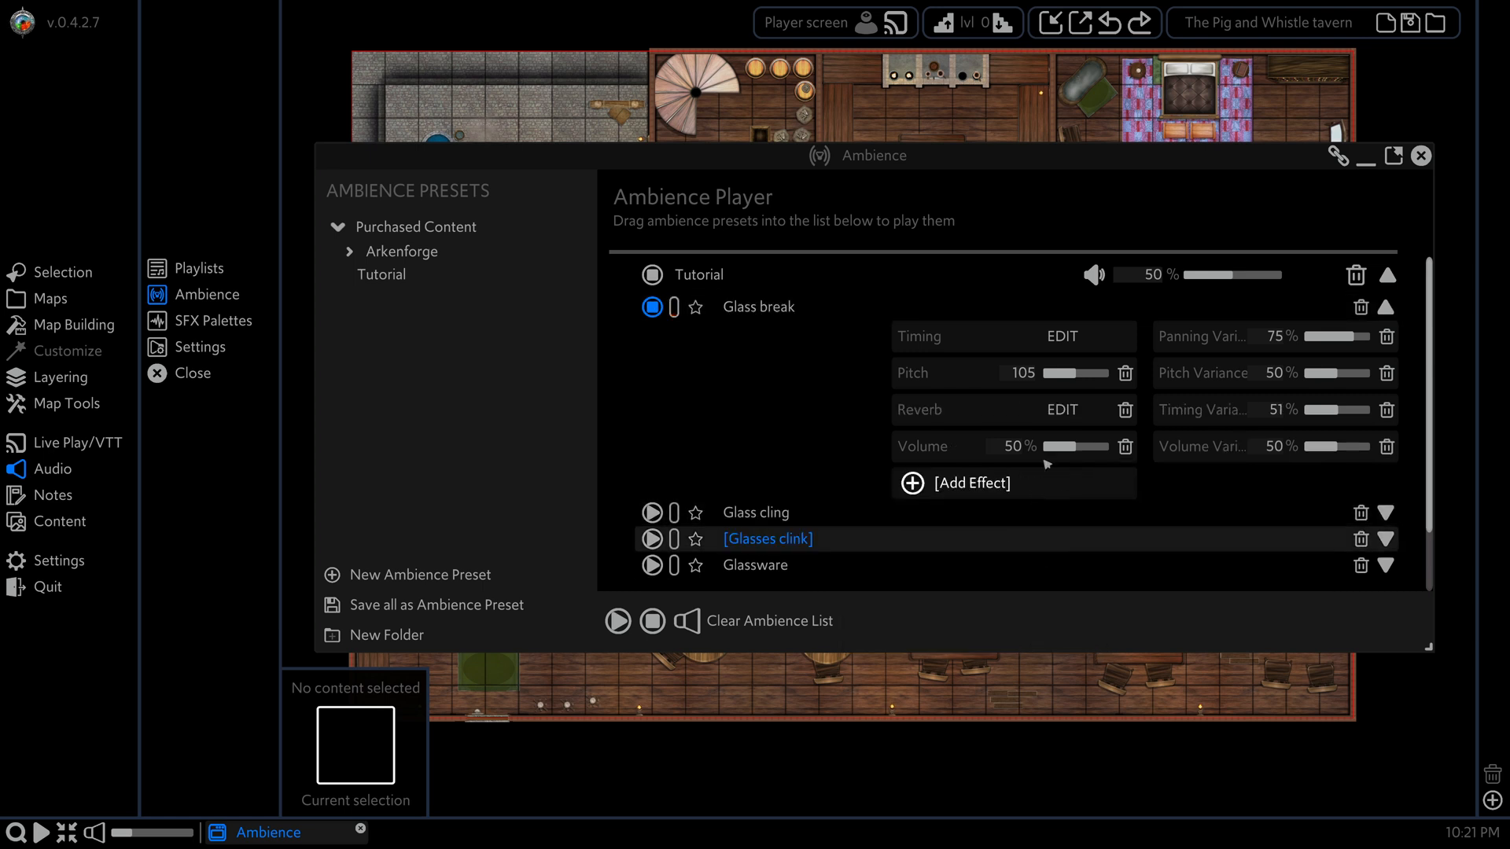
pyautogui.click(1055, 409)
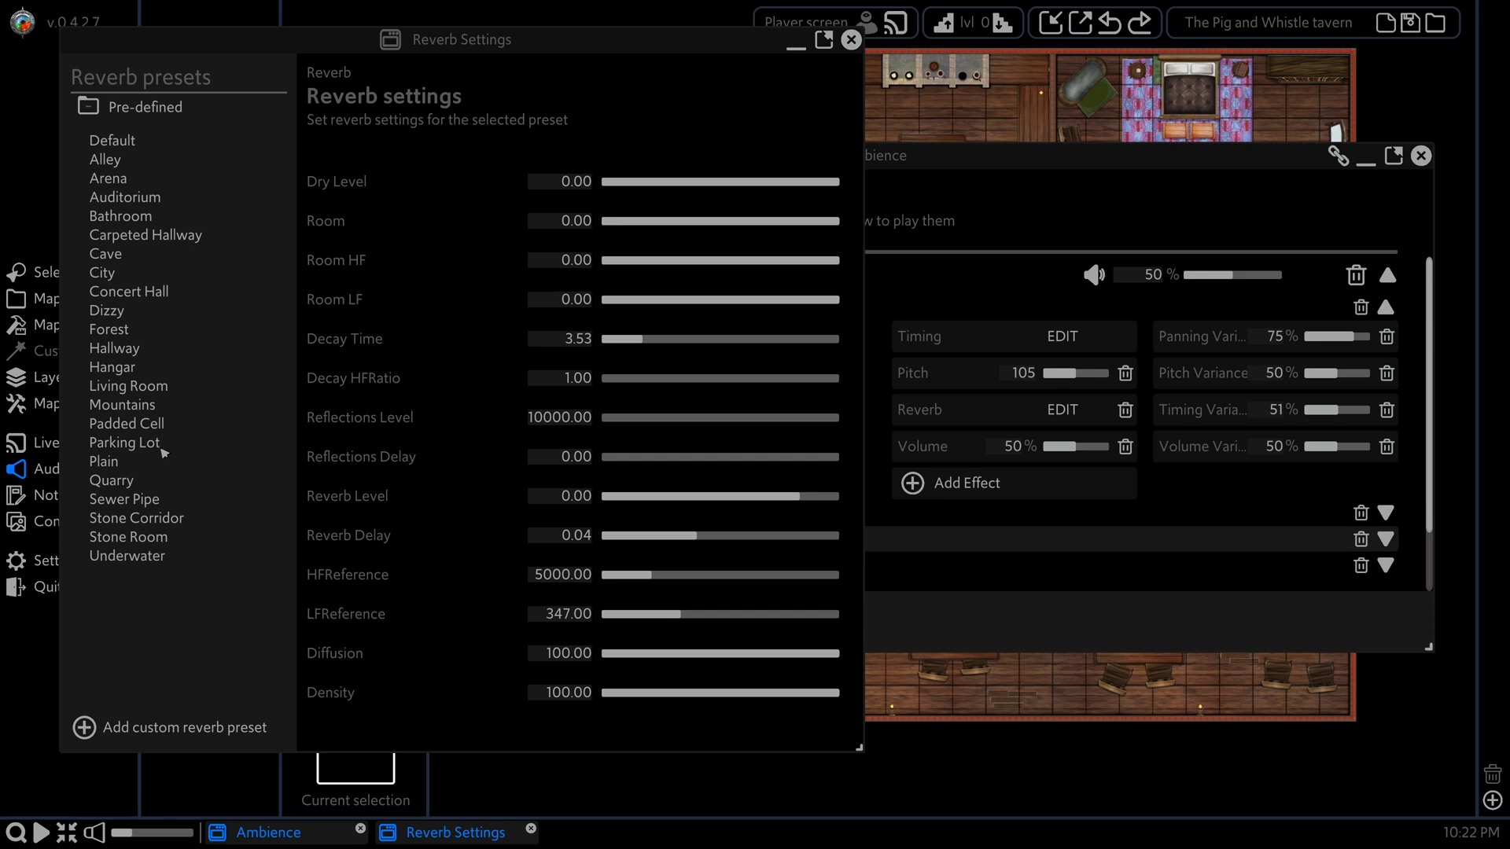
# Step: Pick Padded Cell under Pre-defined reverb presets for Glass break, then close Reverb Settings
pyautogui.click(126, 423)
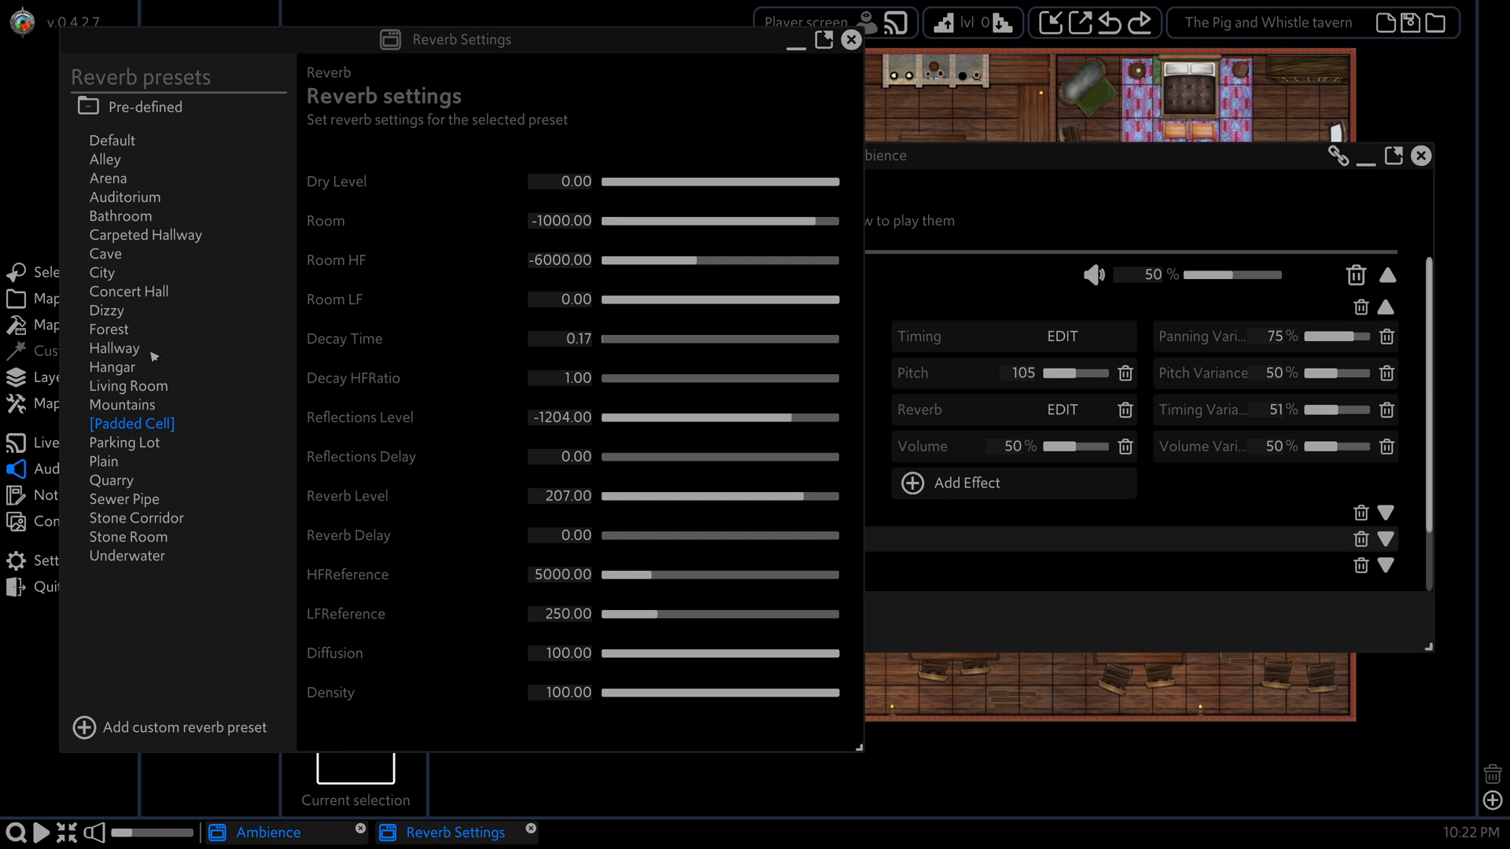
pyautogui.click(108, 329)
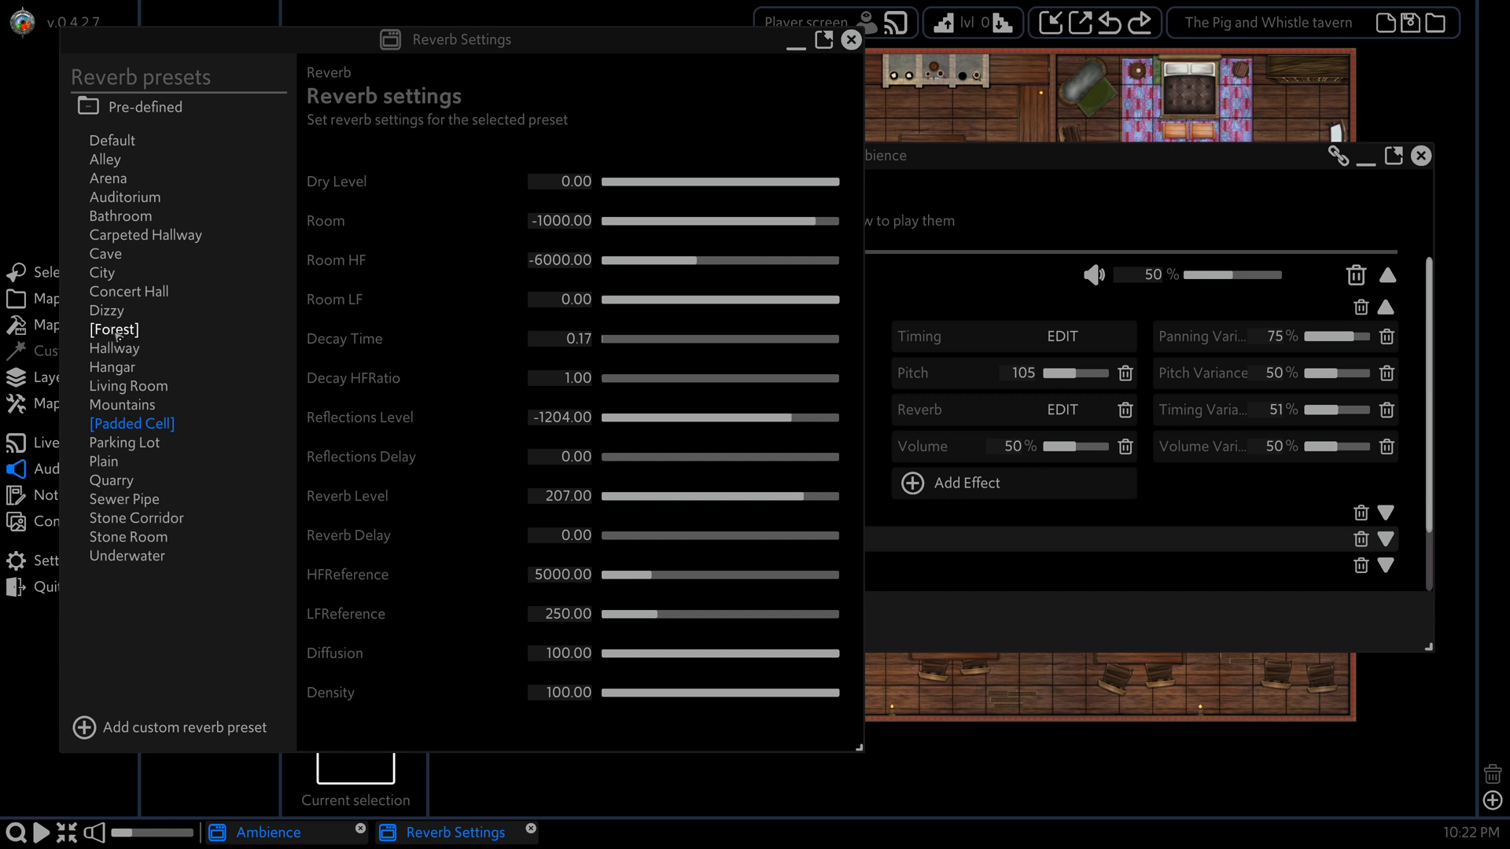
pyautogui.click(128, 292)
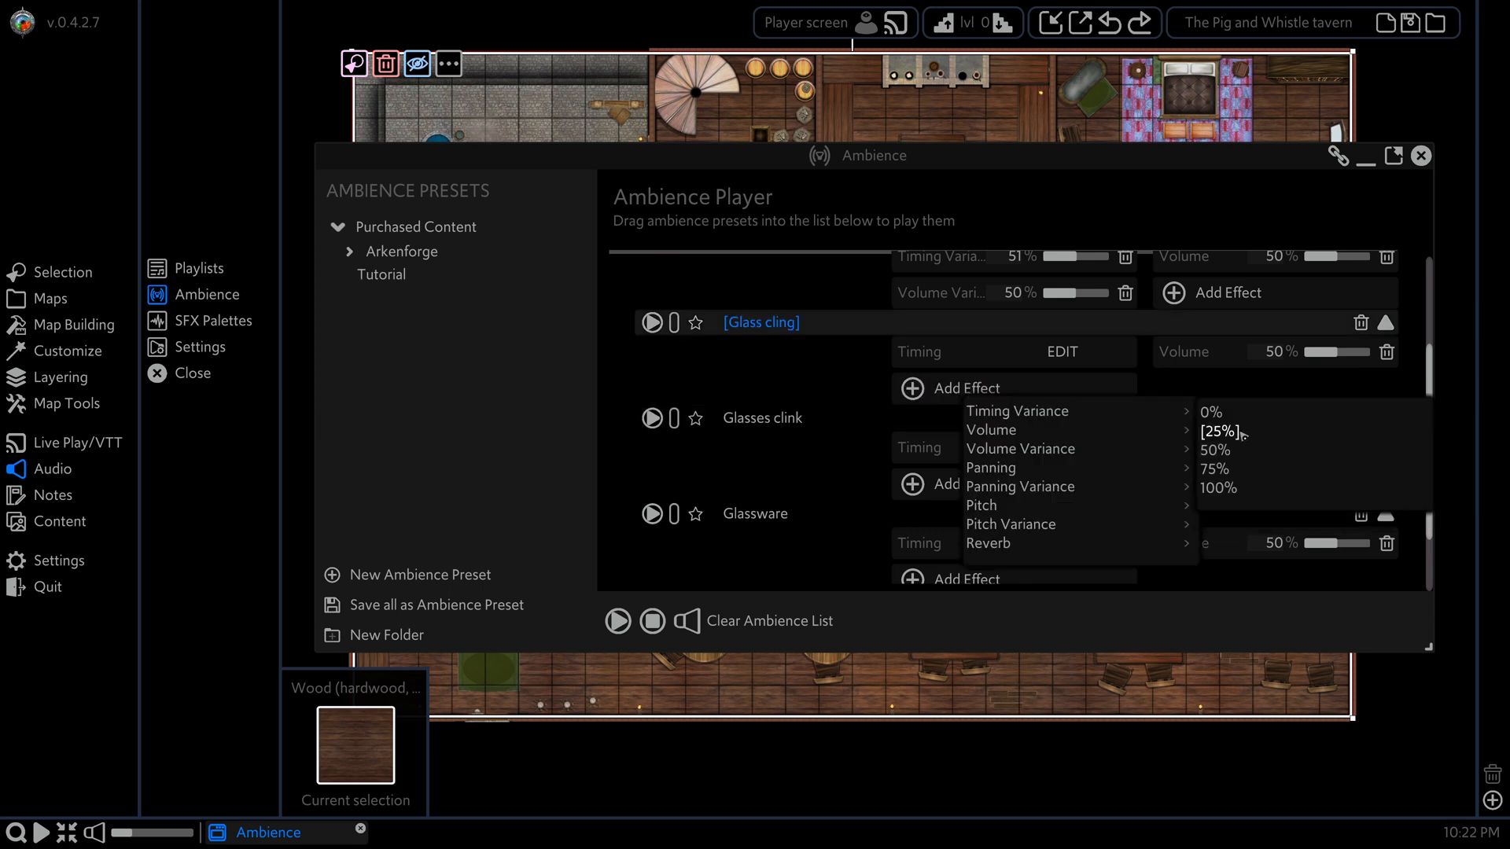
# Step: Set a Glass cling variance amount of 3 and add a volume effect to Glasses clink
pyautogui.click(1215, 469)
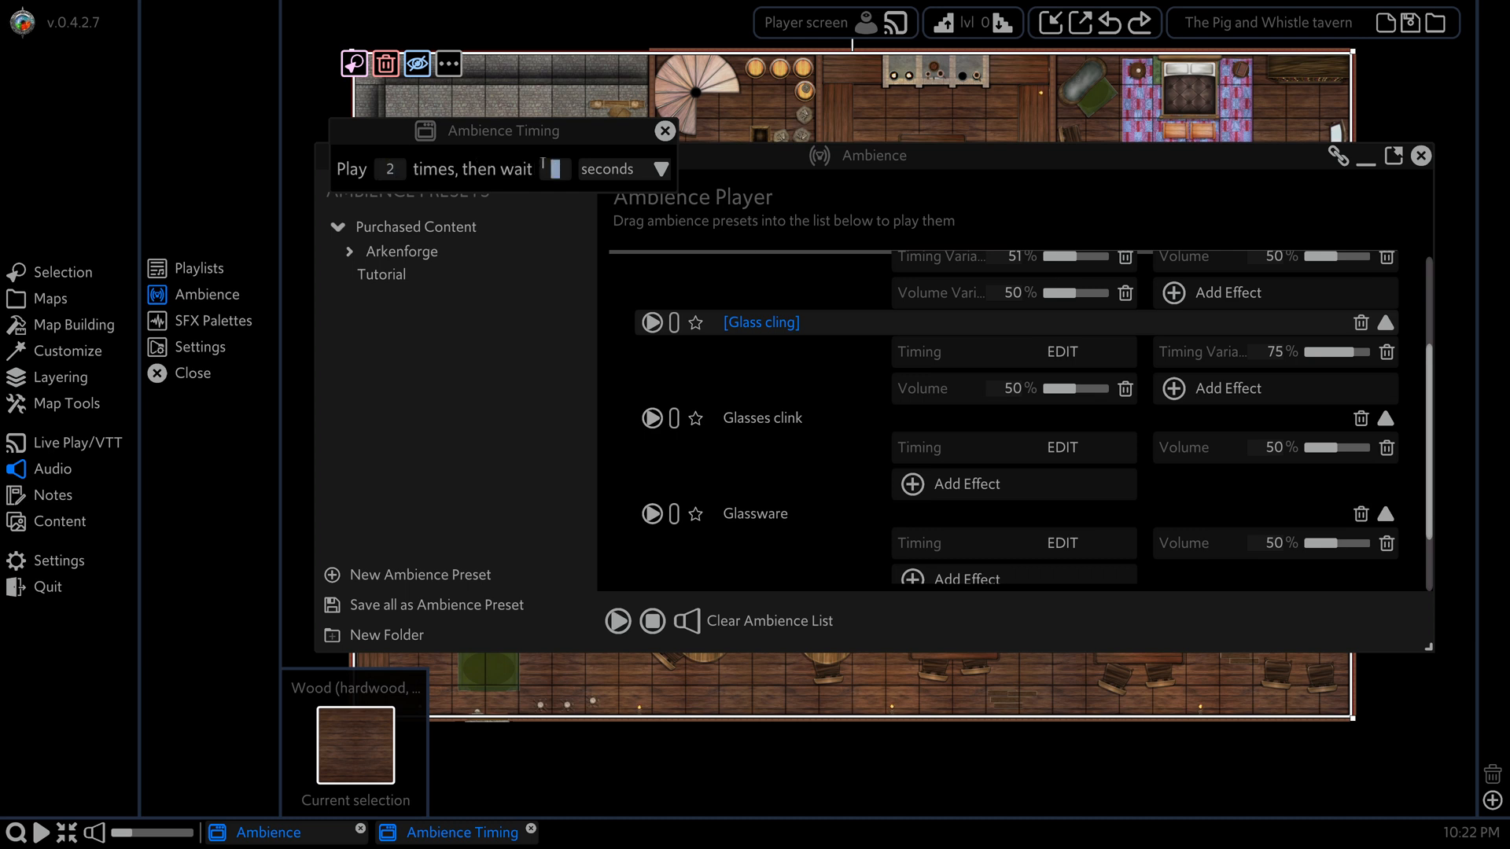
pyautogui.write('3')
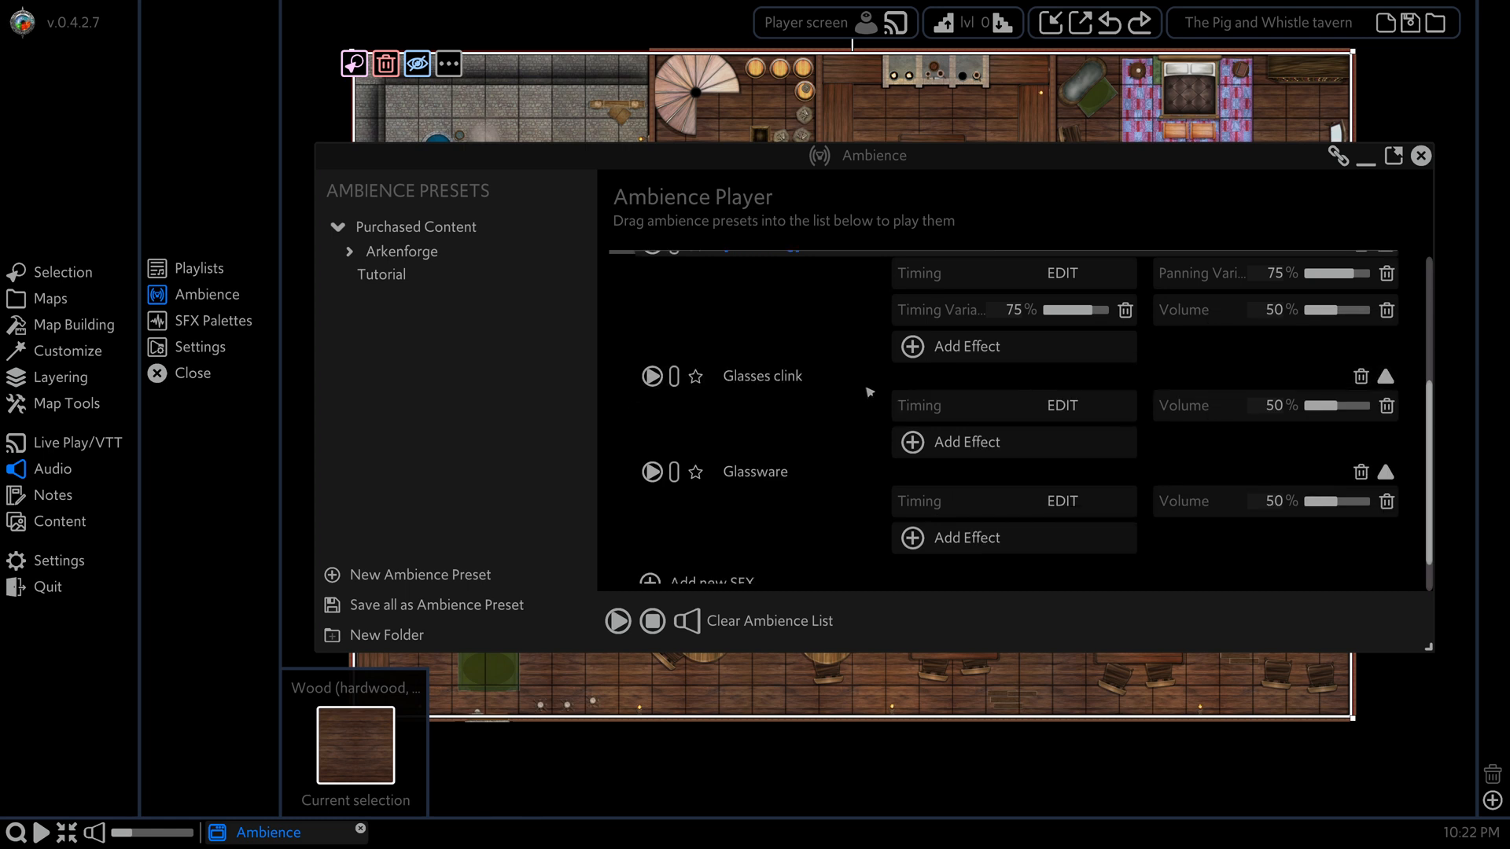
pyautogui.click(953, 442)
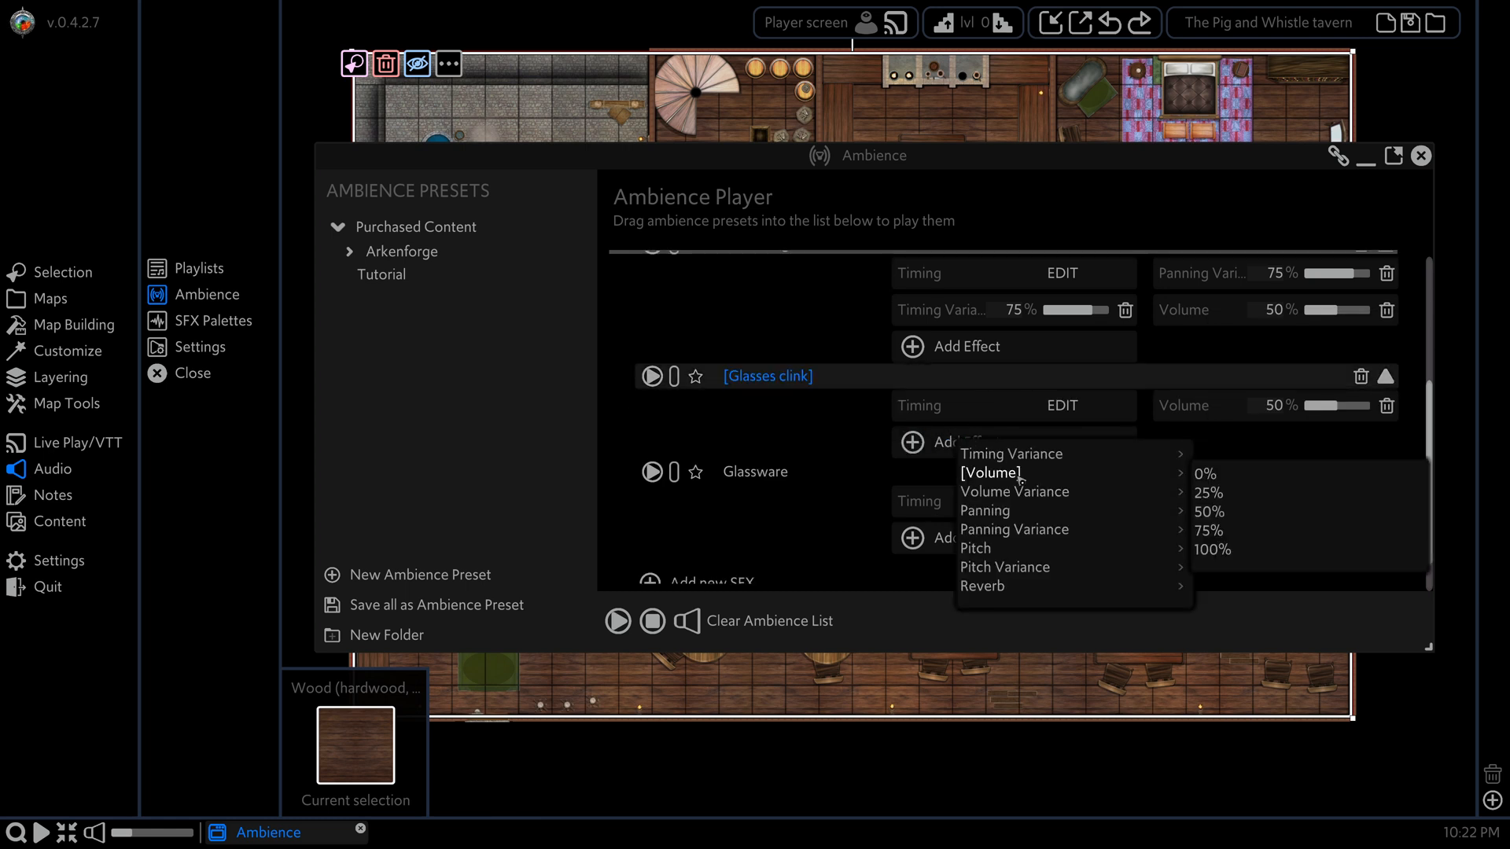
pyautogui.click(1207, 493)
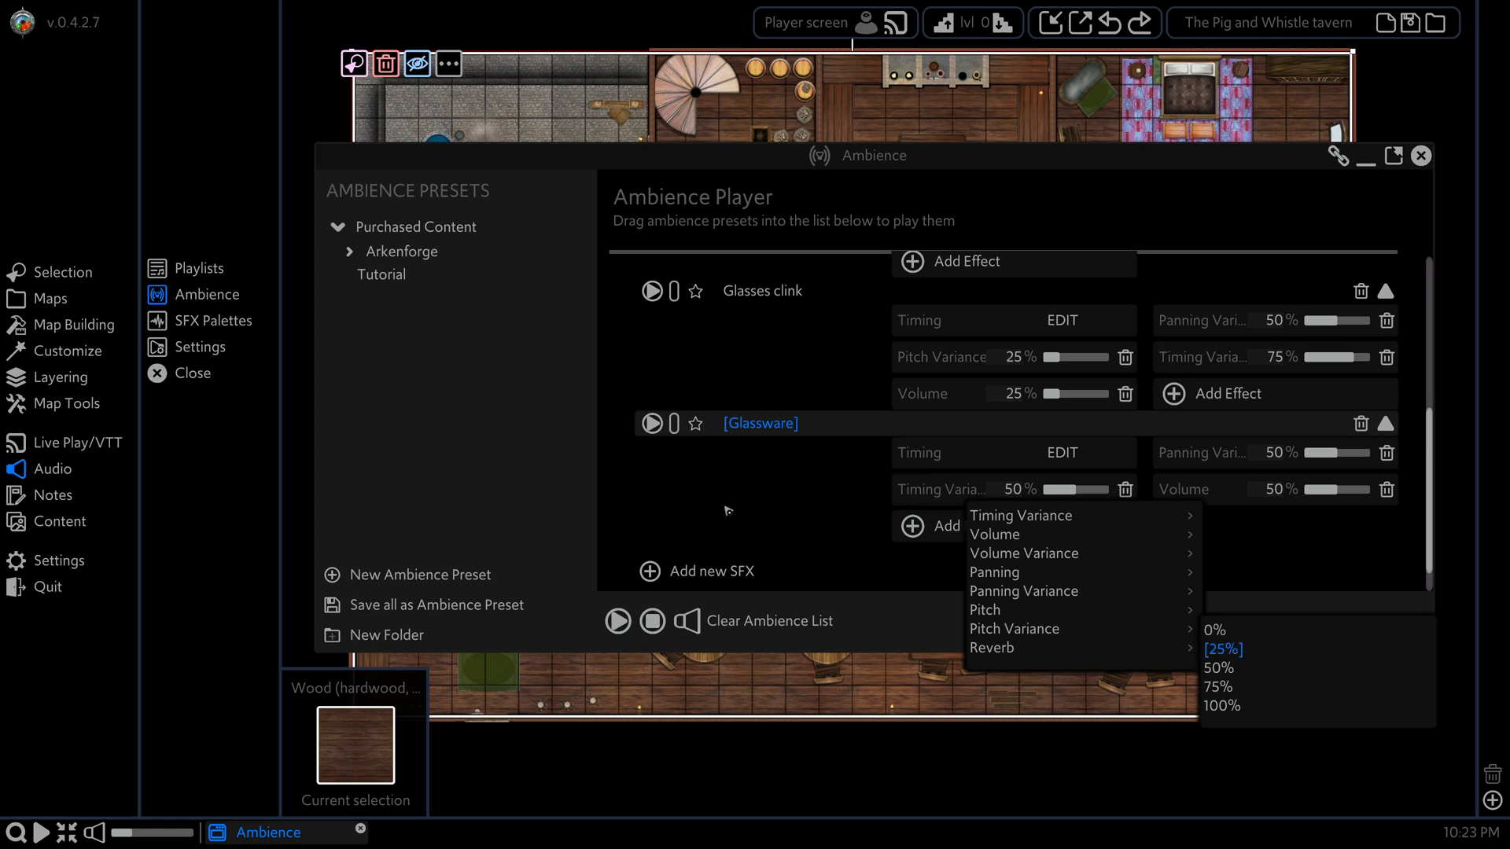
pyautogui.moveTo(762, 496)
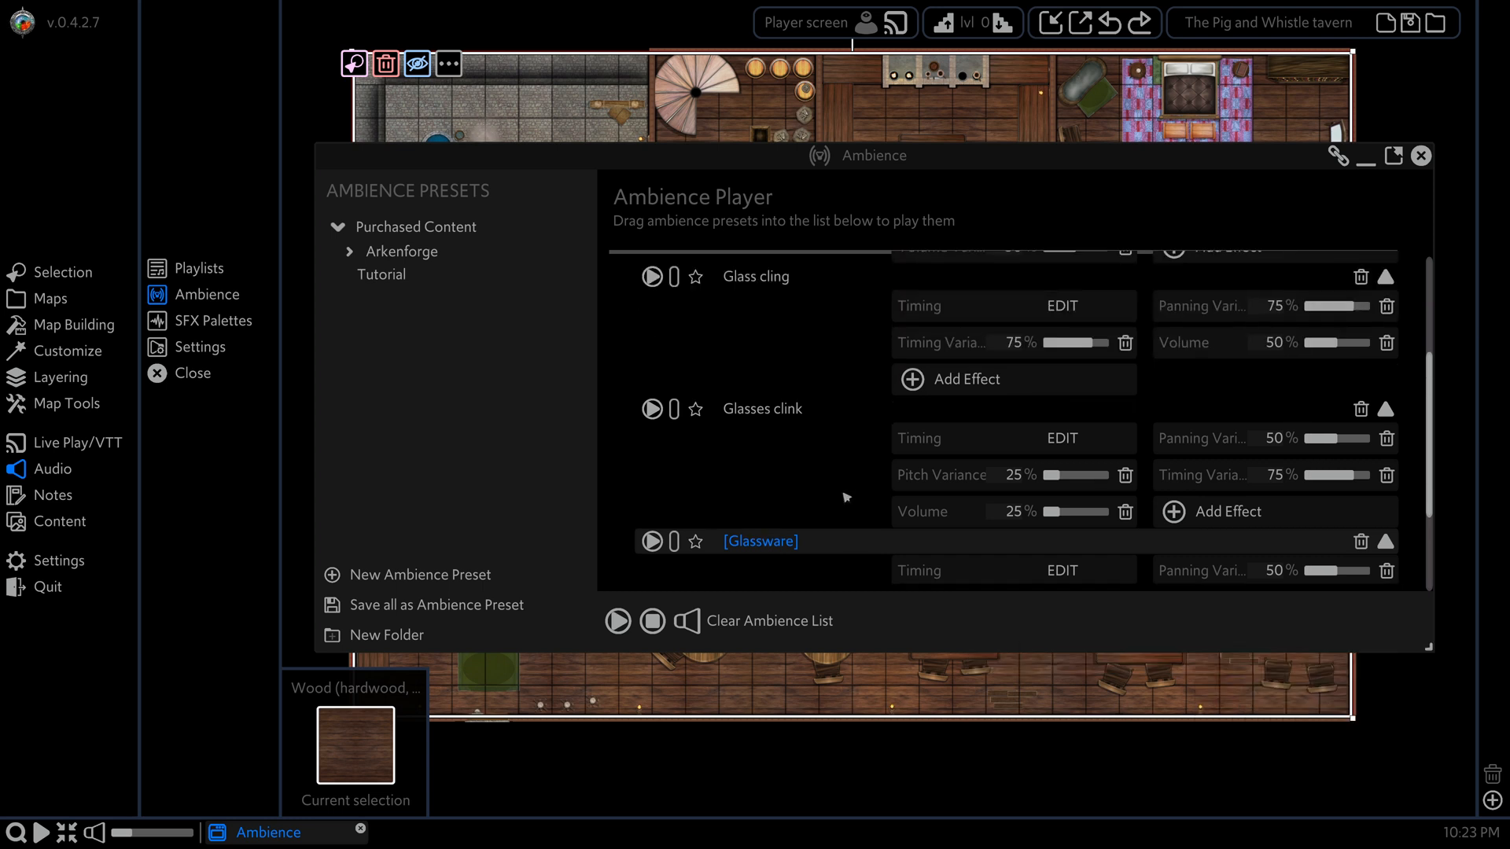
# Step: Add the Small crowd - cheer sound to the ambience via an SFX search
pyautogui.scroll(-3)
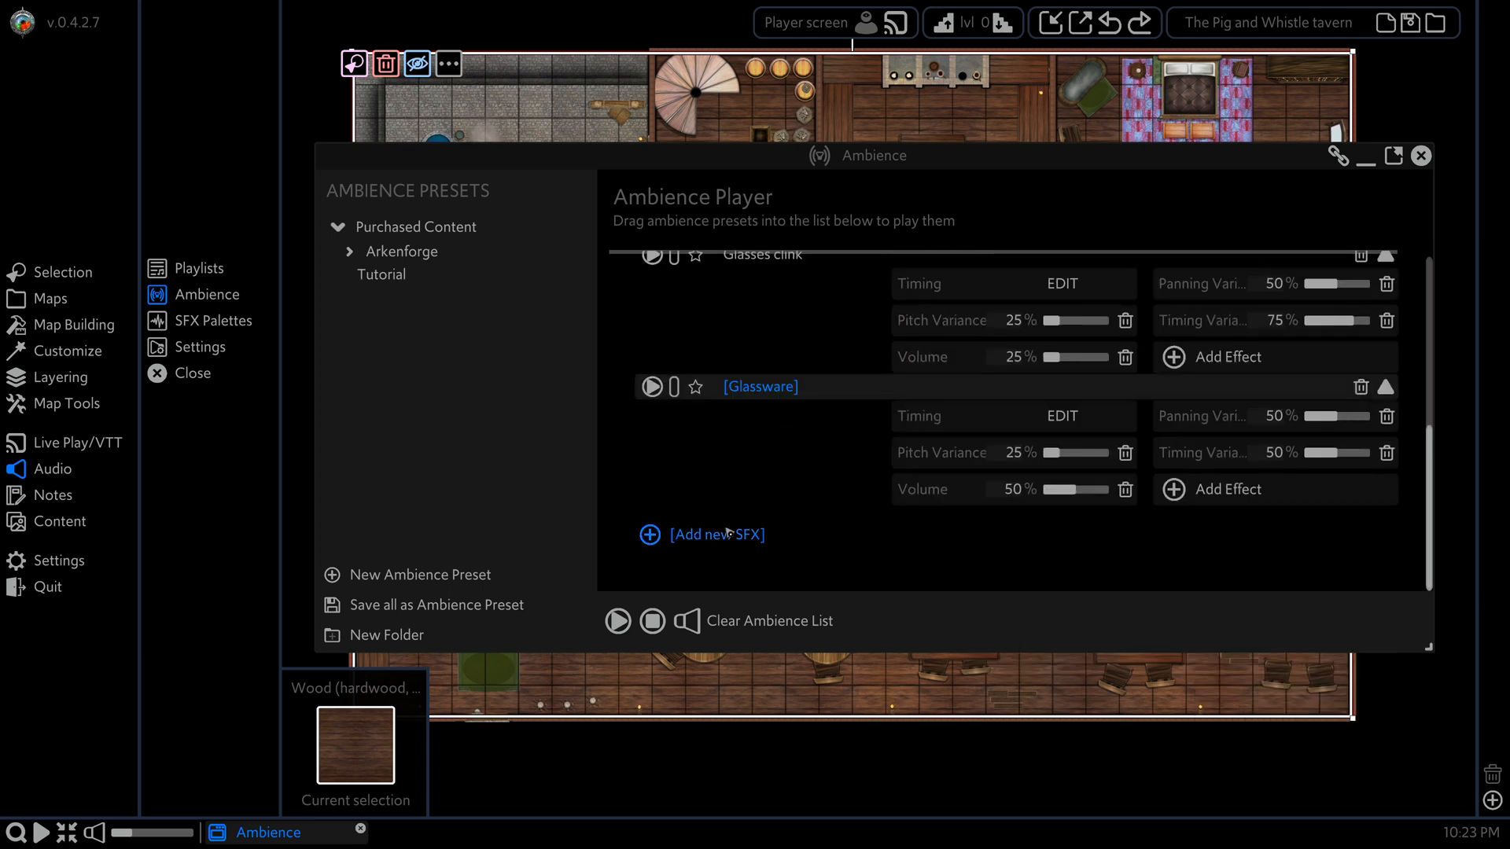
pyautogui.click(716, 535)
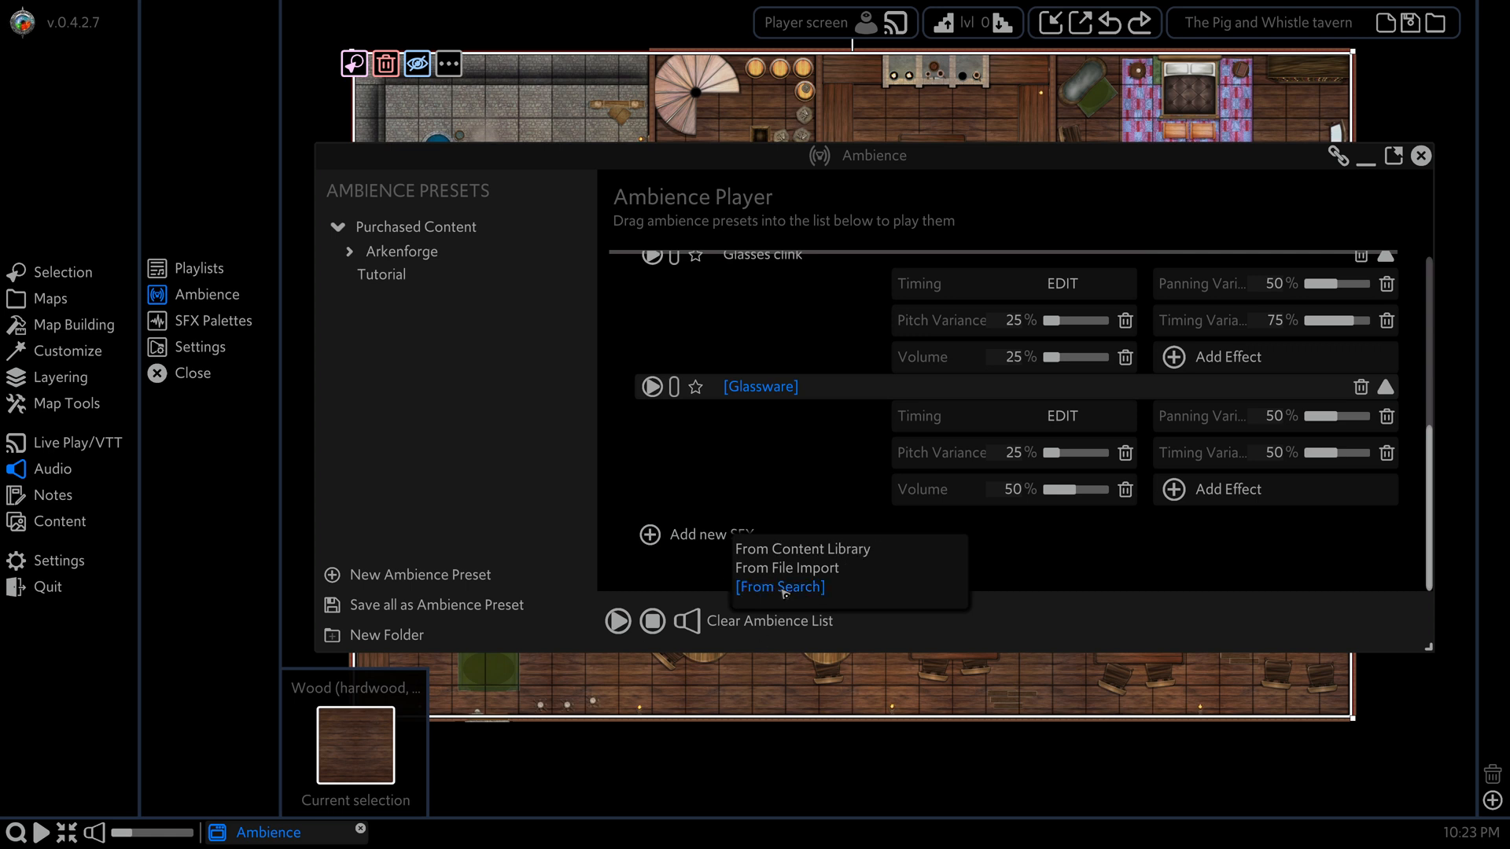
pyautogui.click(780, 587)
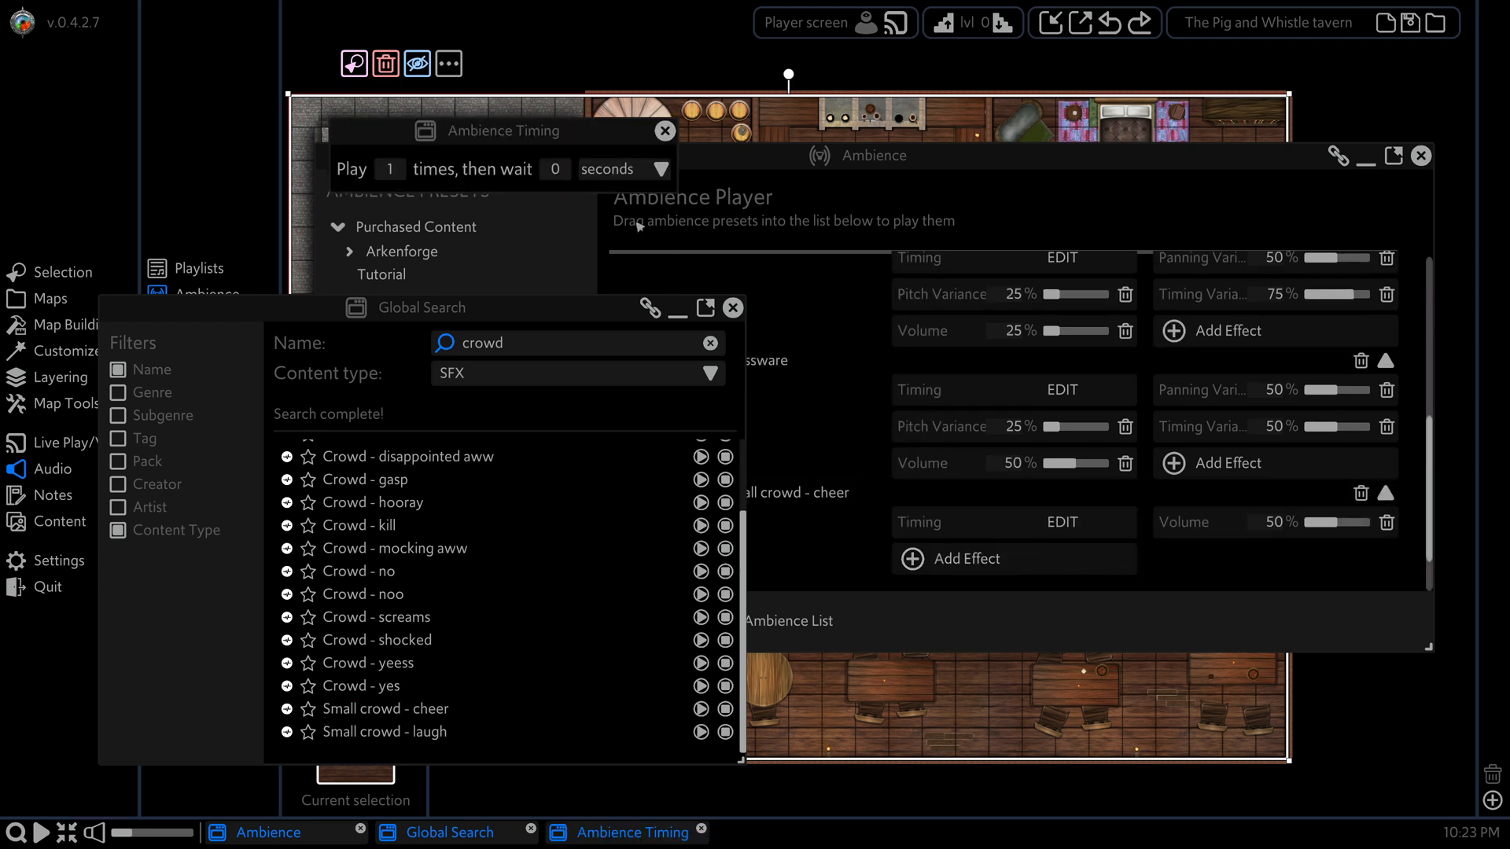
pyautogui.write('20')
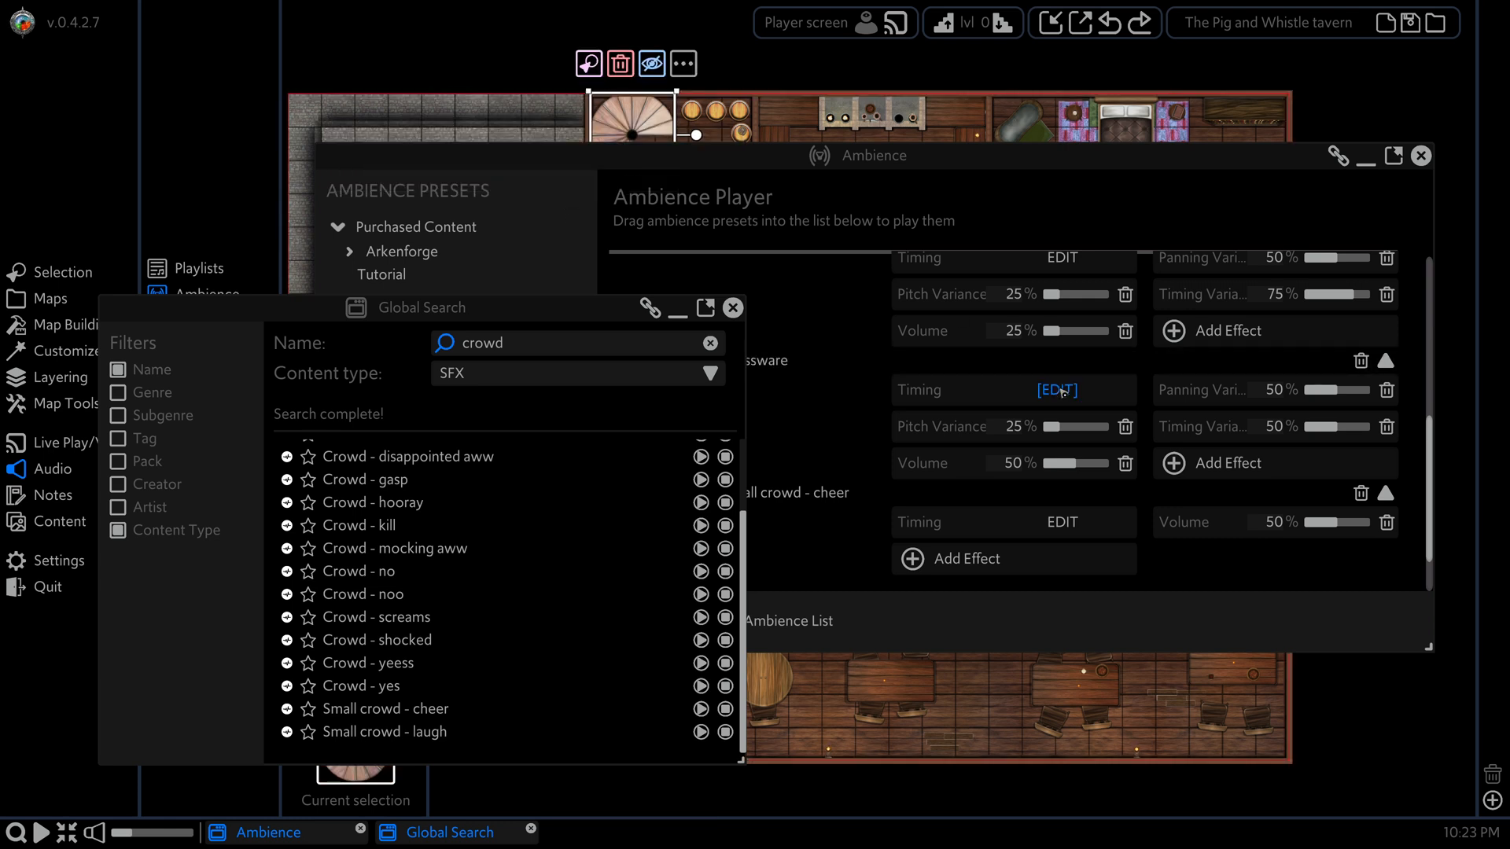
# Step: Review Glassware's timing settings, then set a sound's play timing to 8
pyautogui.click(1057, 390)
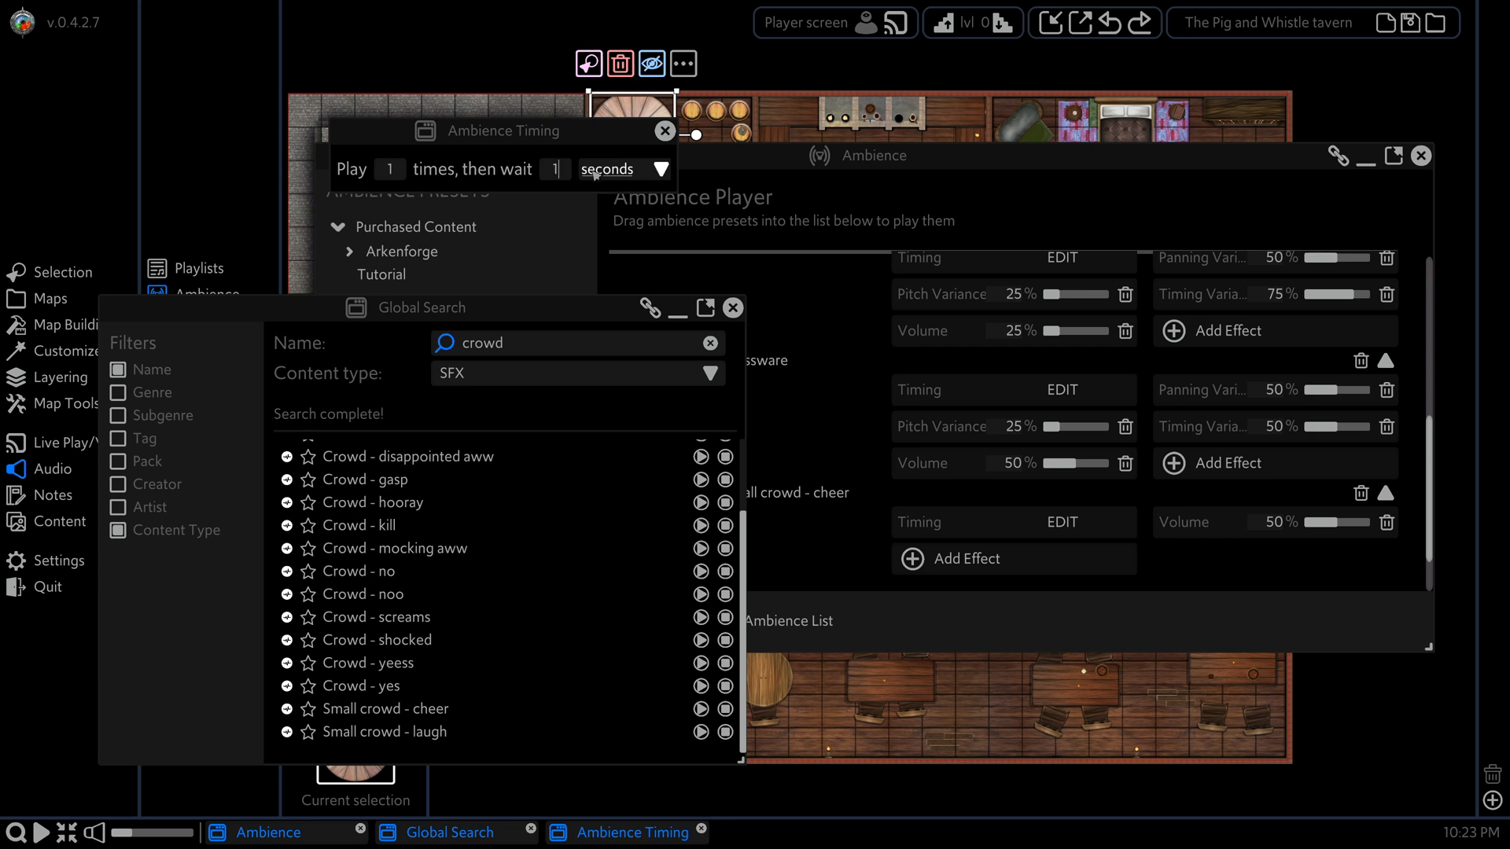
pyautogui.click(664, 130)
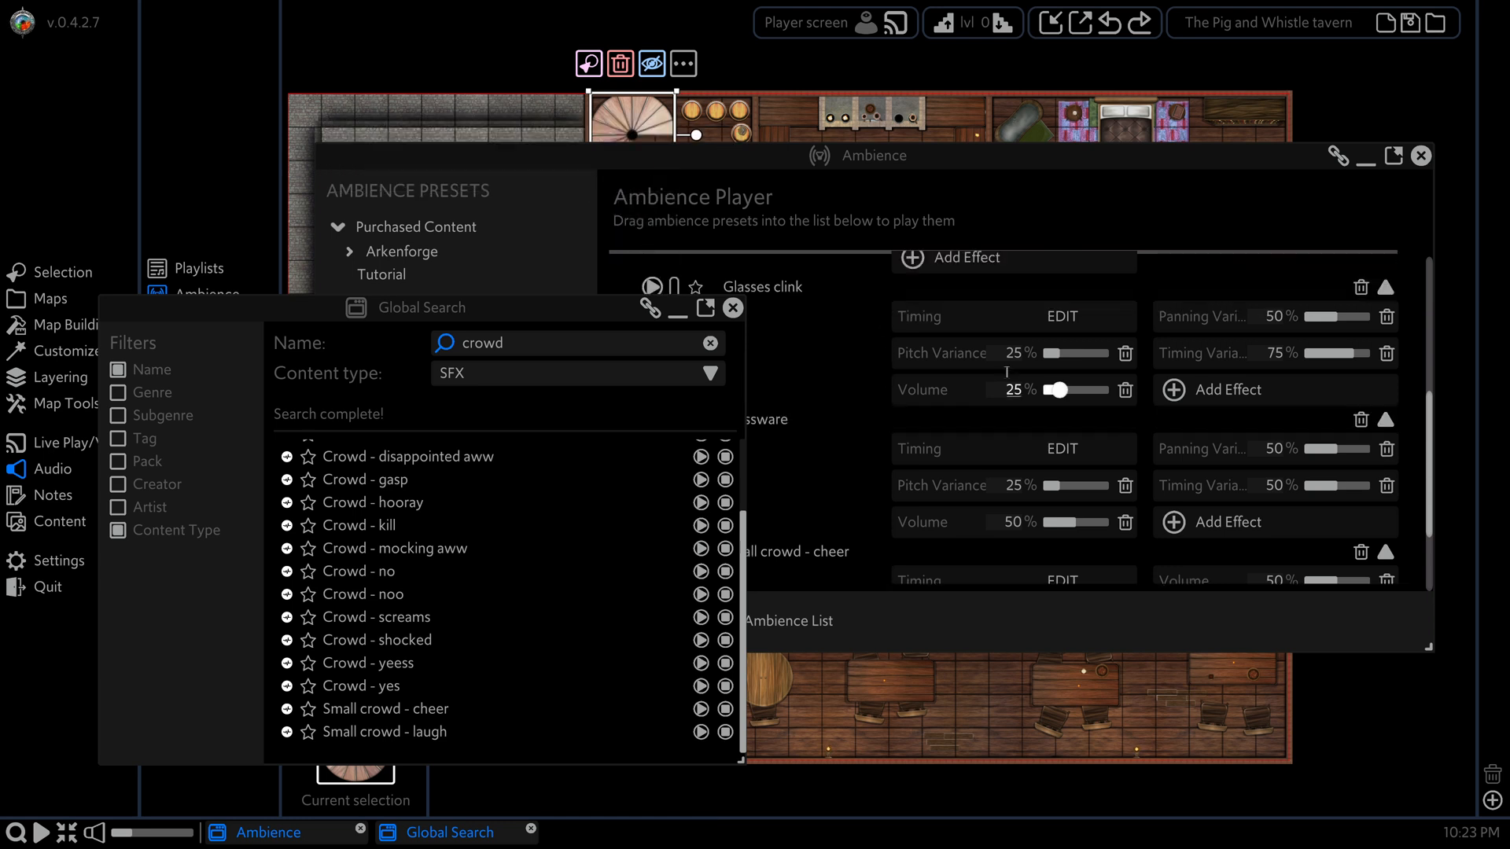
pyautogui.click(1061, 316)
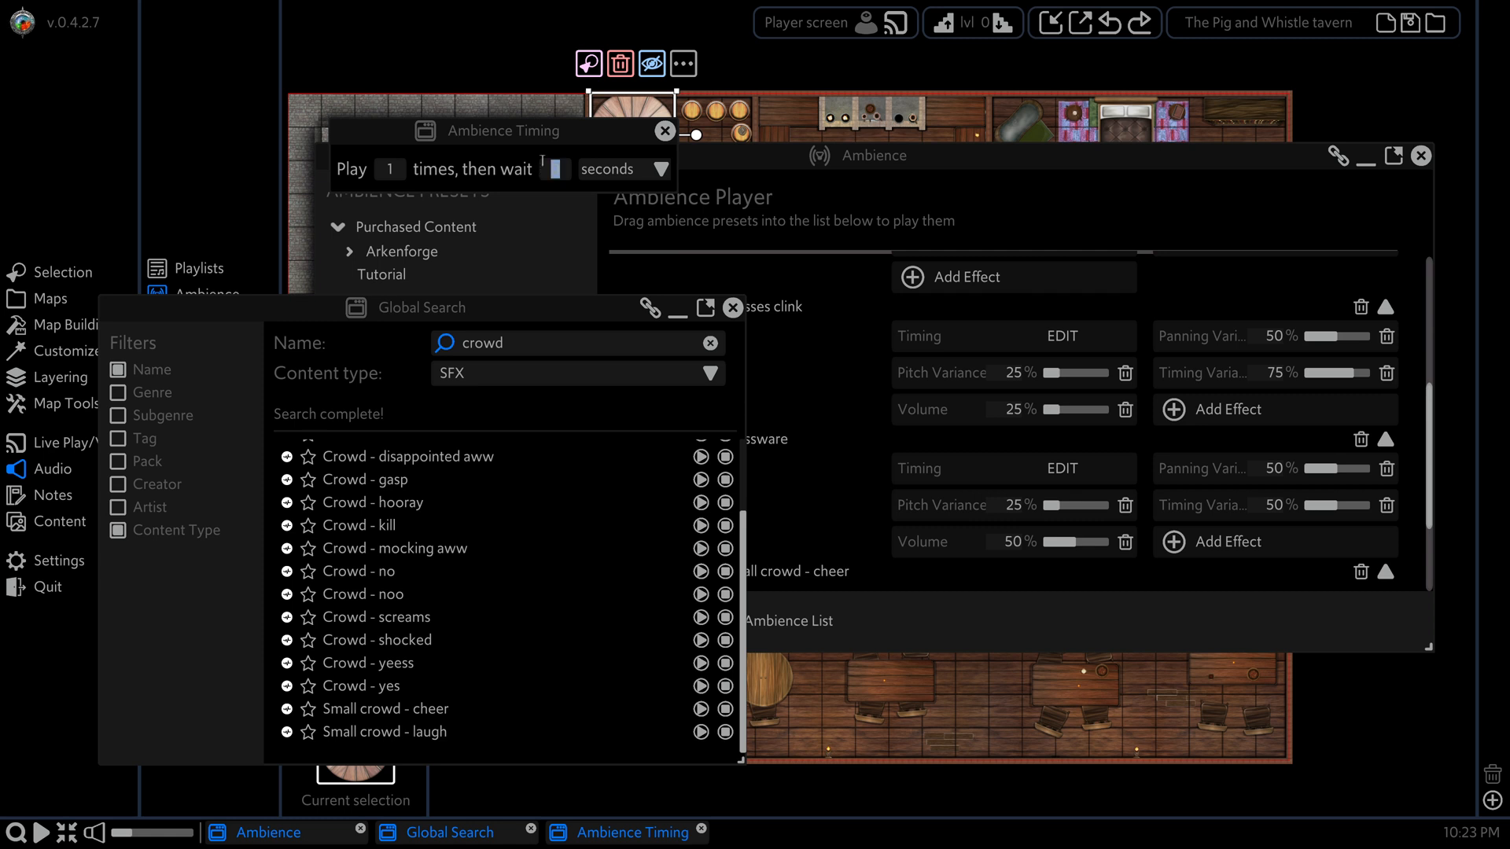
pyautogui.write('8')
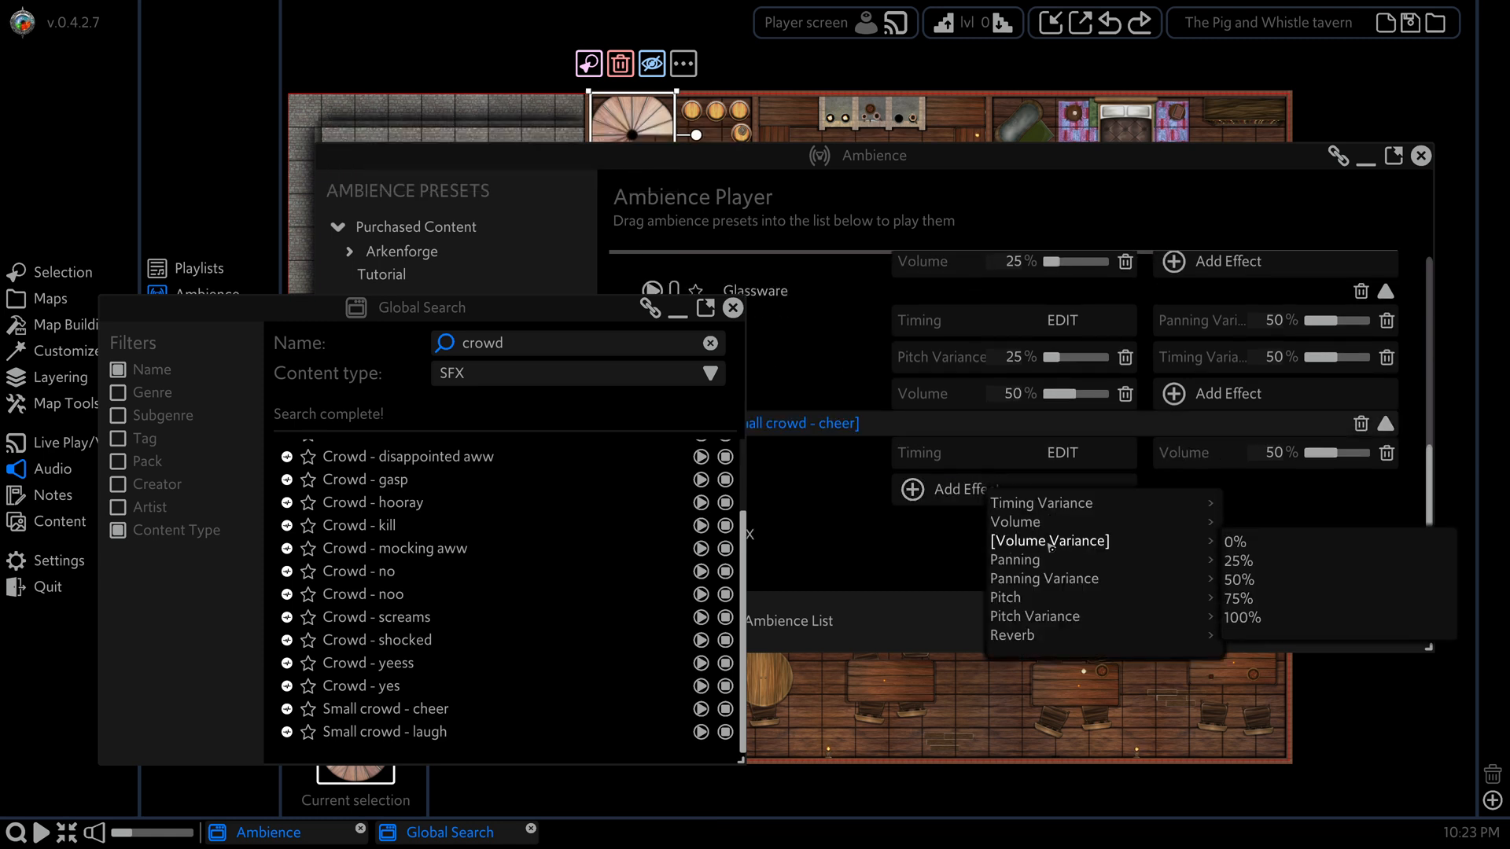
pyautogui.moveTo(1048, 578)
pyautogui.write('fire')
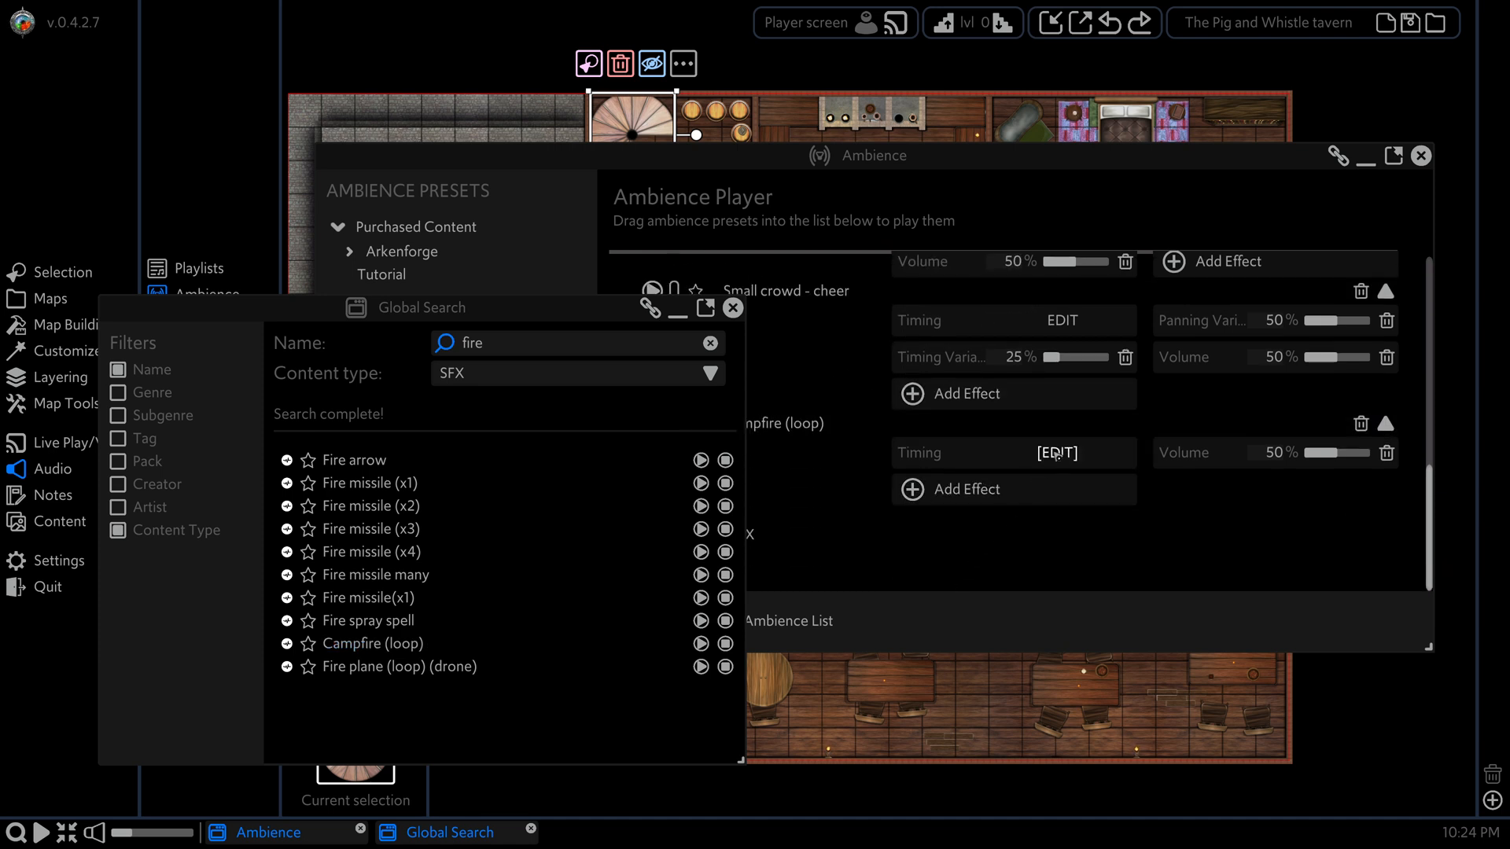
# Step: Lower Campfire (loop) to 25% volume and add Tavern (loop) via a 'tav' search
pyautogui.click(1056, 453)
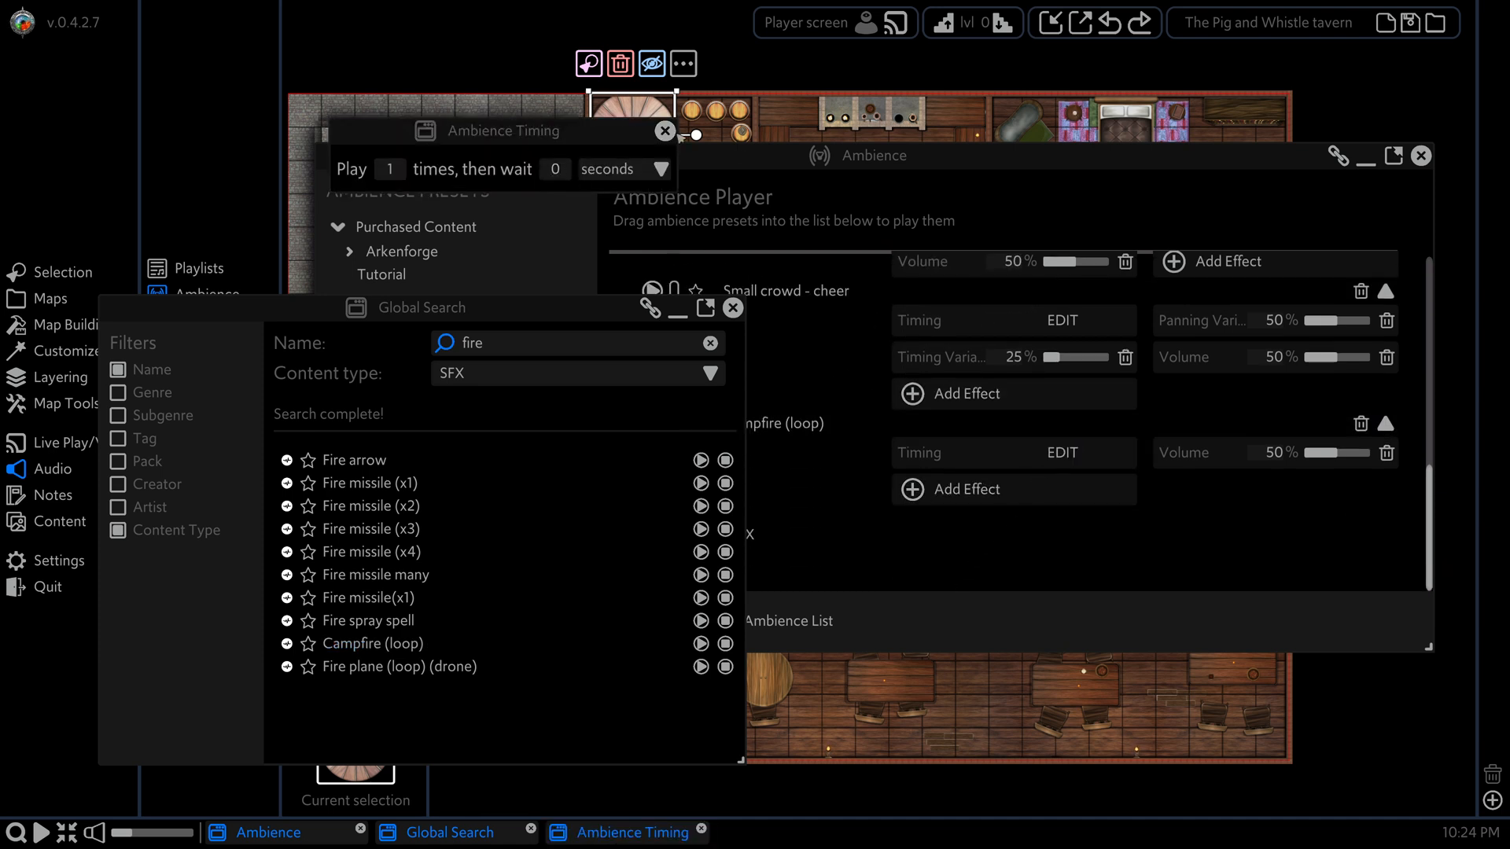
pyautogui.click(664, 131)
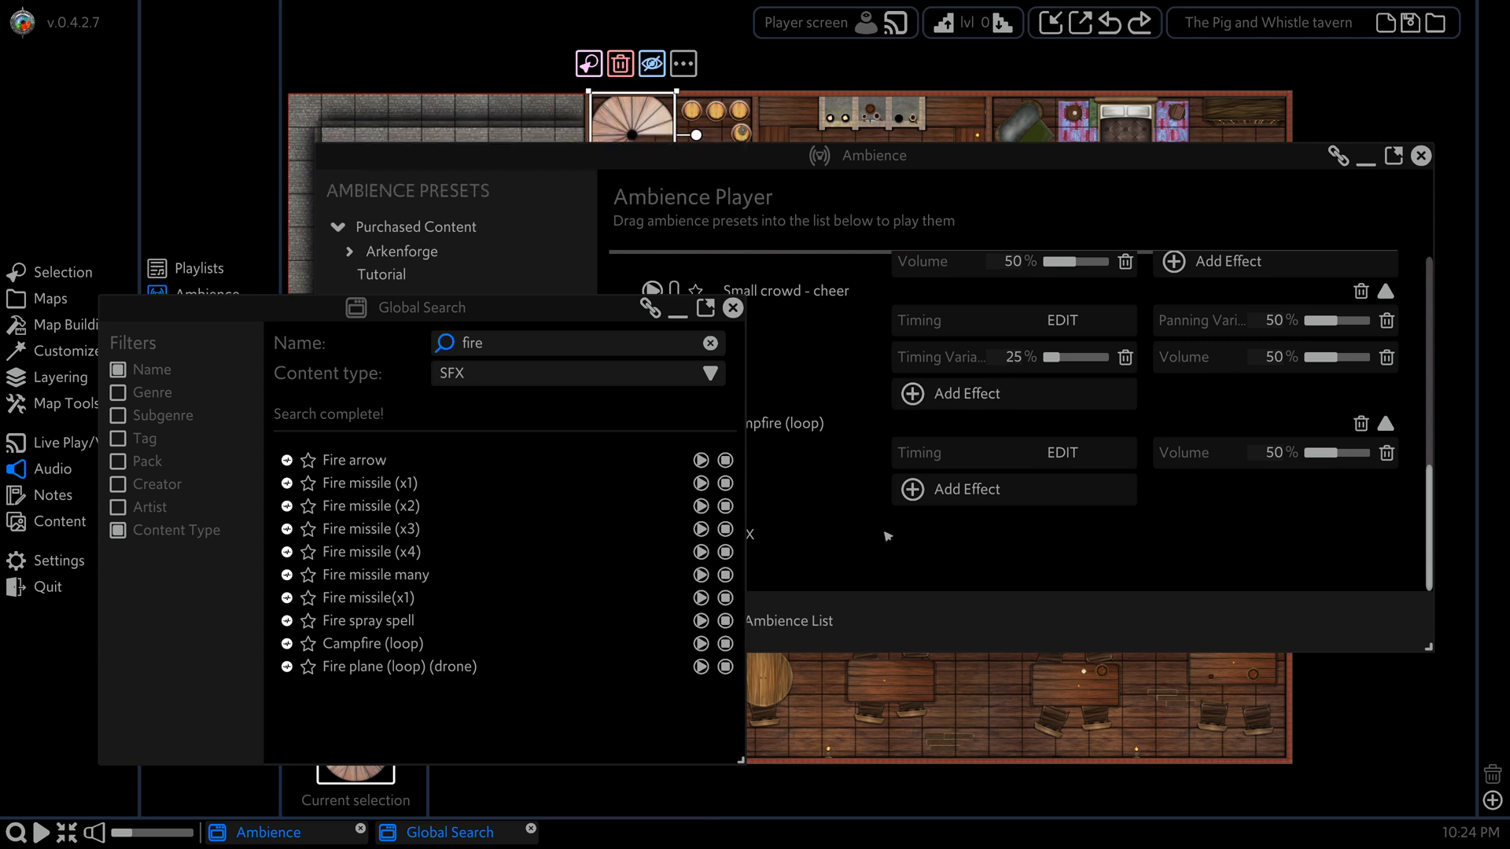
pyautogui.moveTo(1038, 544)
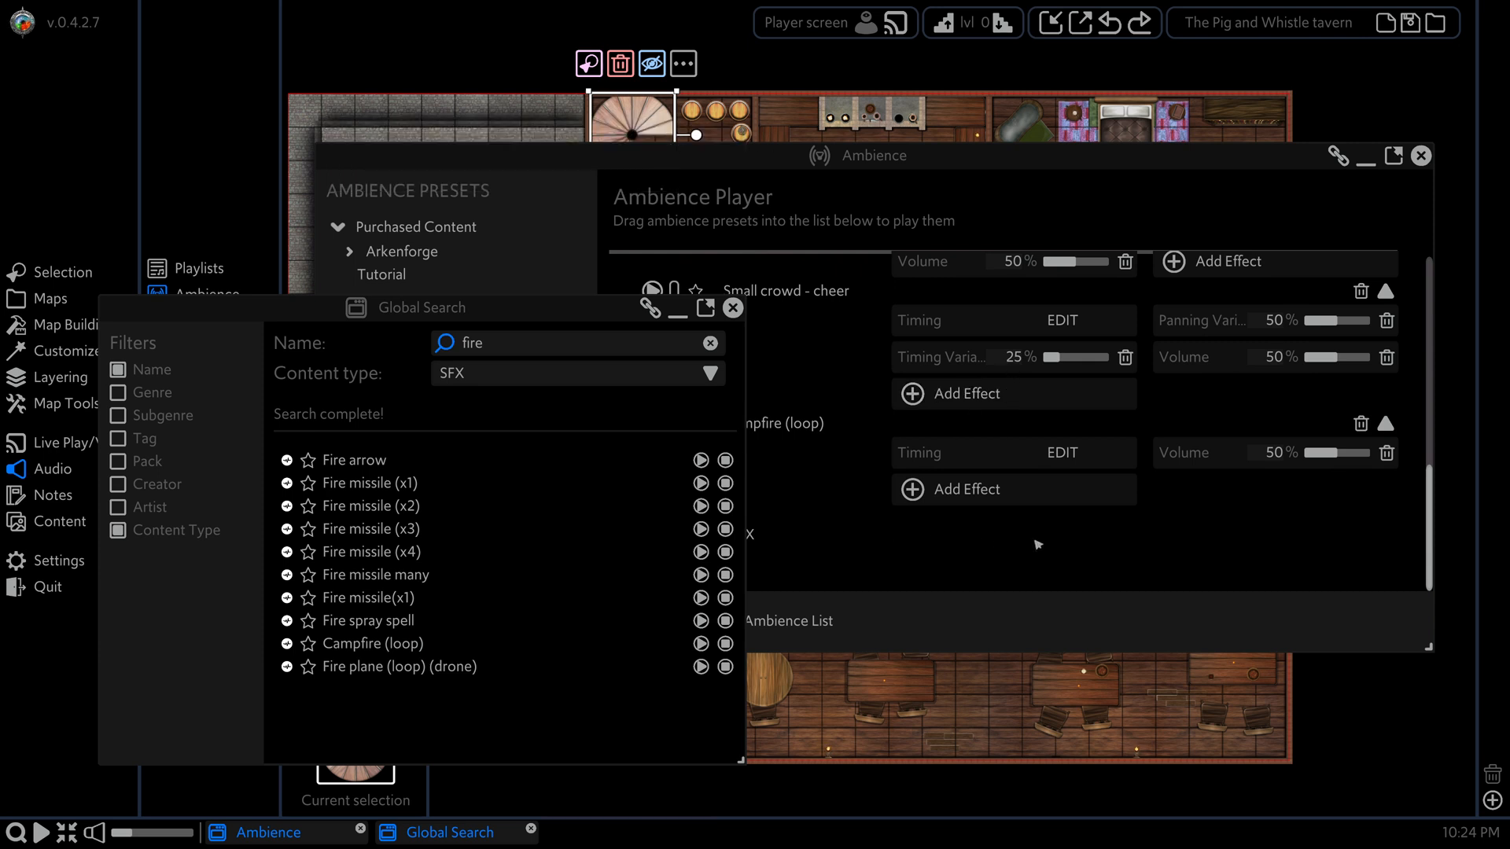
pyautogui.moveTo(1356, 453); pyautogui.dragTo(1321, 453)
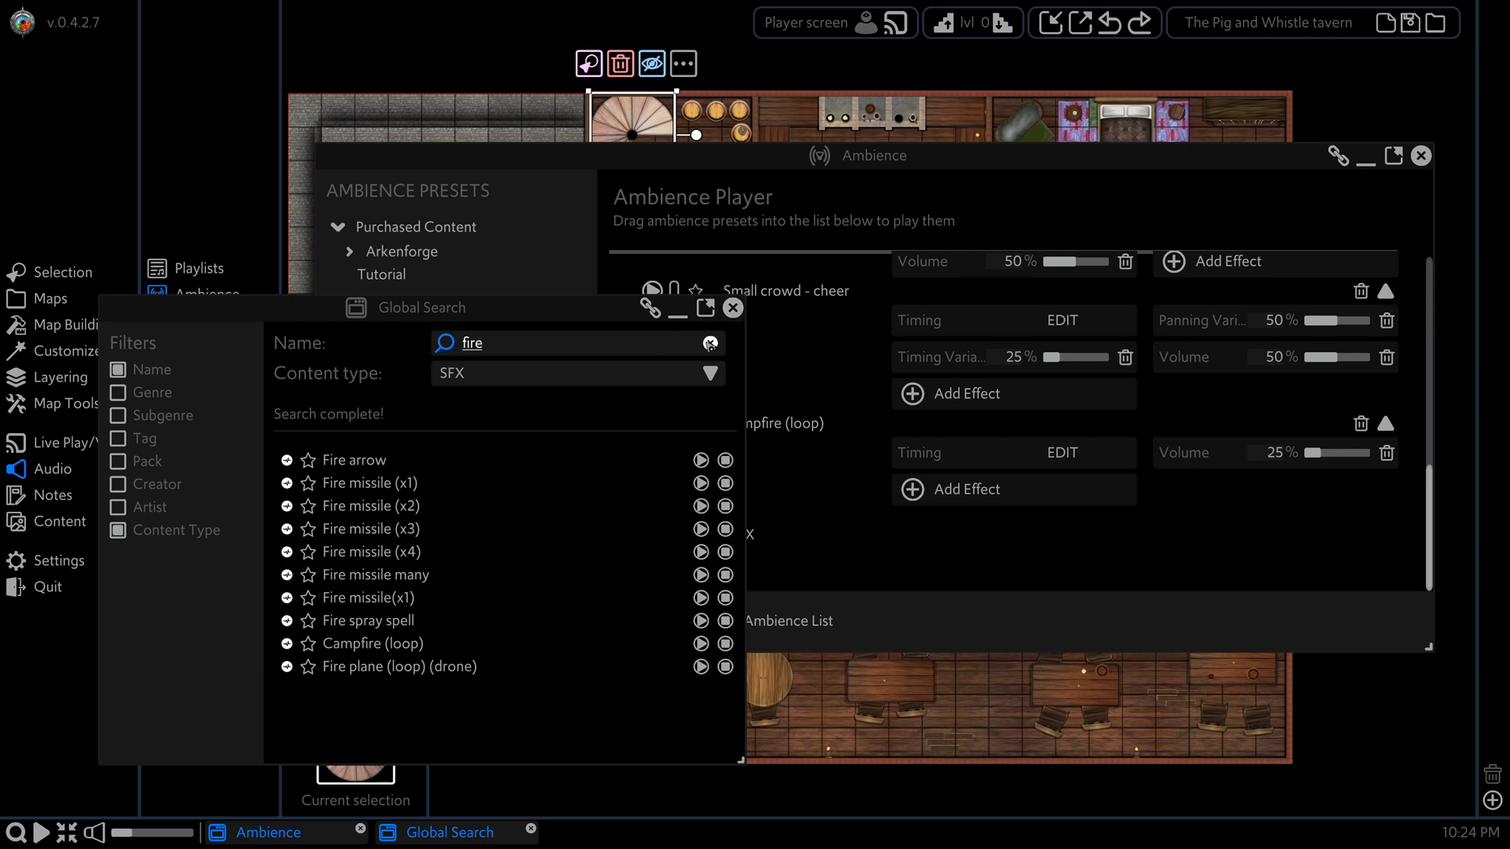
pyautogui.write('tav')
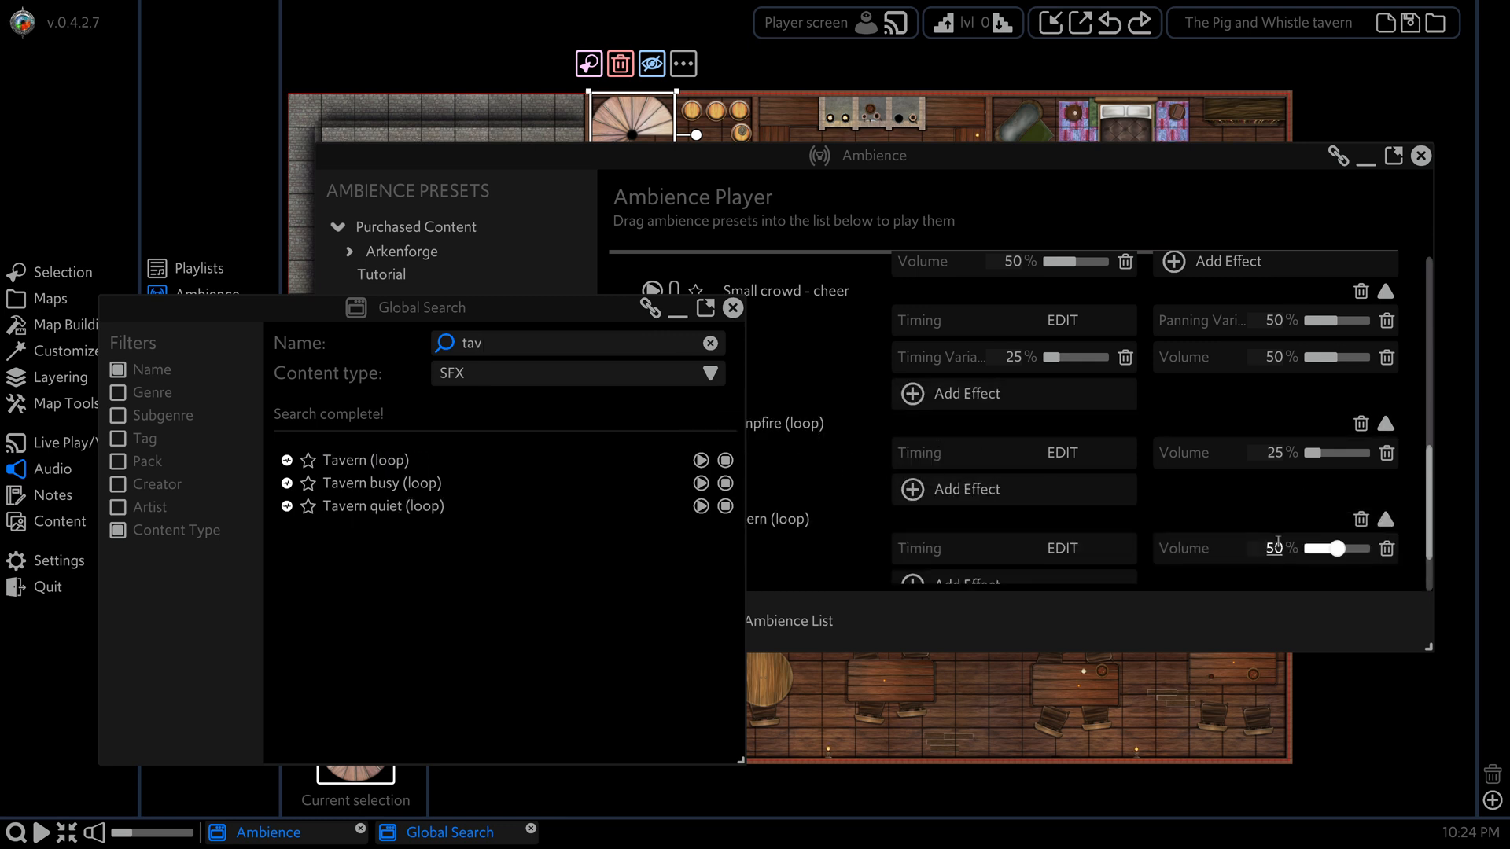
pyautogui.click(733, 308)
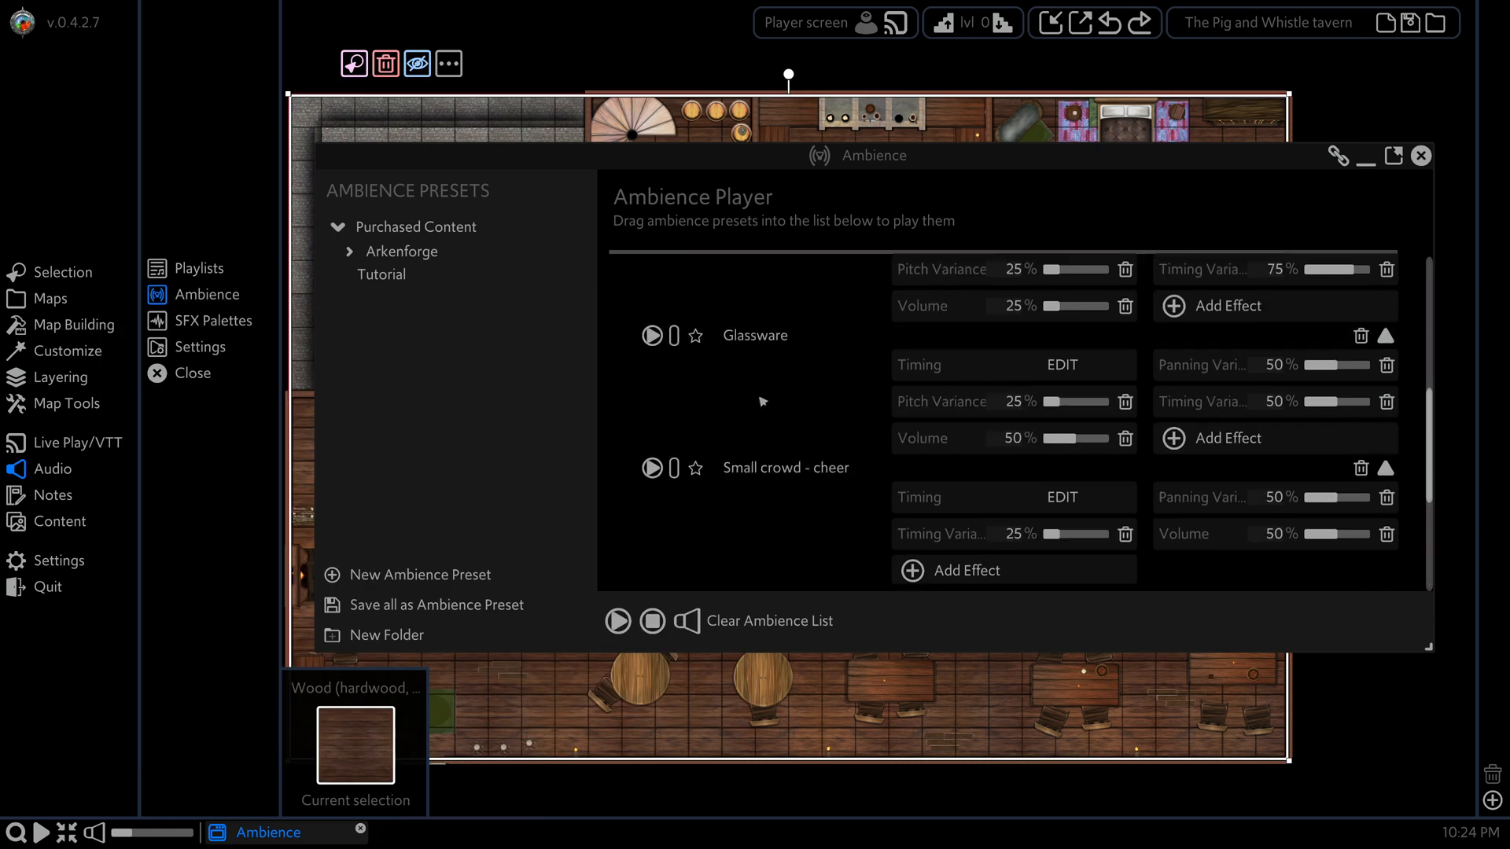
# Step: Collapse the SFX details so only the seven sound names show while the preset plays
pyautogui.click(381, 275)
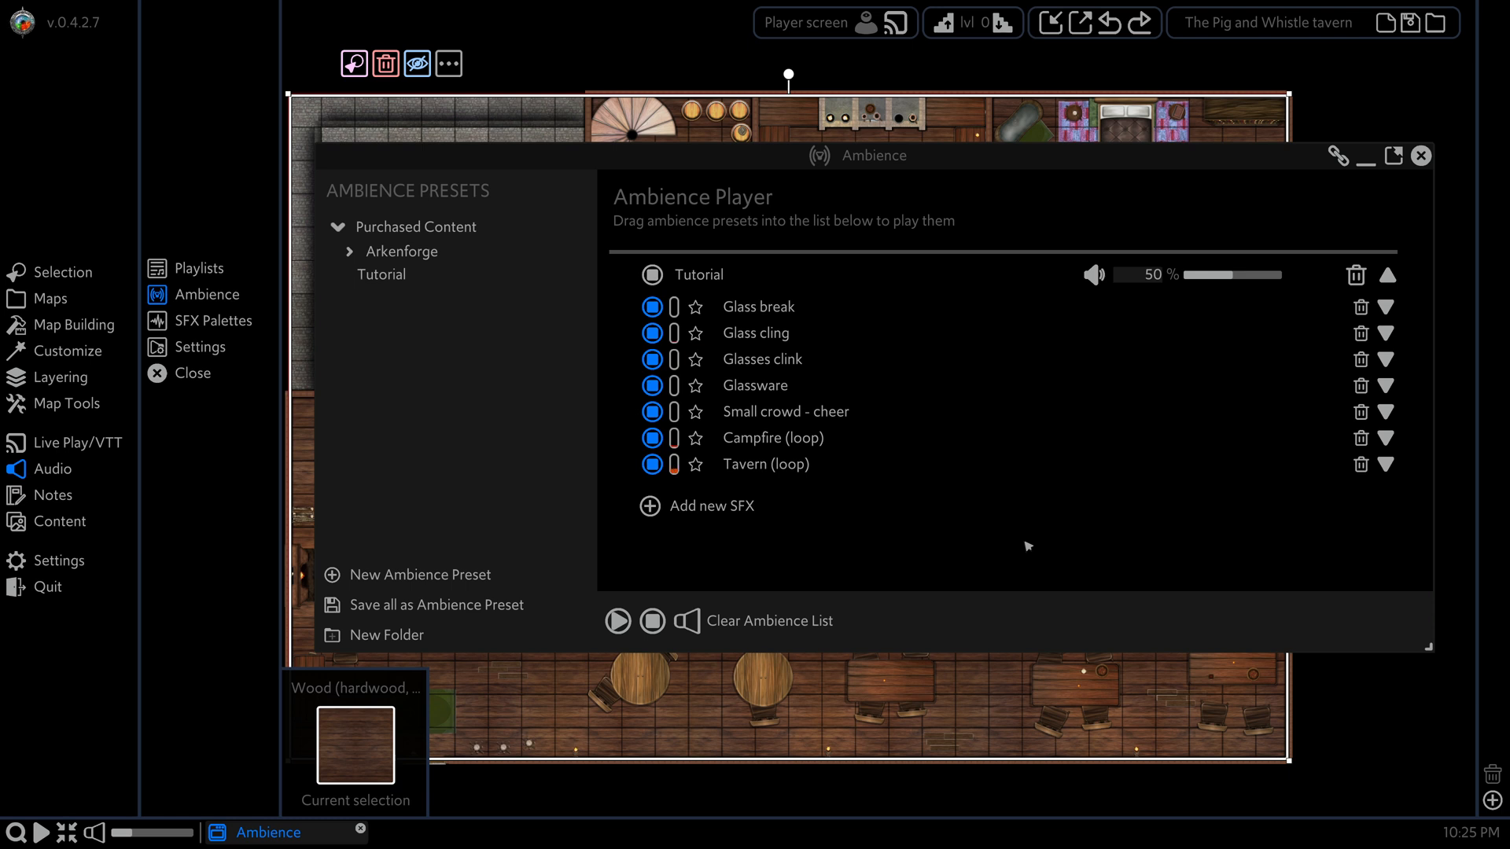
pyautogui.click(673, 438)
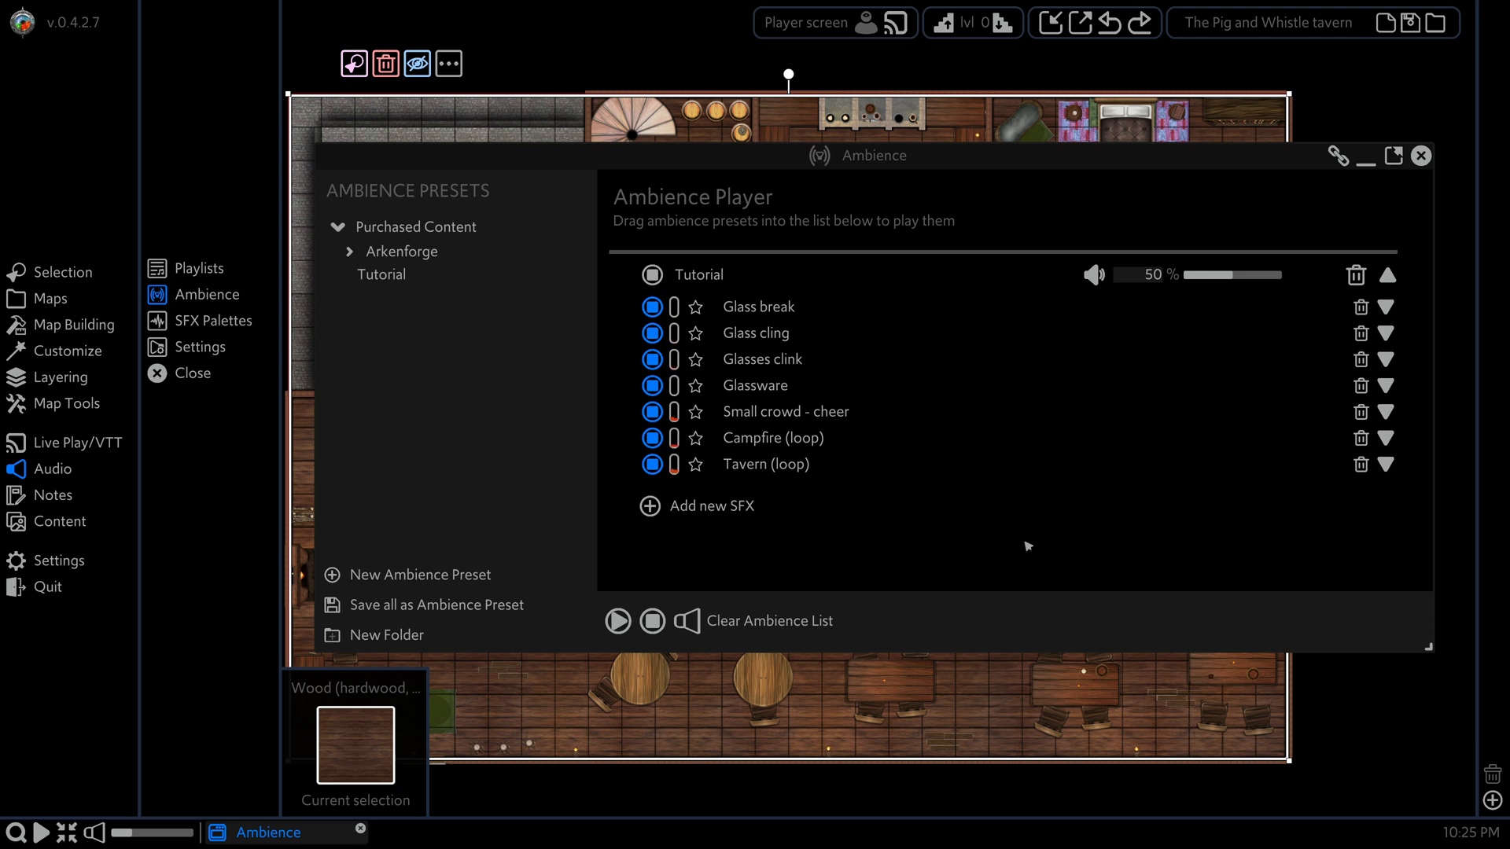
pyautogui.click(673, 464)
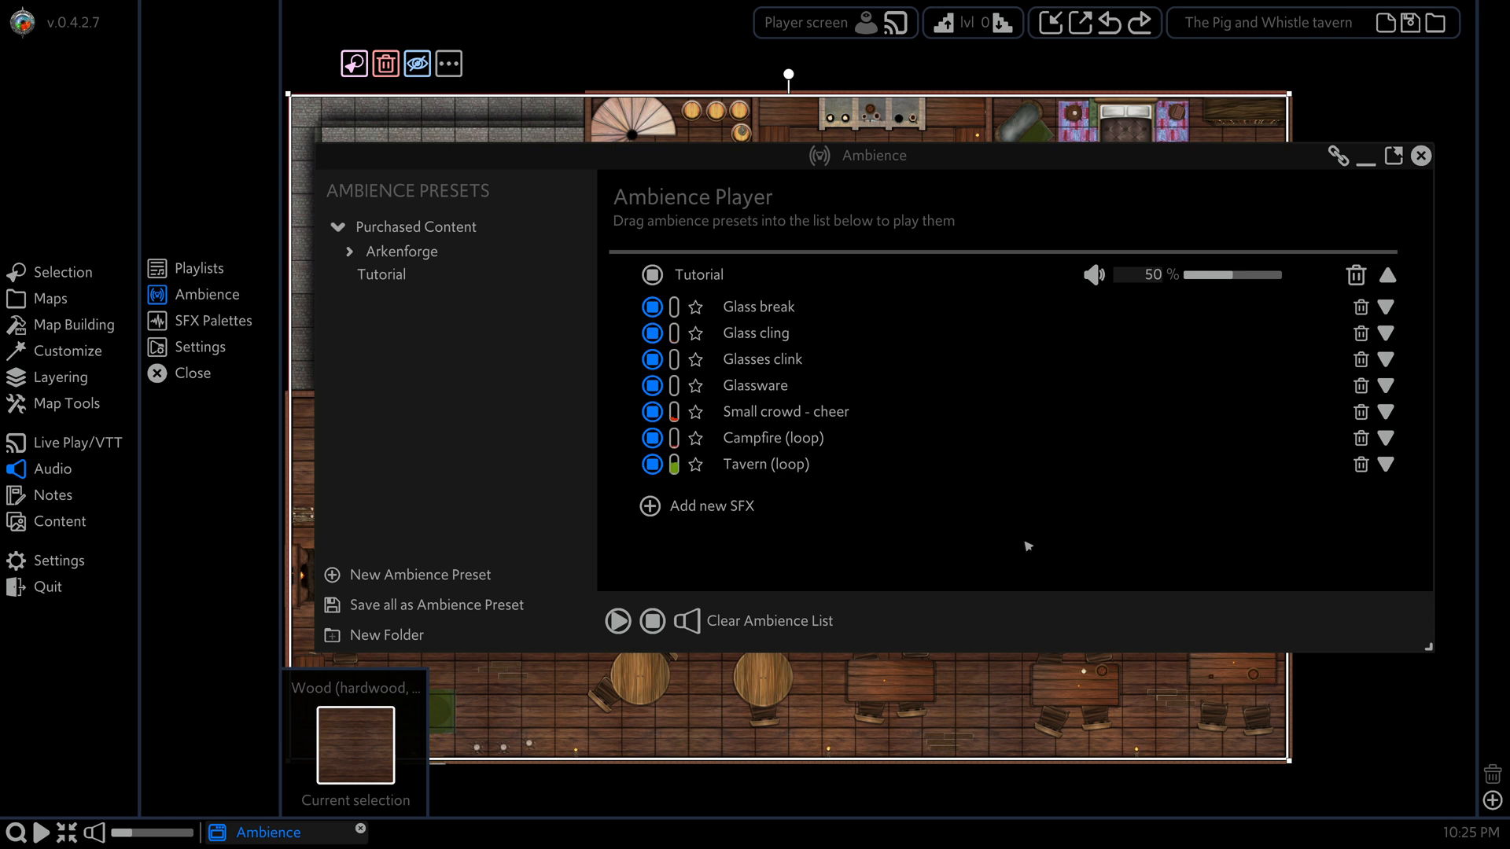